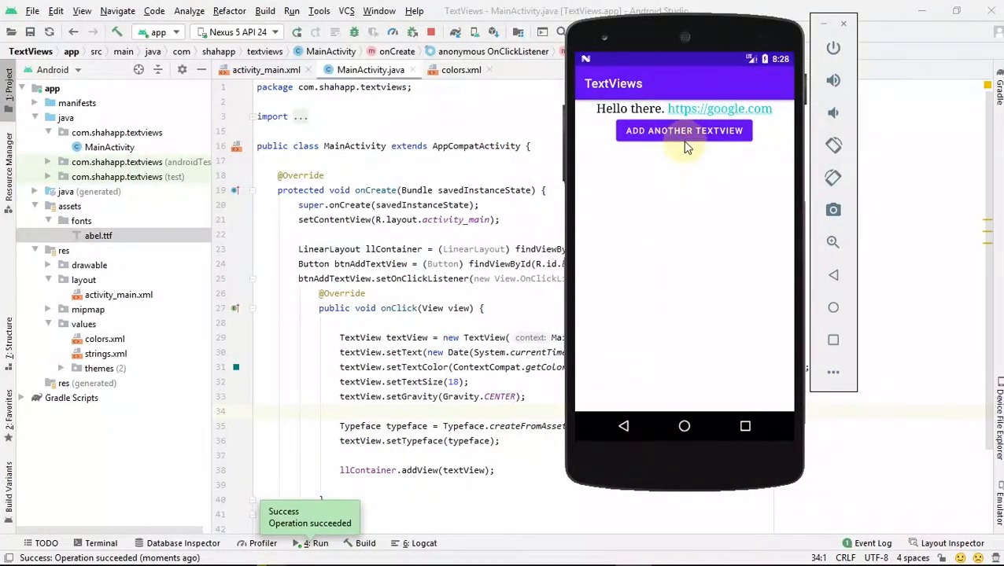
pyautogui.moveTo(666, 207)
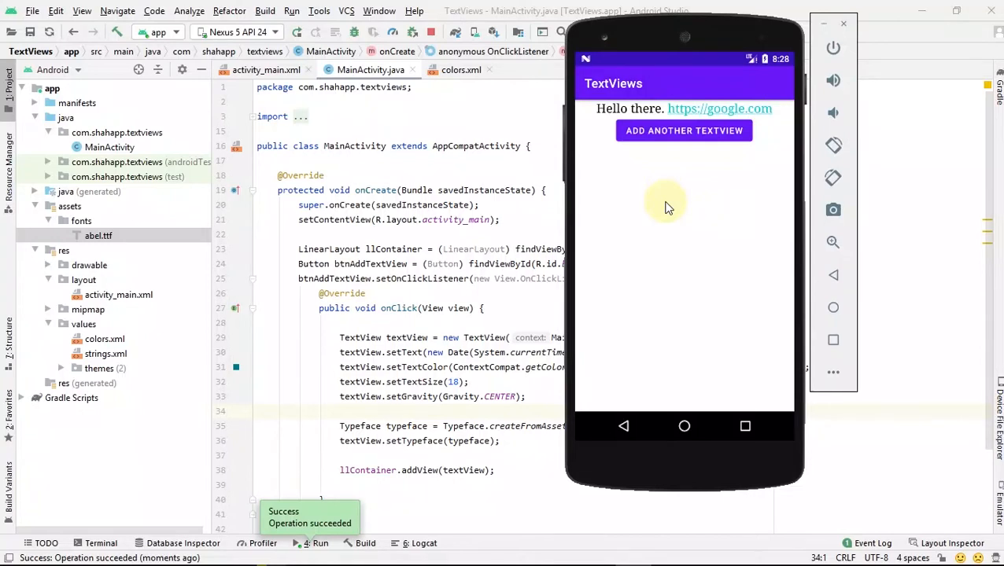
# Add three date TextView lines by tapping ADD ANOTHER TEXTVIEW in the emulator
pyautogui.click(683, 131)
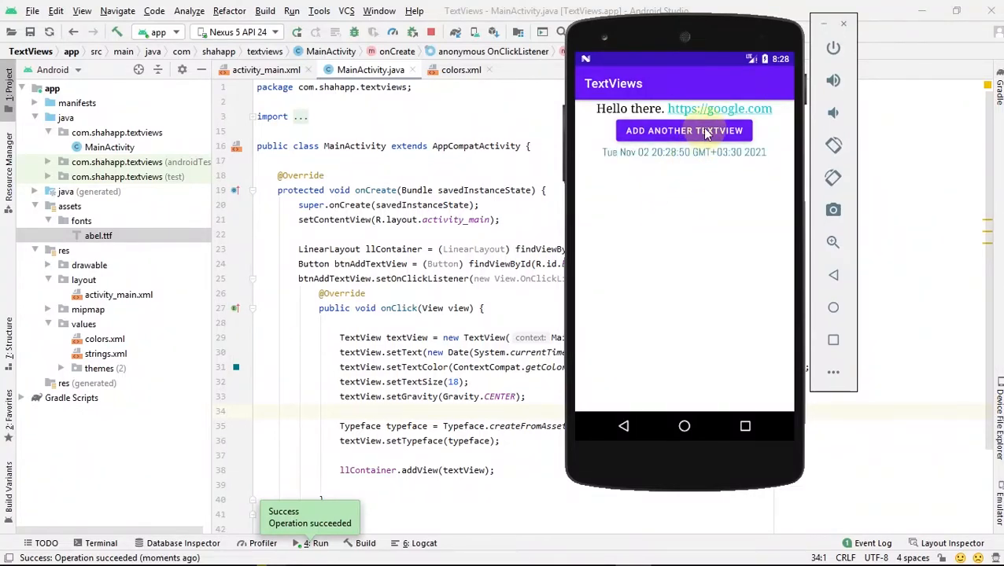
pyautogui.click(684, 130)
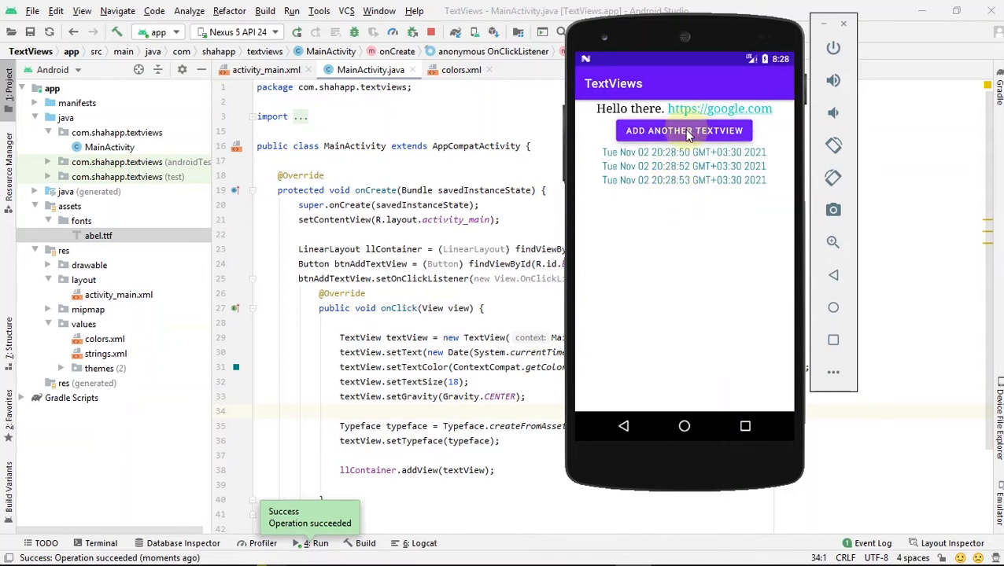
pyautogui.click(683, 130)
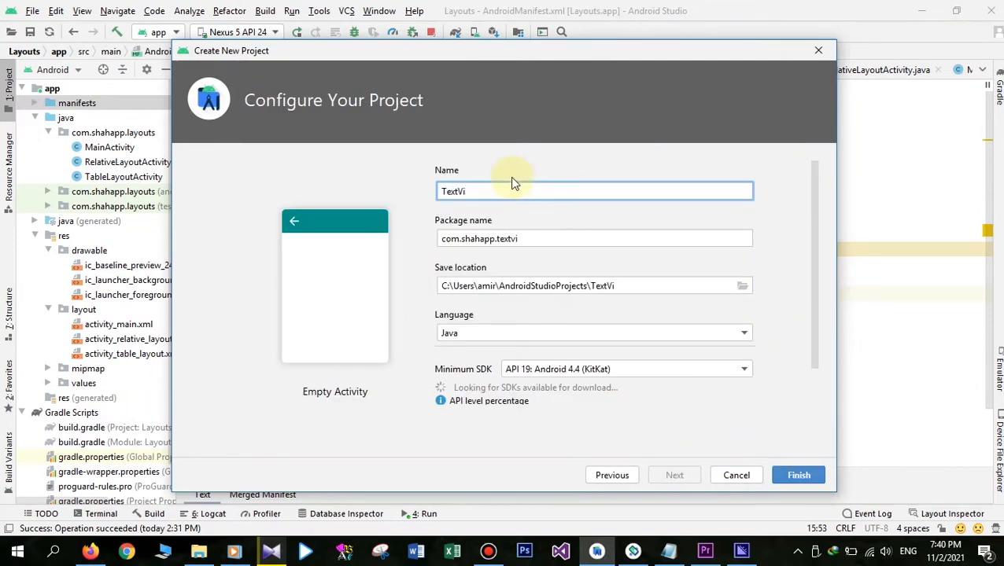
# Name the new project TextViews and finish creating it
pyautogui.write('ews')
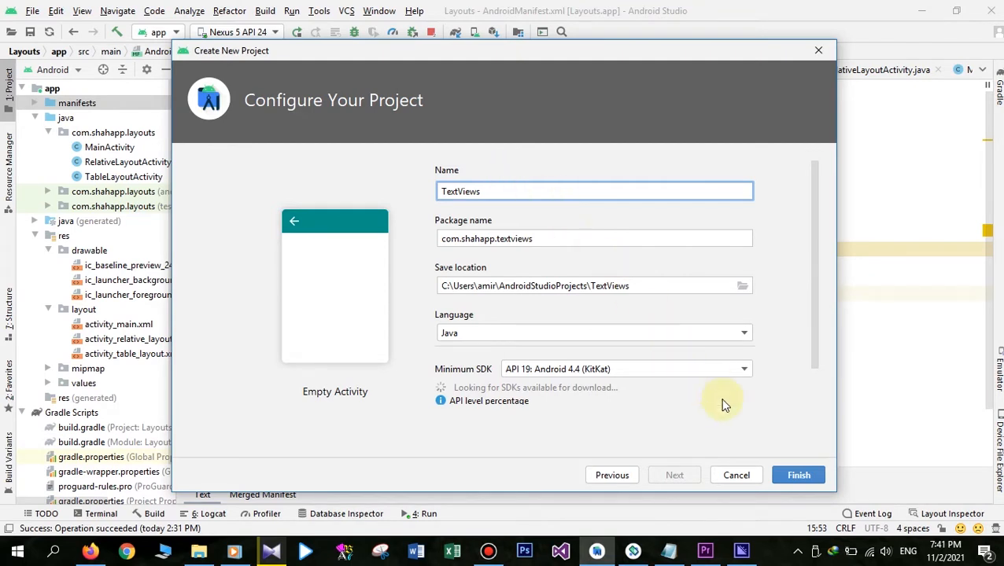
pyautogui.click(798, 475)
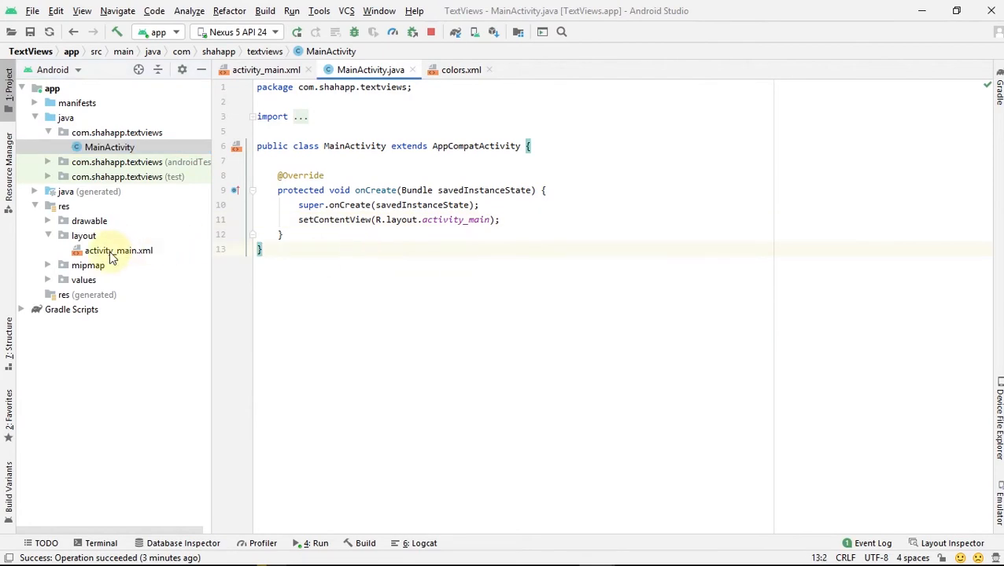
# Make the LinearLayout vertical in activity_main.xml and add a match_parent TextView with id tv1
pyautogui.doubleClick(118, 250)
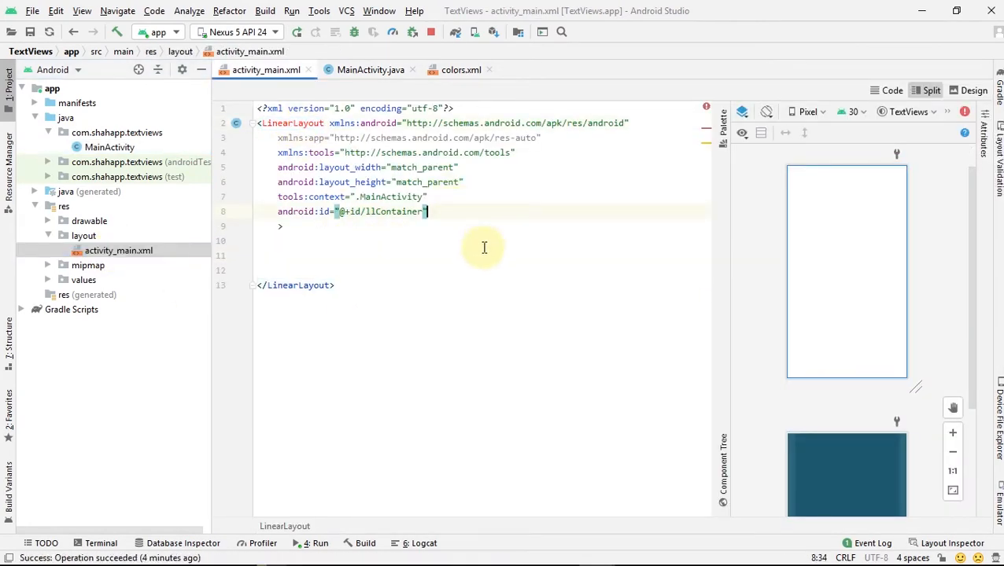
pyautogui.write('android:orientation="vertical')
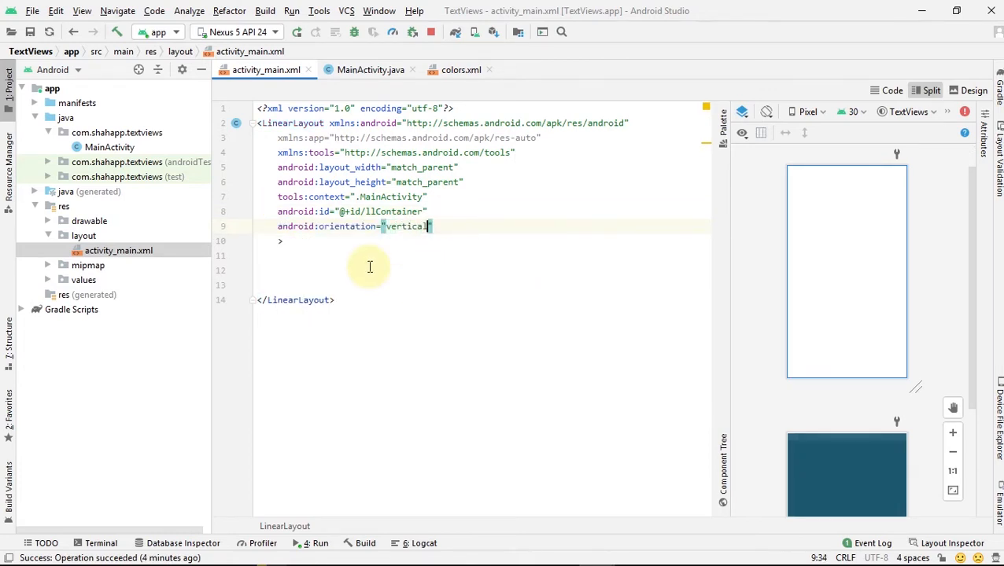
pyautogui.write('<TextView')
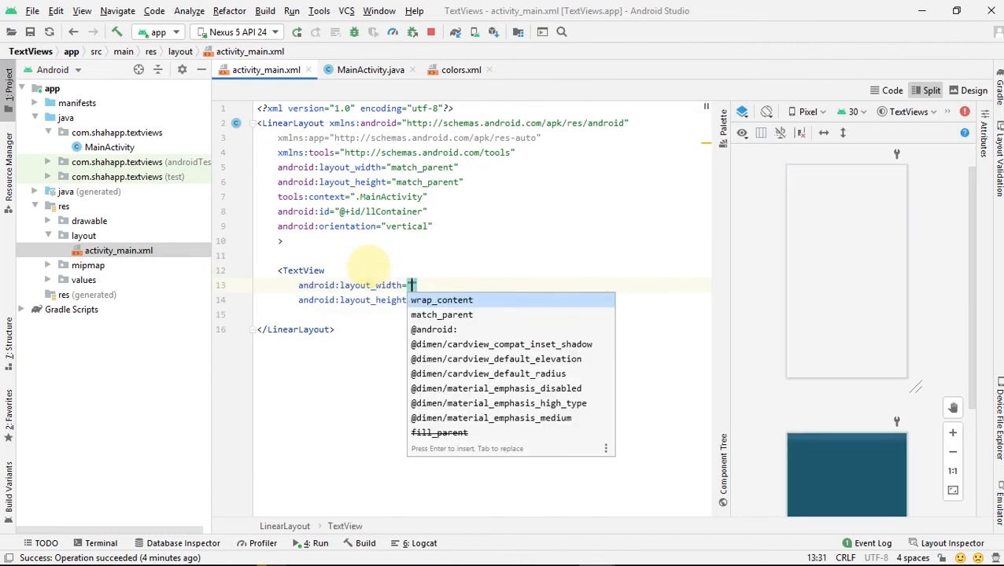
pyautogui.write('match_parent')
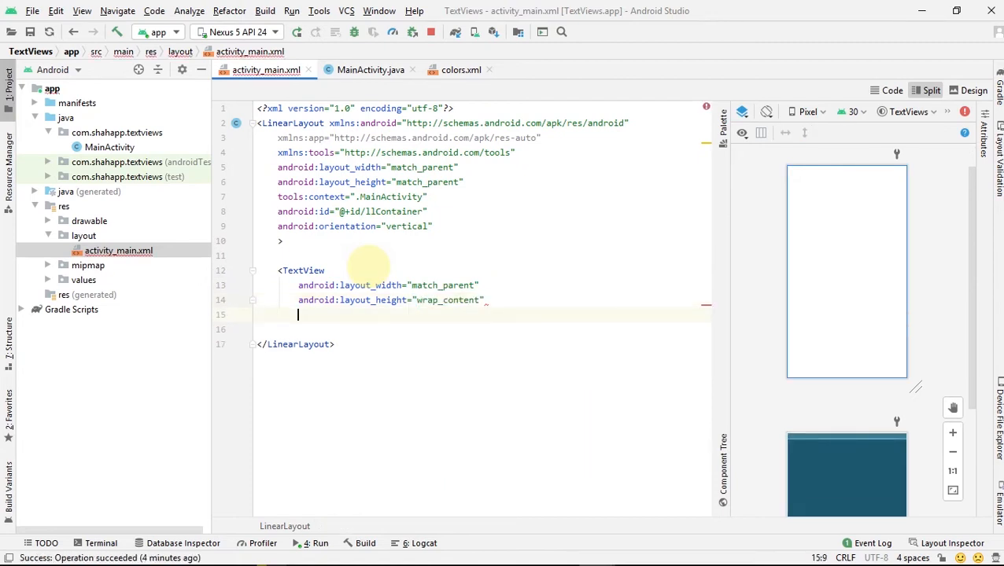
pyautogui.write('android:id="@+id/t"')
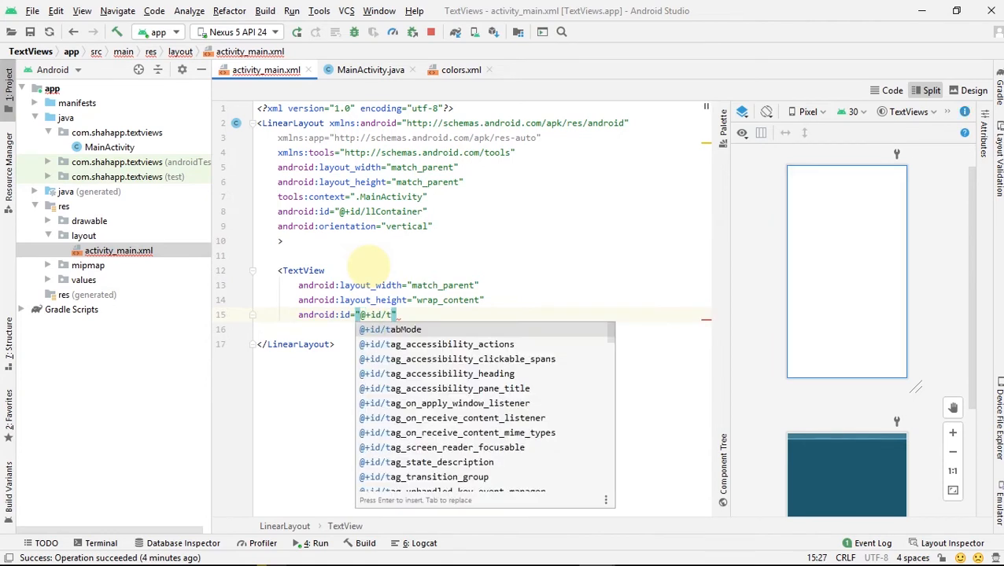
pyautogui.write('v1')
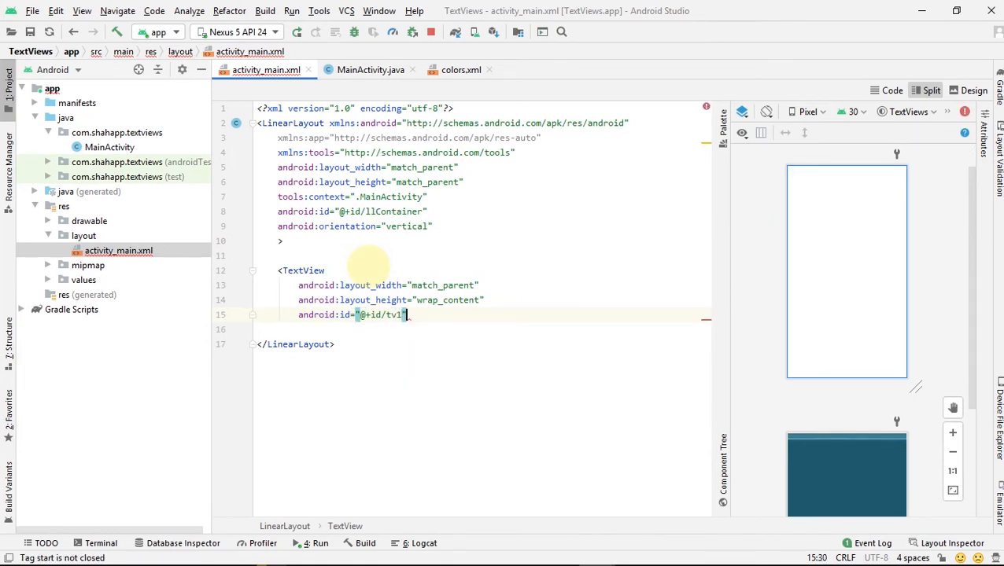
# Give the tv1 TextView the text "Hello there."
pyautogui.write('tex')
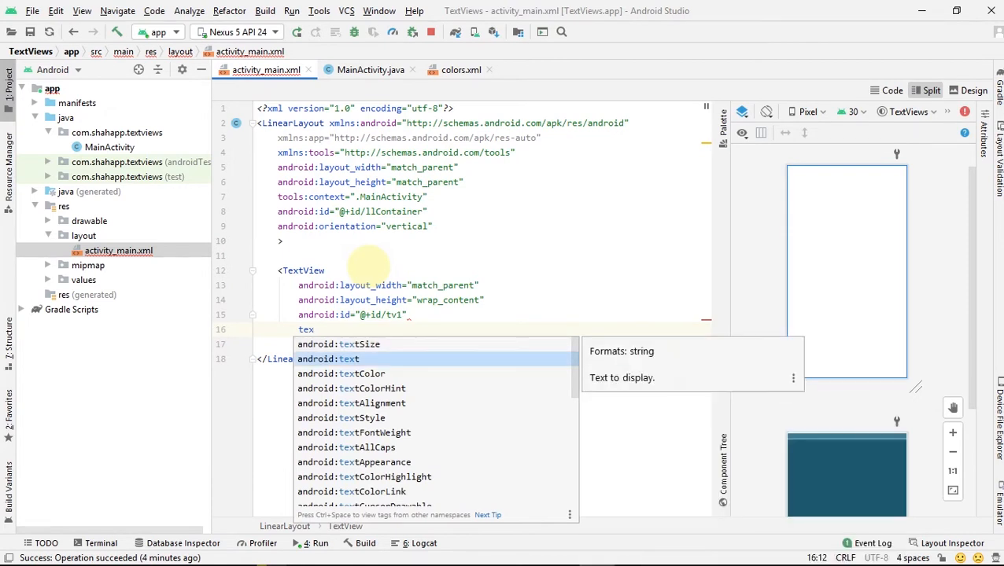
pyautogui.click(340, 359)
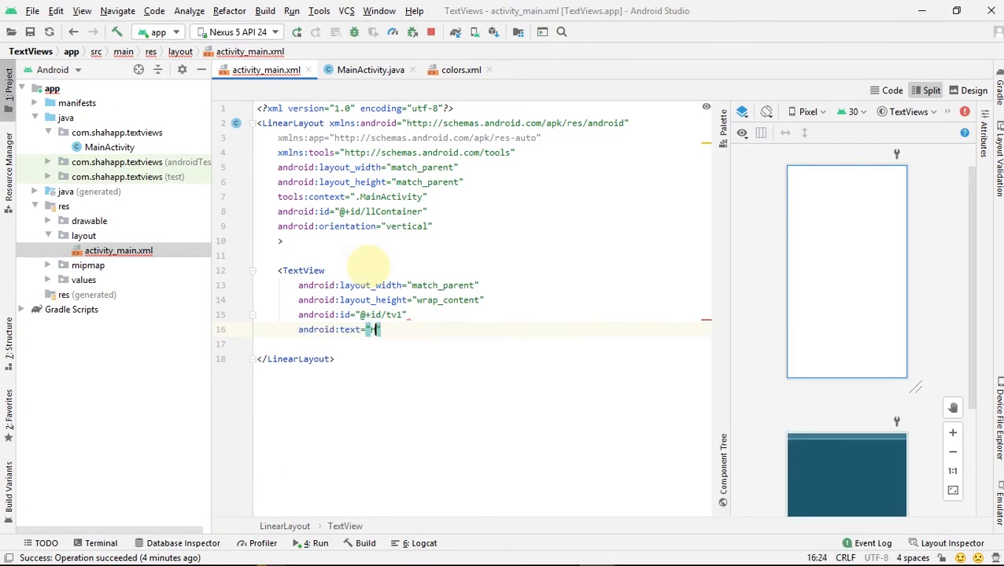
pyautogui.write('Hello there')
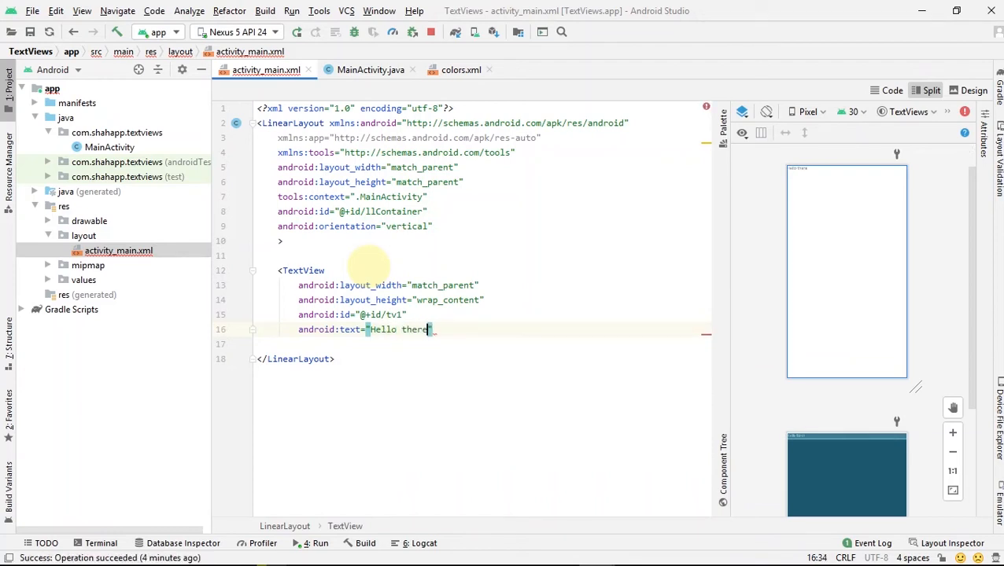
pyautogui.write('.')
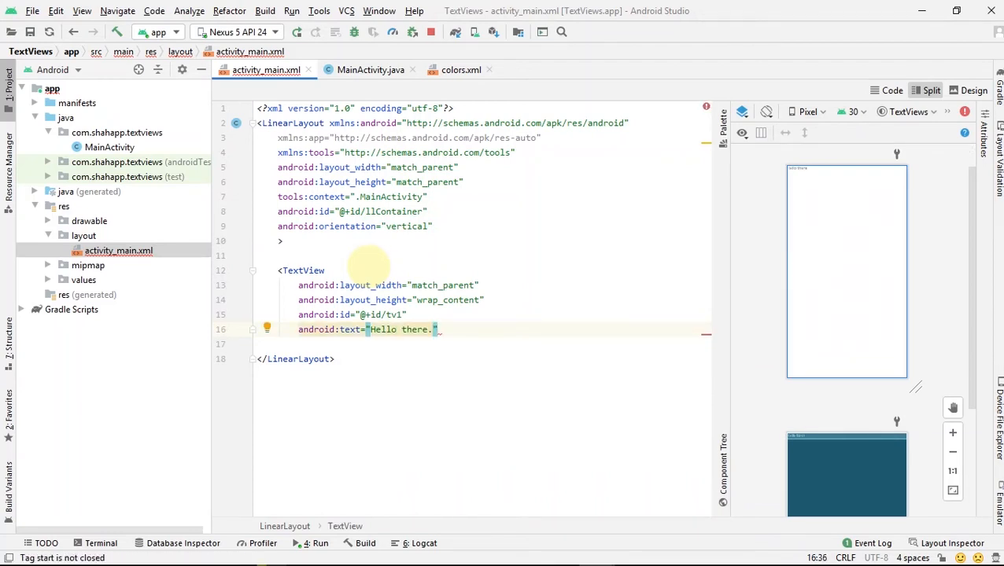
pyautogui.click(953, 433)
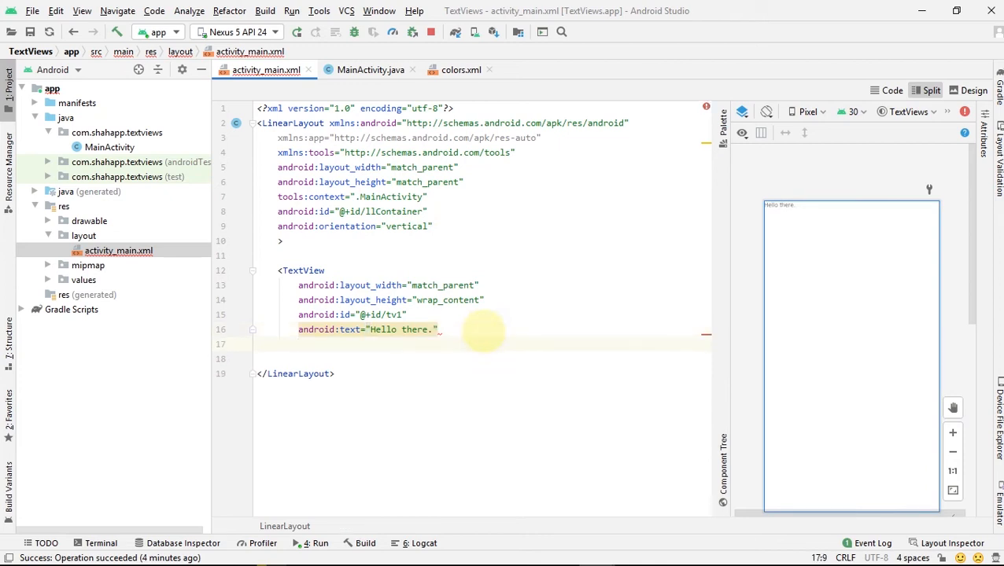
# Set the TextView's gravity to center and start a textSize of 20
pyautogui.write('android:layout_gravity="c')
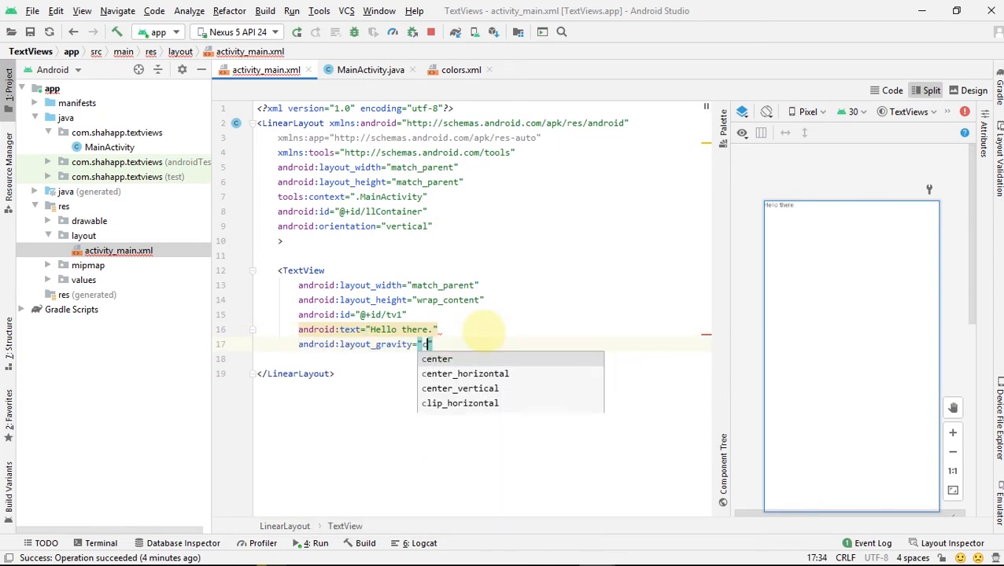
pyautogui.click(437, 358)
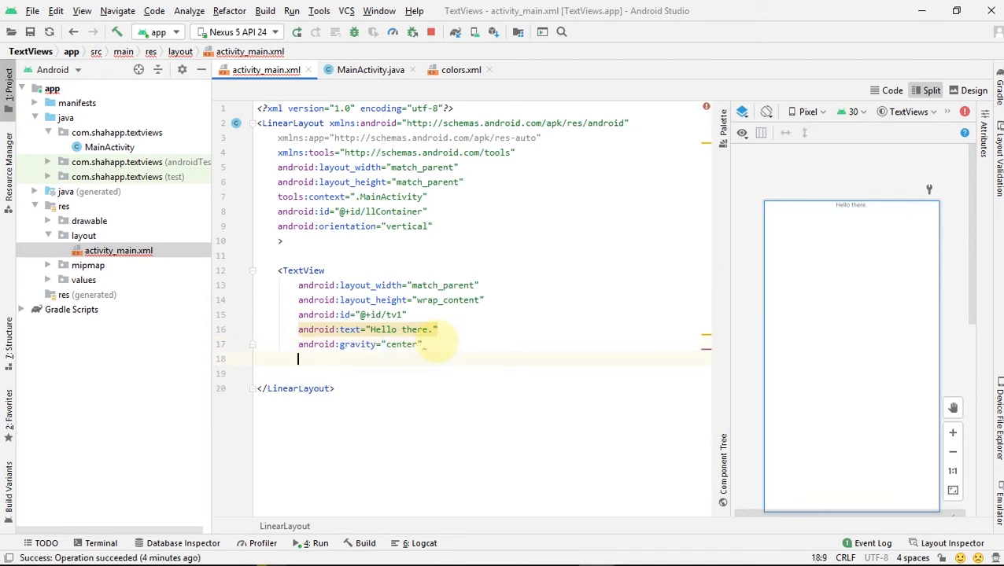
pyautogui.write('textSize="')
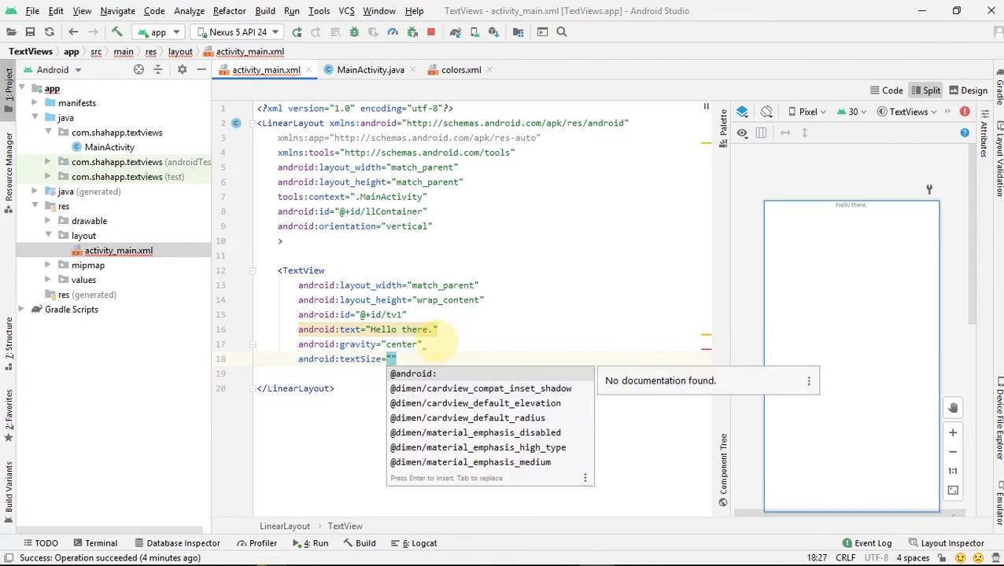
pyautogui.write('20')
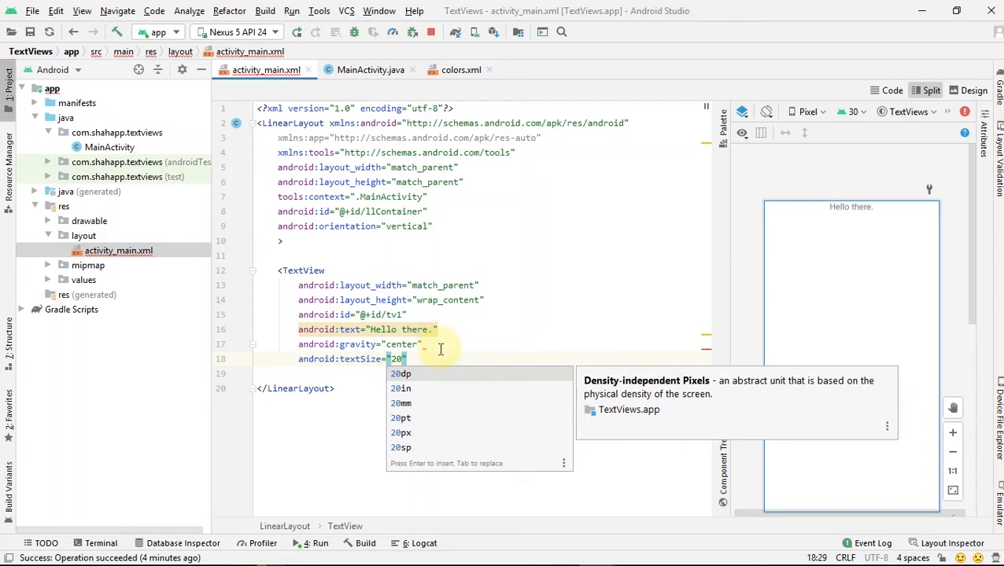
pyautogui.moveTo(402, 418)
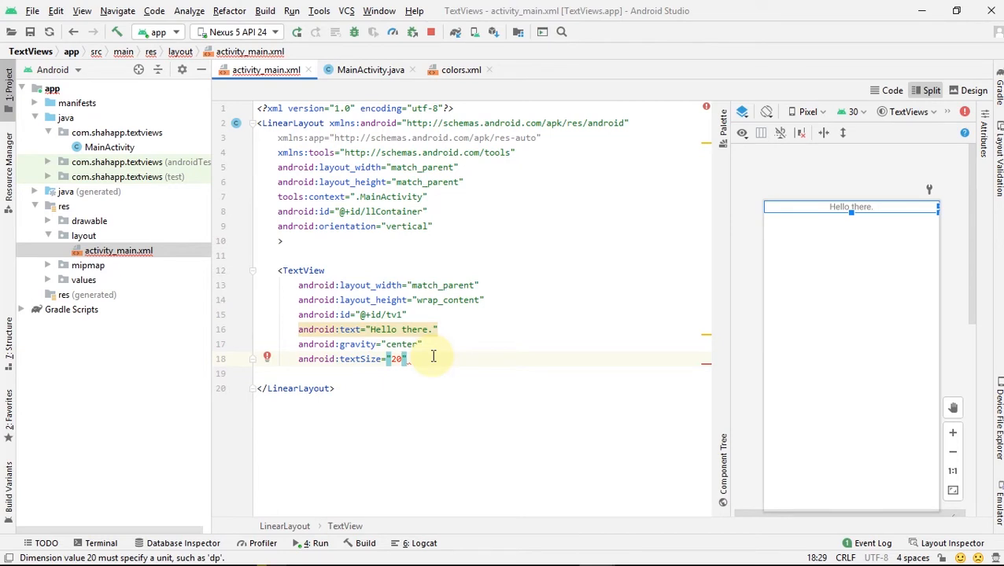
# Complete the text size as 20sp and begin a textColor attribute
pyautogui.click(399, 359)
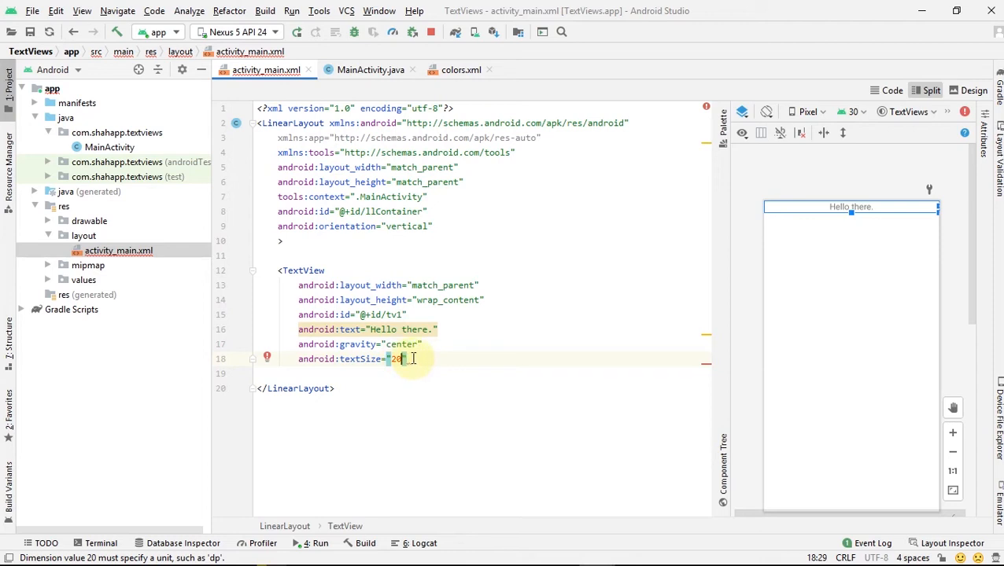
pyautogui.write('sp')
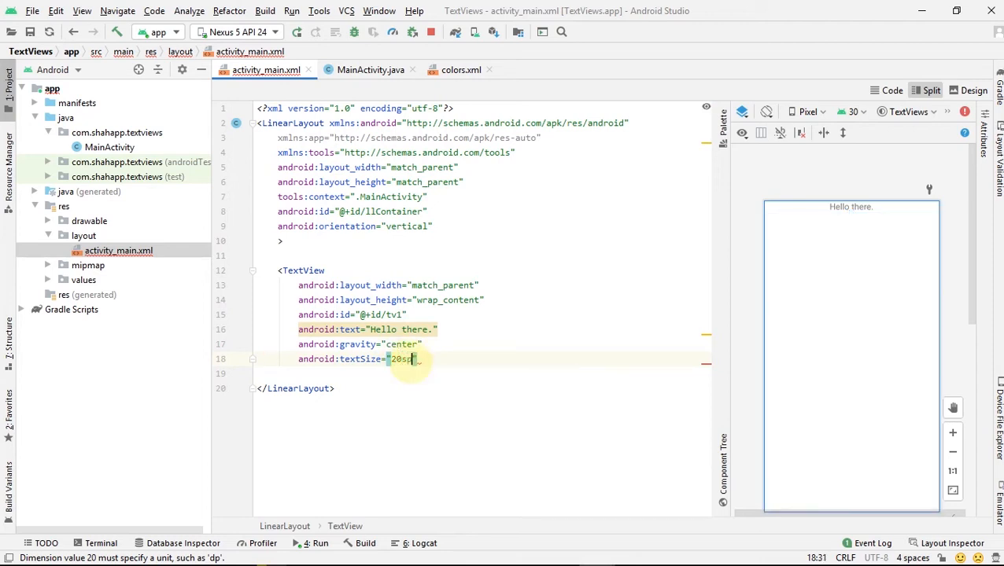
pyautogui.write('sp')
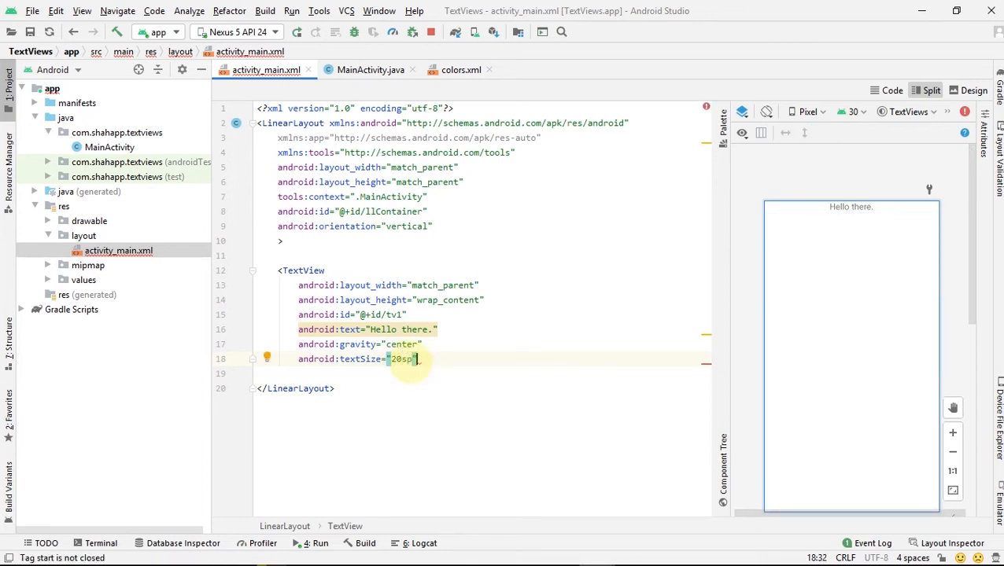
pyautogui.write('color/black"')
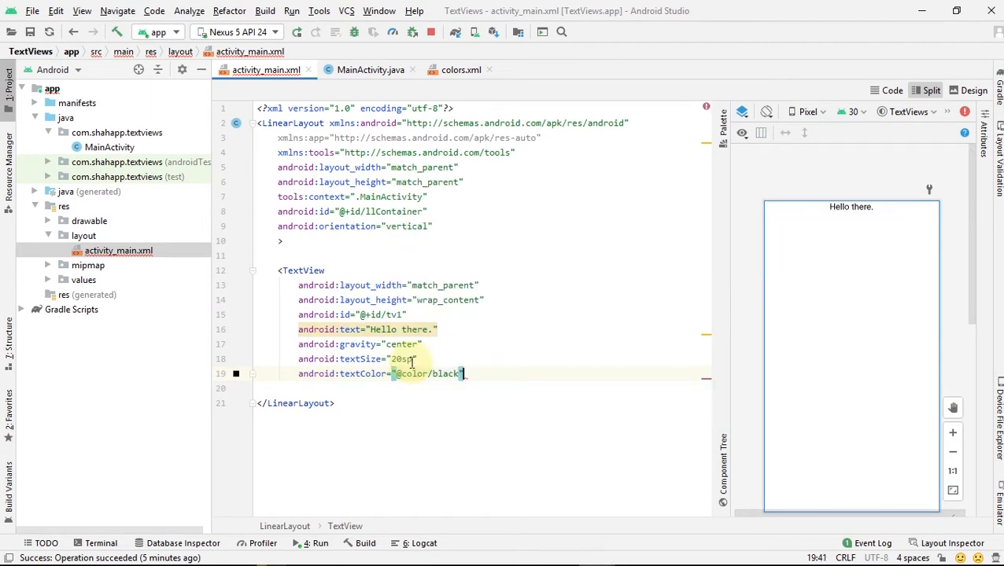
# Give the greeting TextView a serif typeface
pyautogui.write('typeface="')
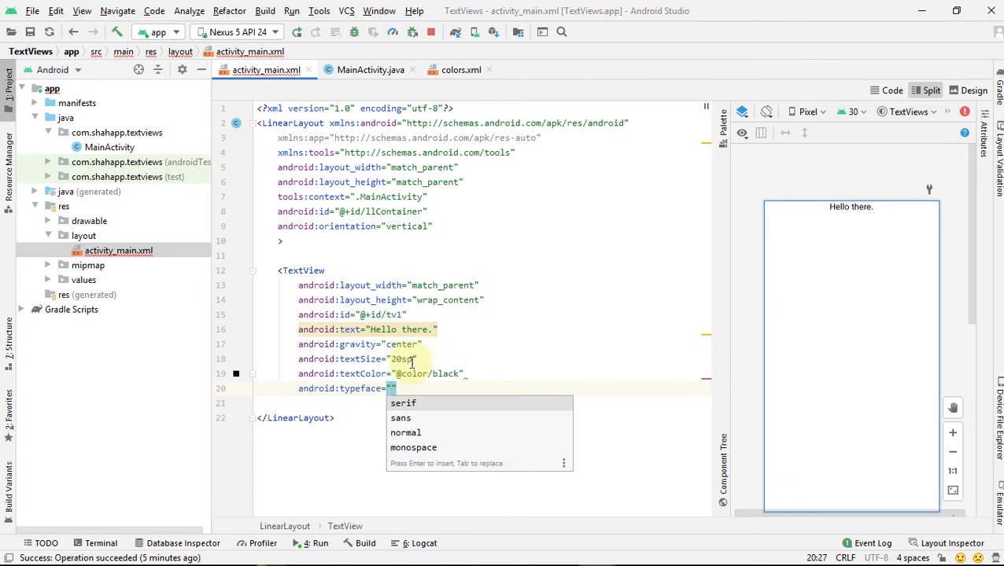
pyautogui.click(402, 403)
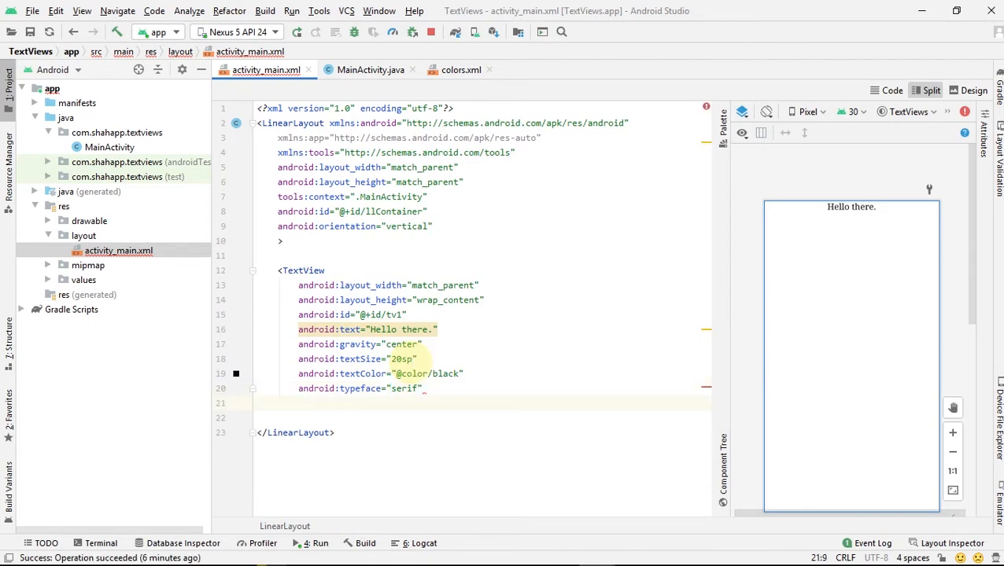
pyautogui.click(431, 329)
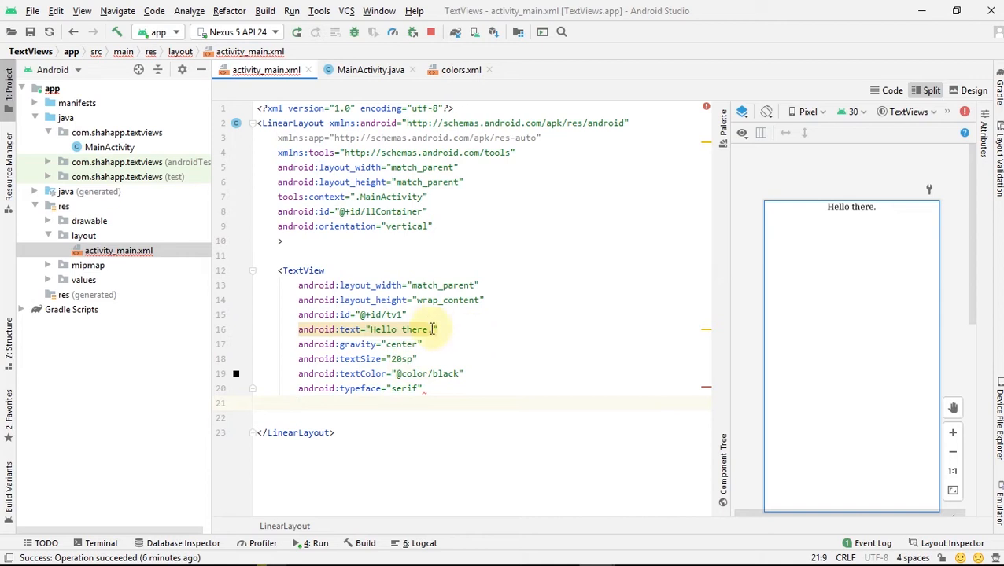
pyautogui.write('htt')
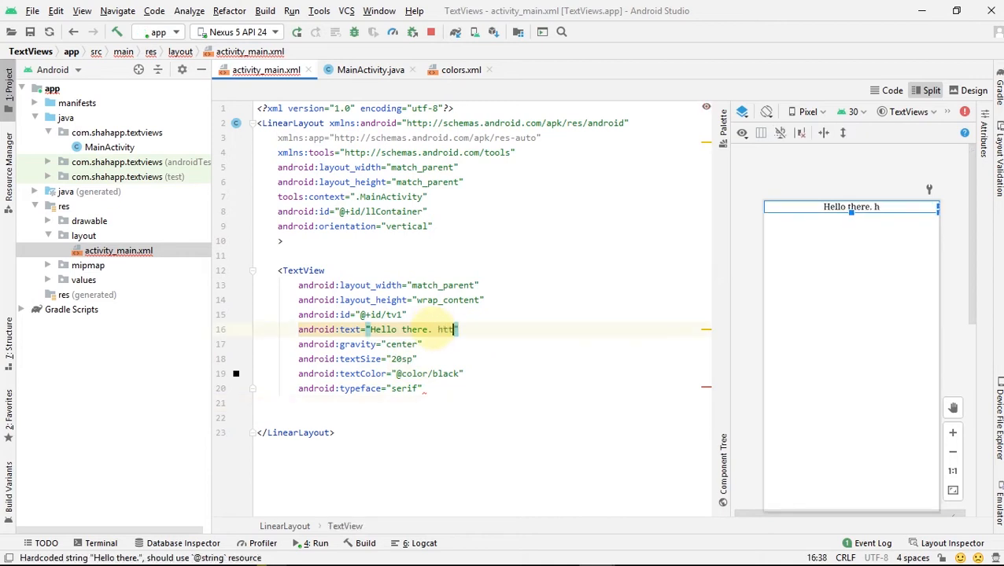
pyautogui.write('ps://')
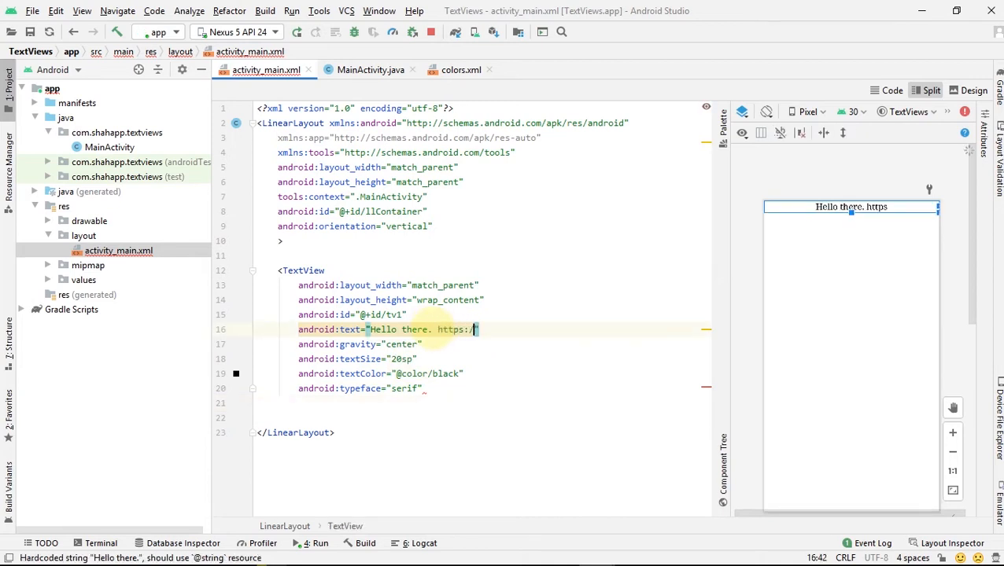
pyautogui.write('/g')
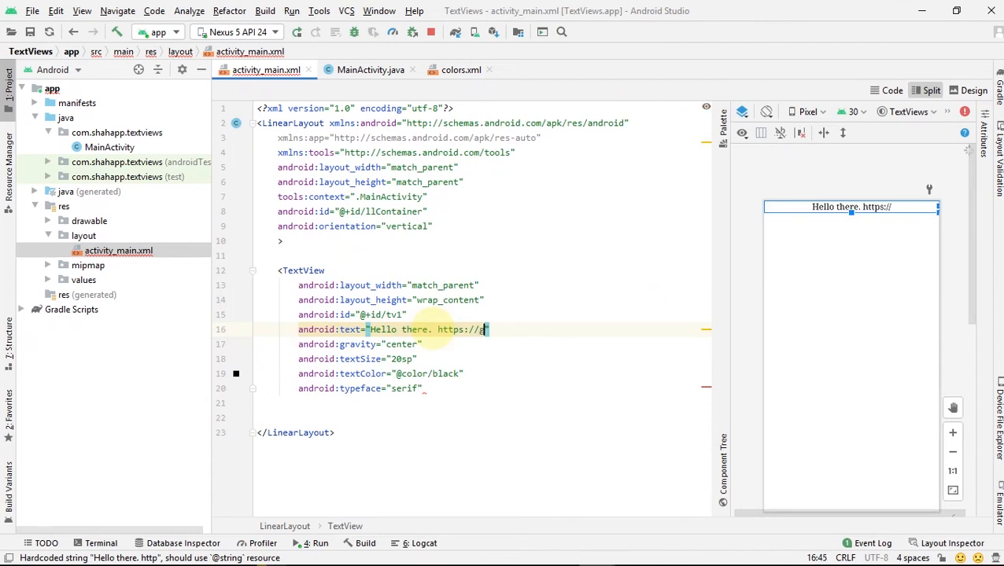
pyautogui.write('oogle.com')
pyautogui.click(483, 403)
pyautogui.write('android:autoLink=""')
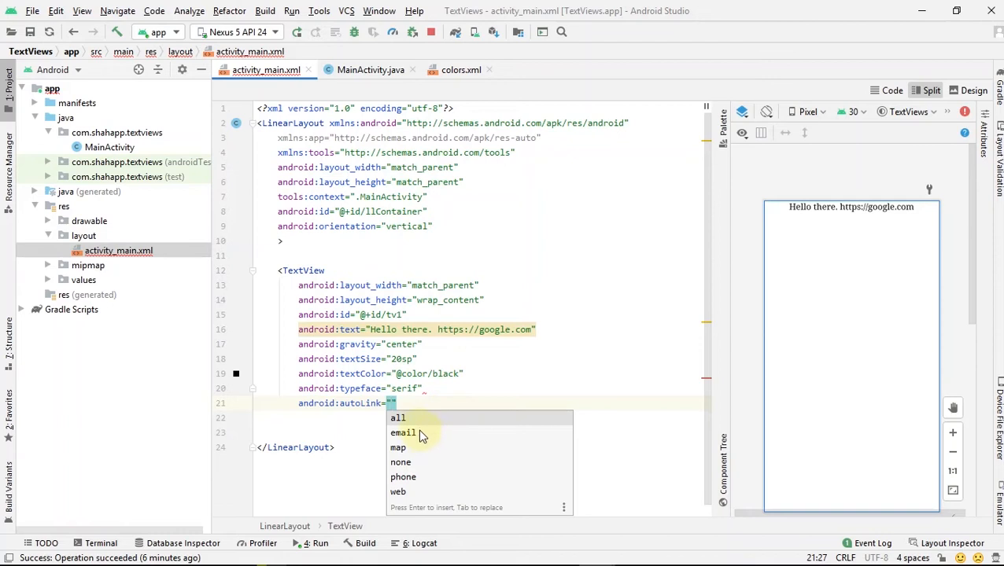
pyautogui.moveTo(397, 491)
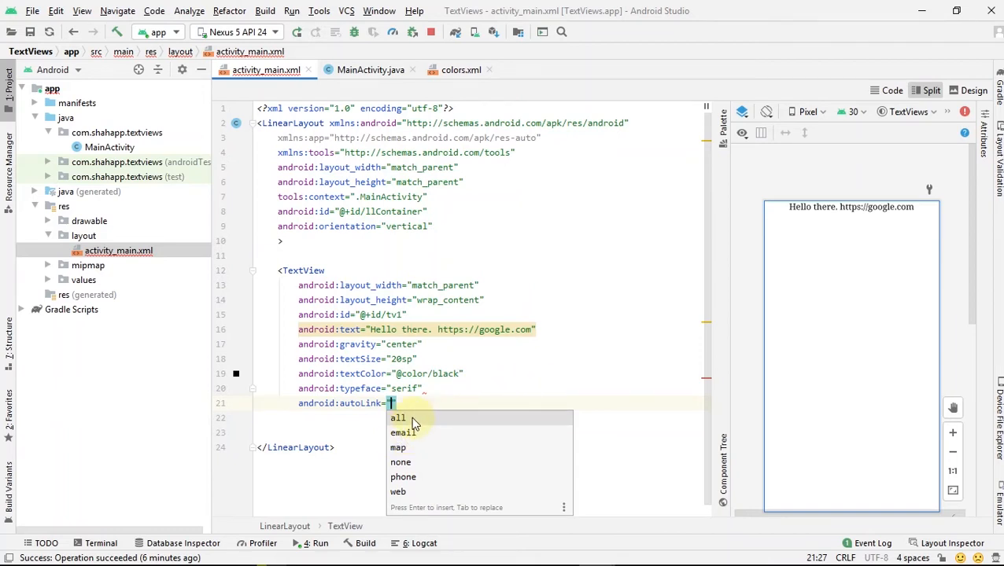
pyautogui.click(397, 417)
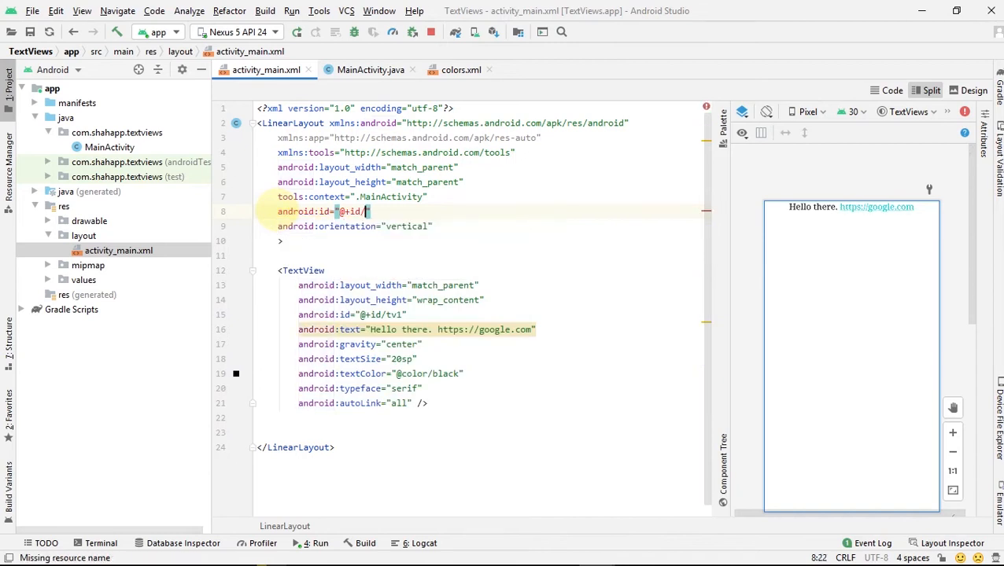
# Set the LinearLayout id to llContainer and start a new tag after the TextView
pyautogui.write('llContainer')
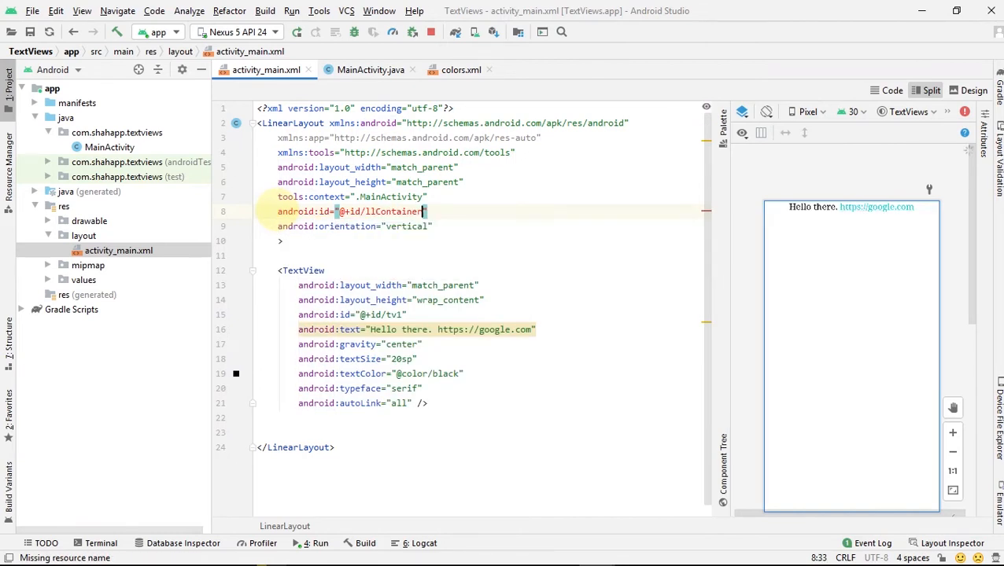
pyautogui.click(426, 404)
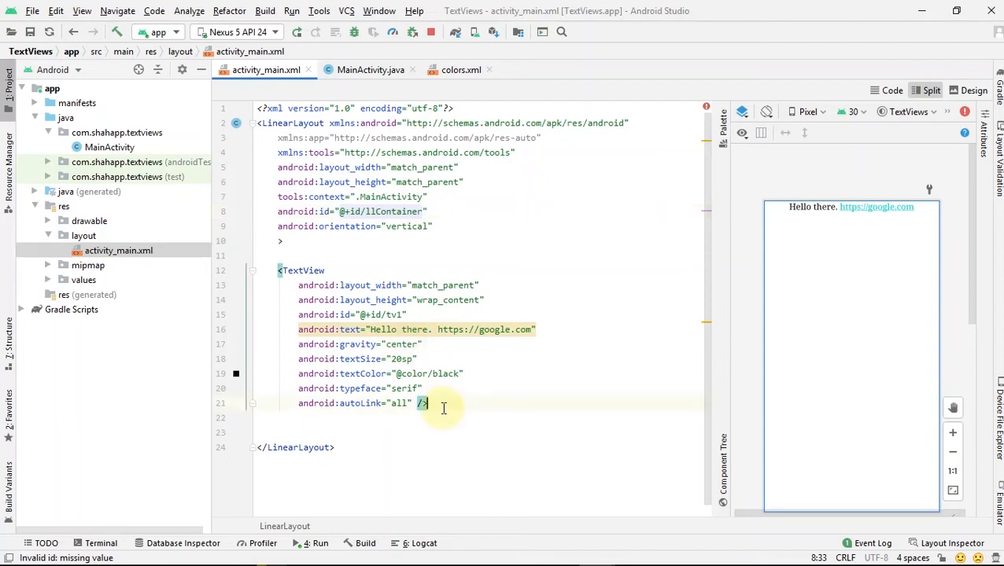
pyautogui.write('<')
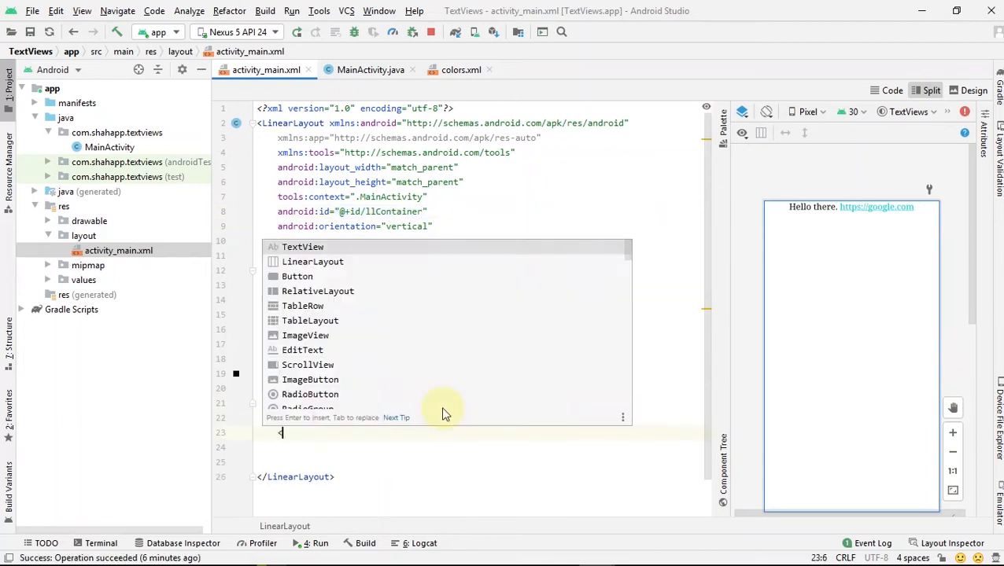
# Add a centred element reading Add Another TextView below the greeting
pyautogui.write('<TextView')
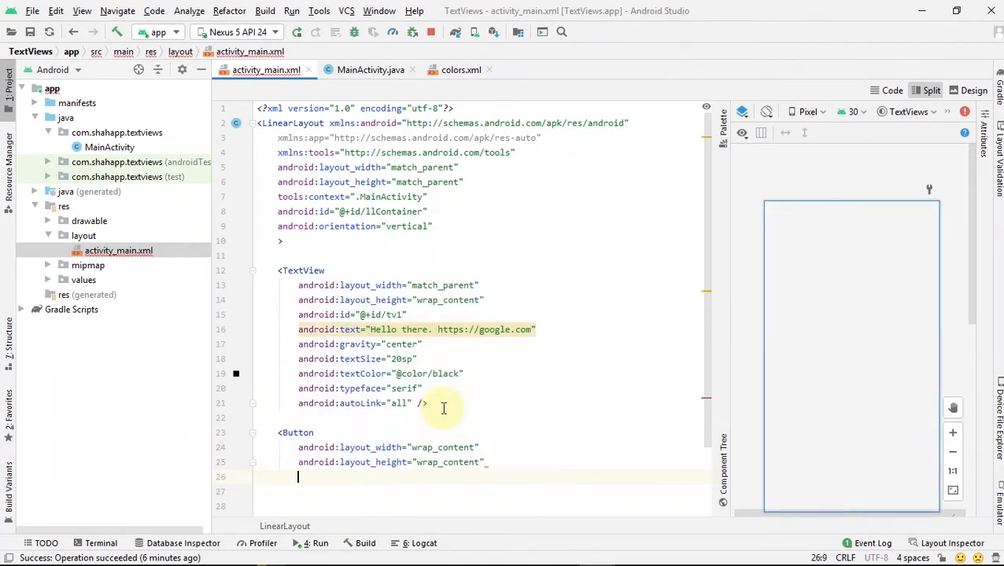
pyautogui.write('android:layout_gravity="center')
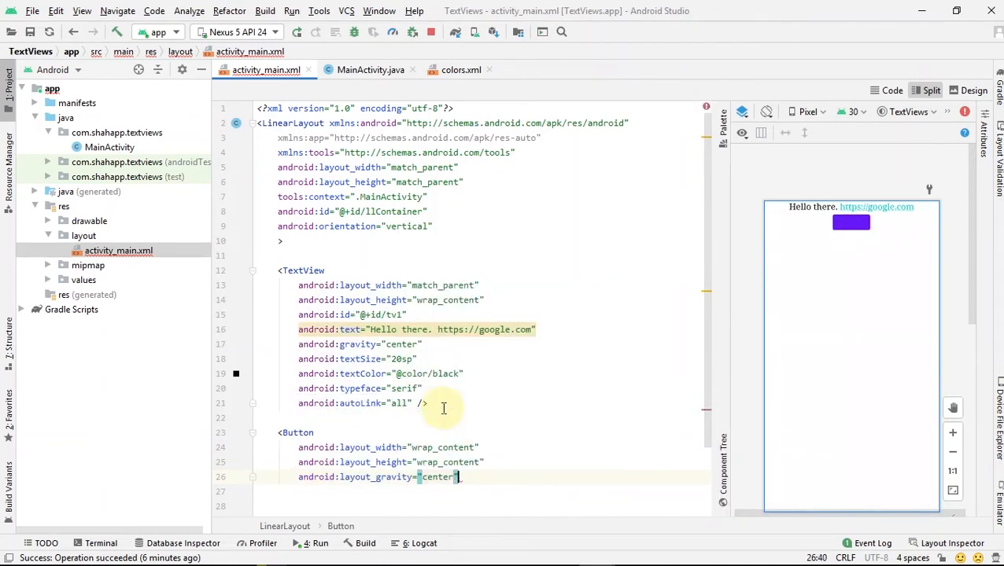
pyautogui.write('text="Add Another TextVi"')
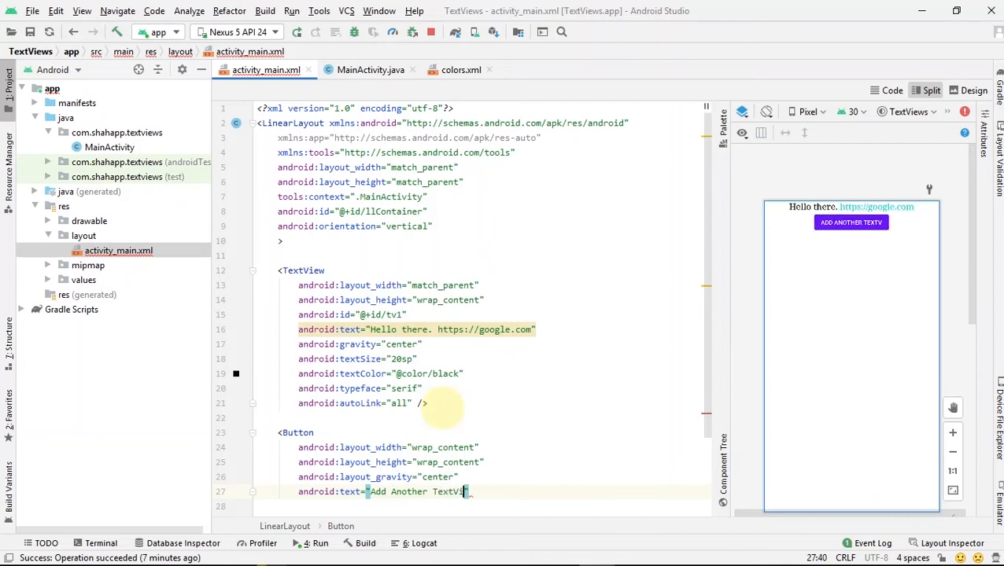
pyautogui.write('iew')
pyautogui.write('android:id="@+id/')
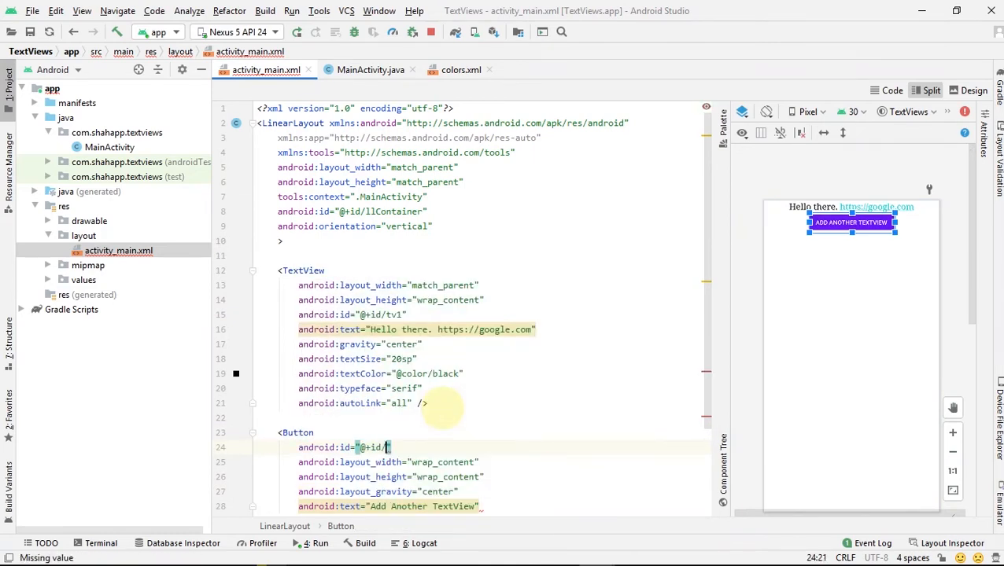
# Give the button the id btnAddTextView and select MainActivity in the project files
pyautogui.write('btnAdd')
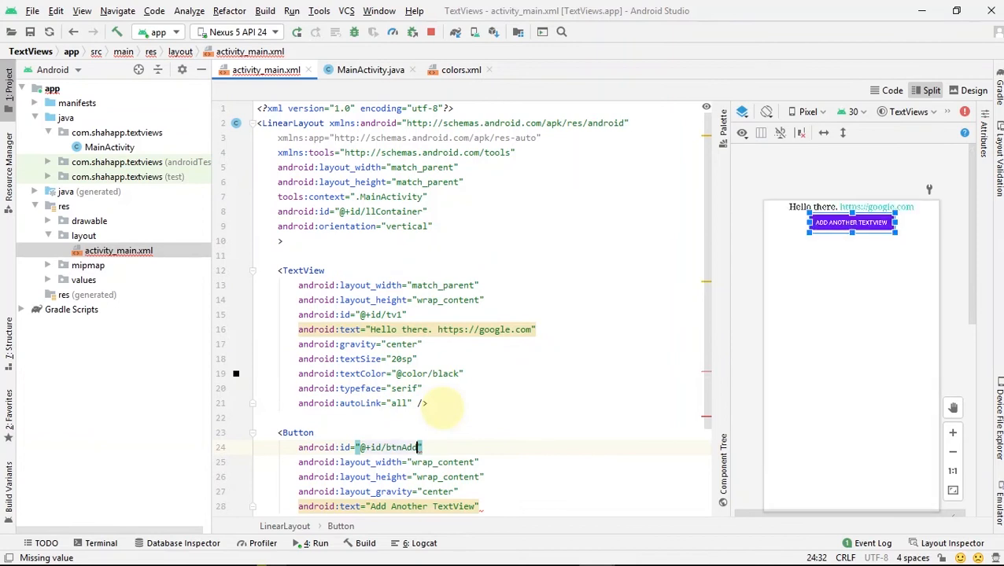
pyautogui.write('TextView')
pyautogui.click(503, 507)
pyautogui.write(' />')
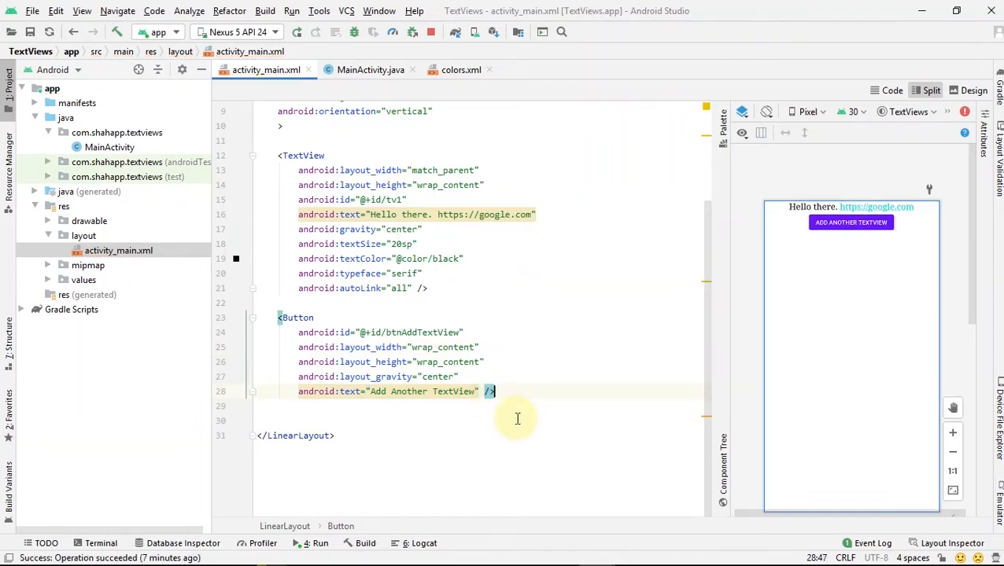
pyautogui.moveTo(786, 299)
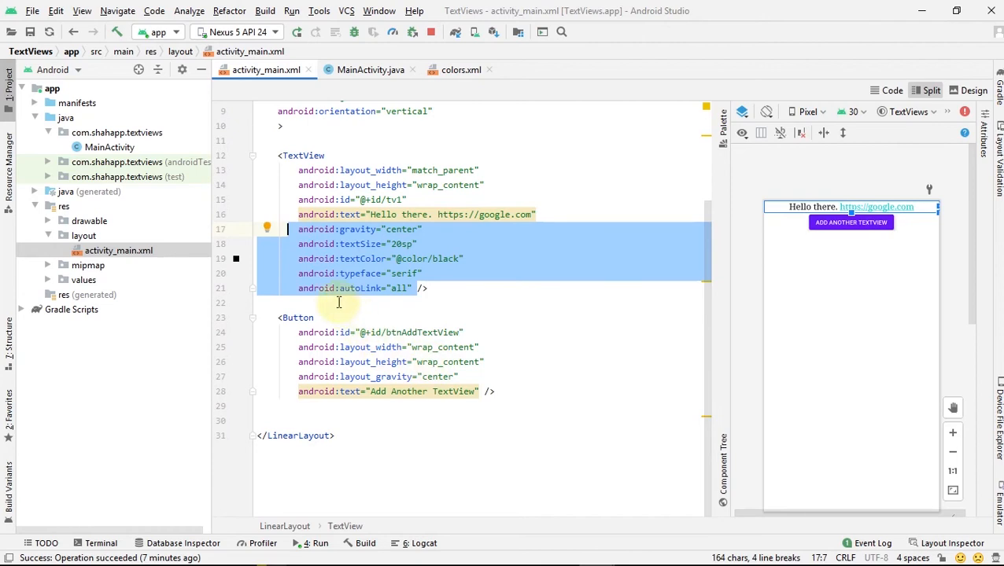
pyautogui.click(109, 147)
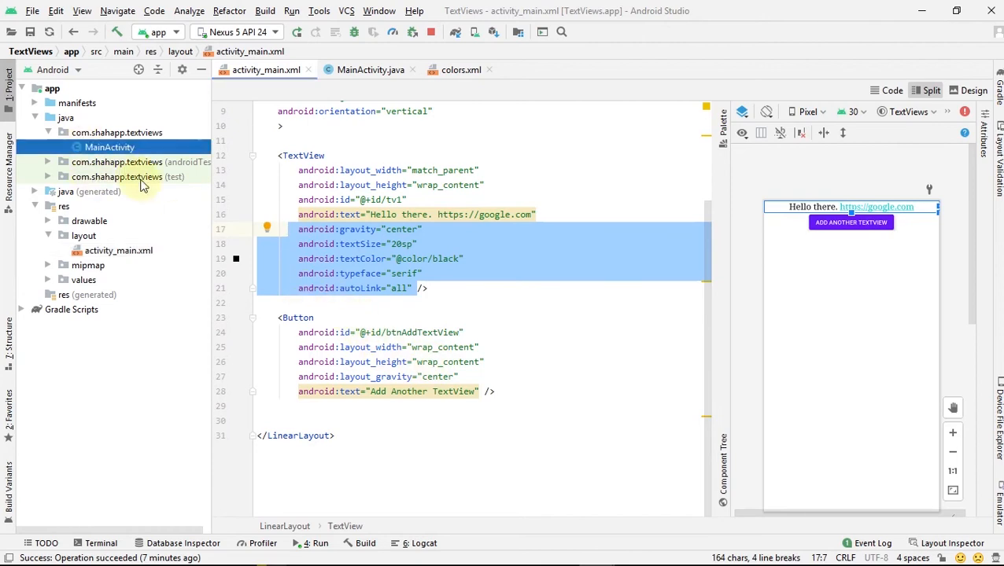
# In onCreate, look up llContainer as a LinearLayout via findViewById
pyautogui.click(366, 70)
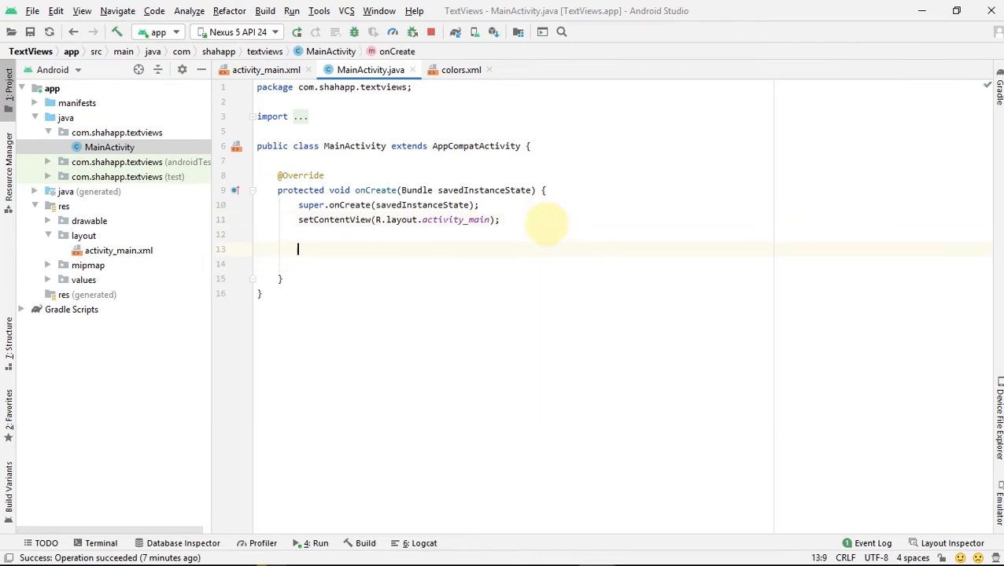
pyautogui.write('LinearLayout')
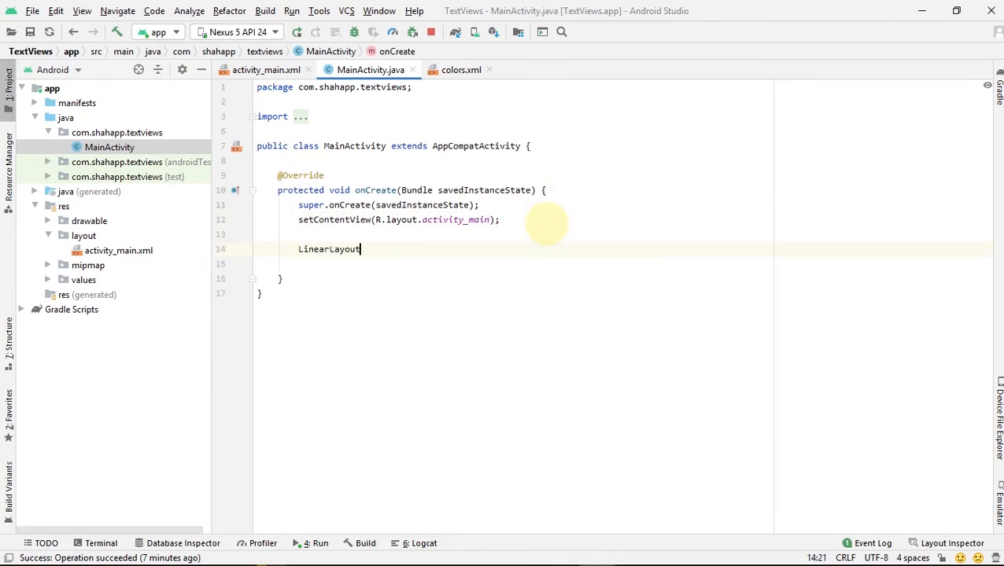
pyautogui.write('llCon')
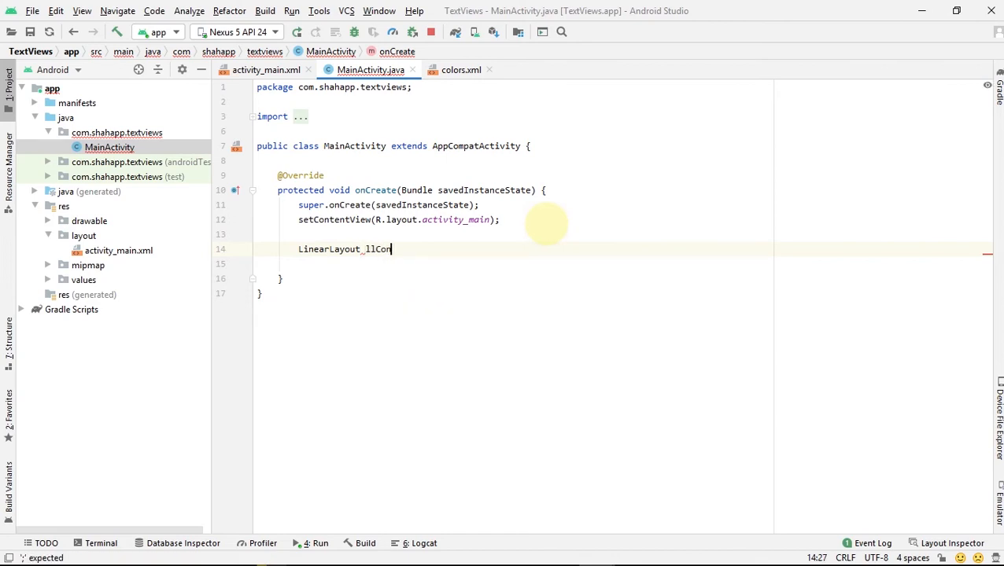
pyautogui.write('tainer =')
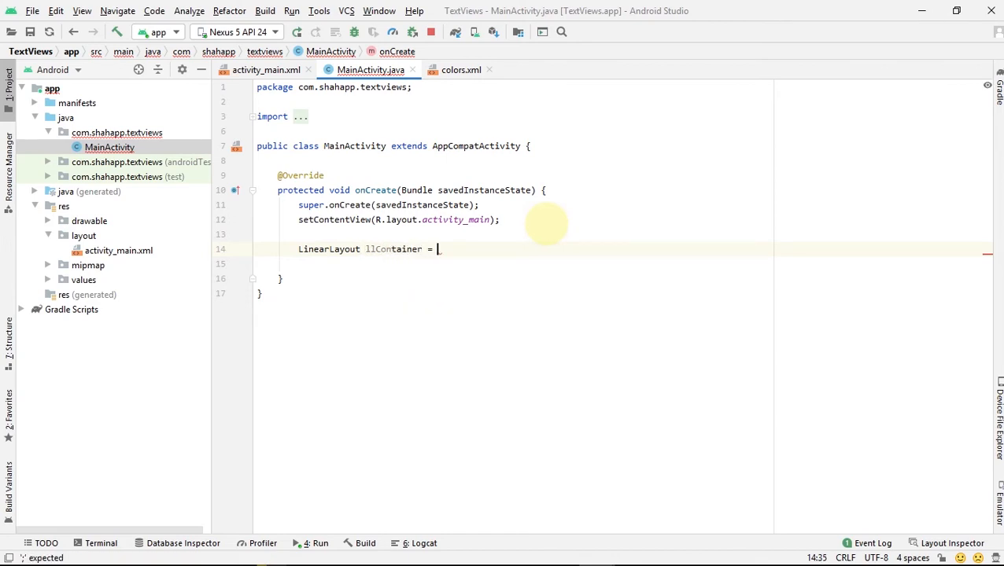
pyautogui.write('(LinearLayout)')
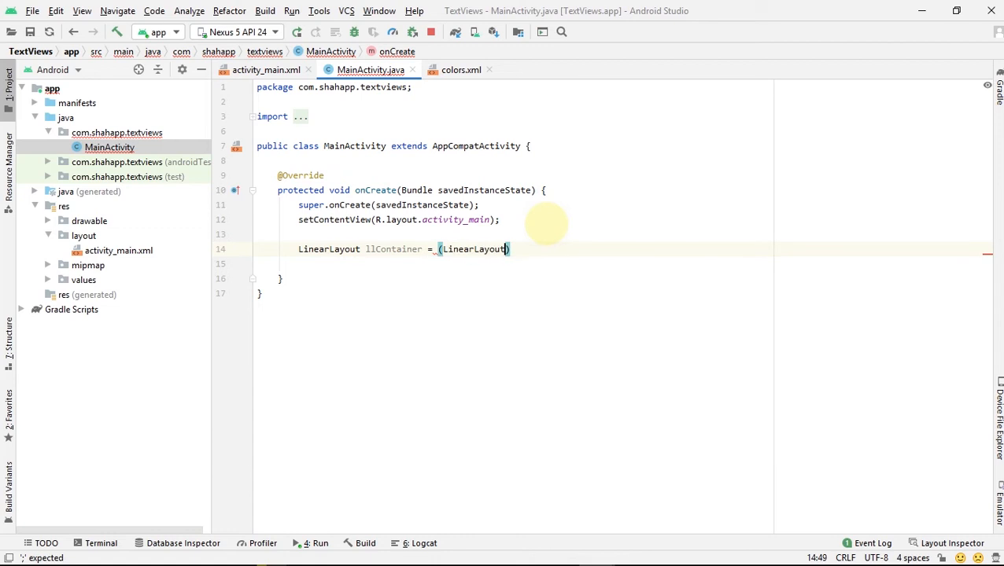
pyautogui.write('findViewById(R.id.')
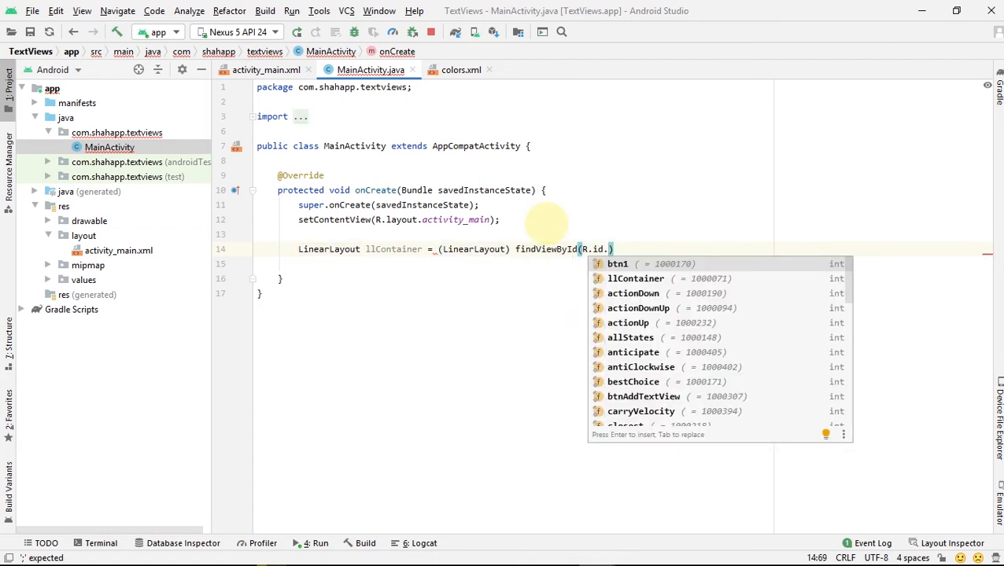
pyautogui.click(636, 277)
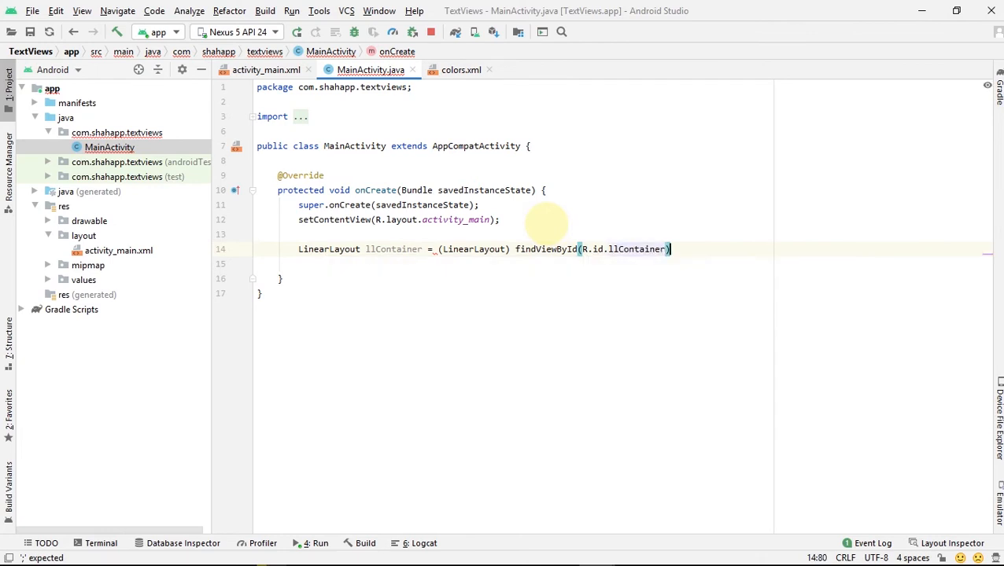
# Look up btnAddTextView as a Button via findViewById
pyautogui.write('Button')
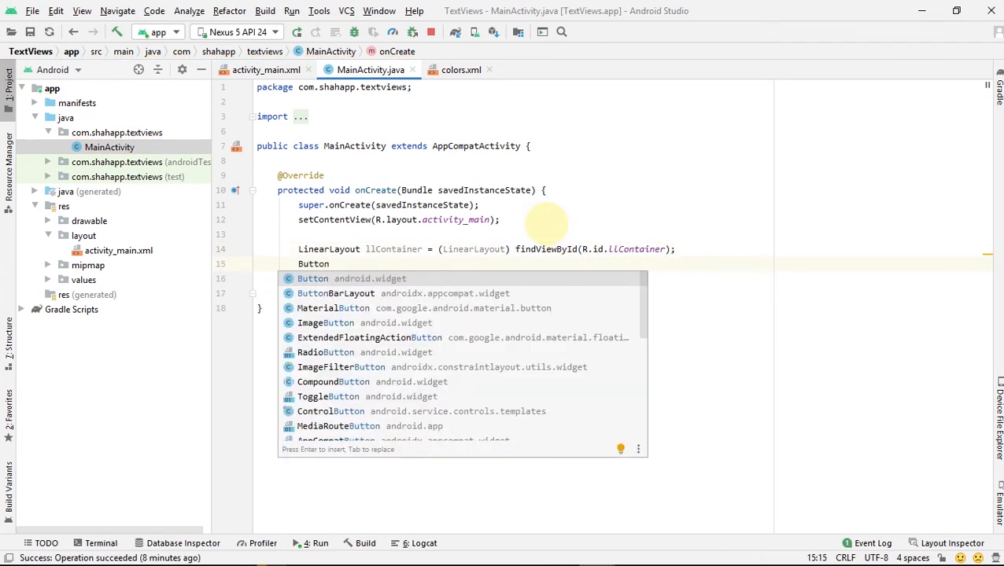
pyautogui.write('btnAdd')
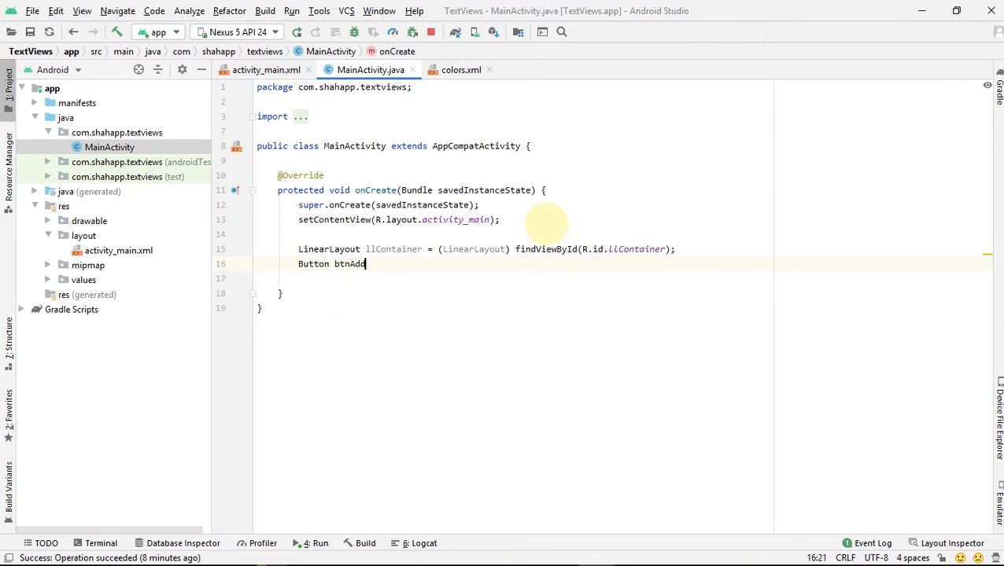
pyautogui.write('TextView')
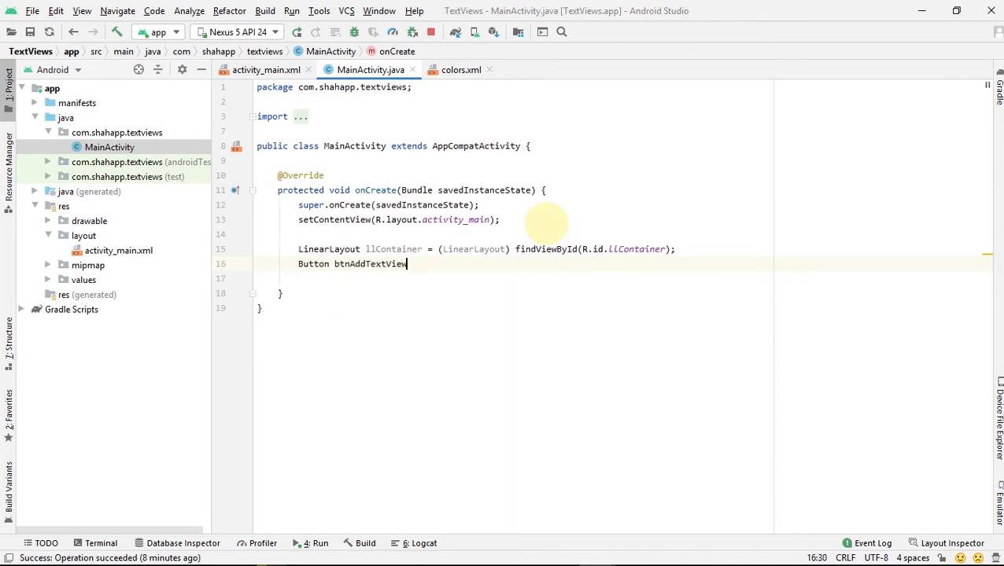
pyautogui.write('= ()')
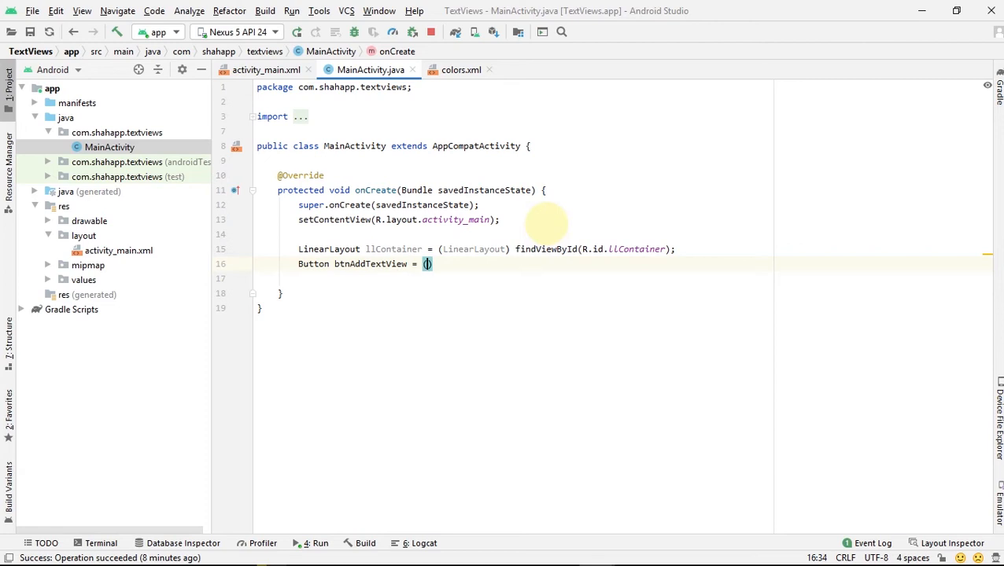
pyautogui.write('Button)')
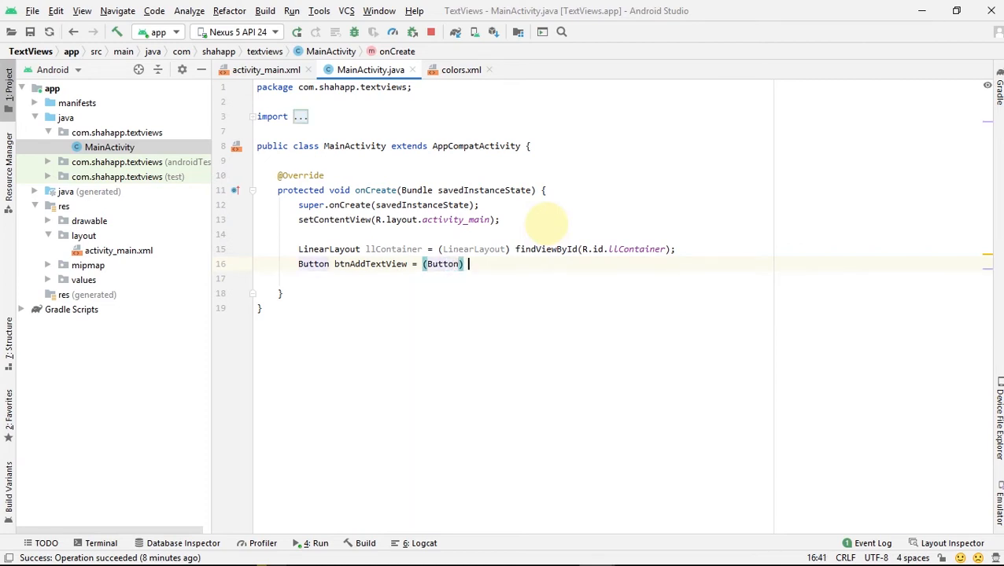
pyautogui.write('findViewById(R.id.btnAddTextView)')
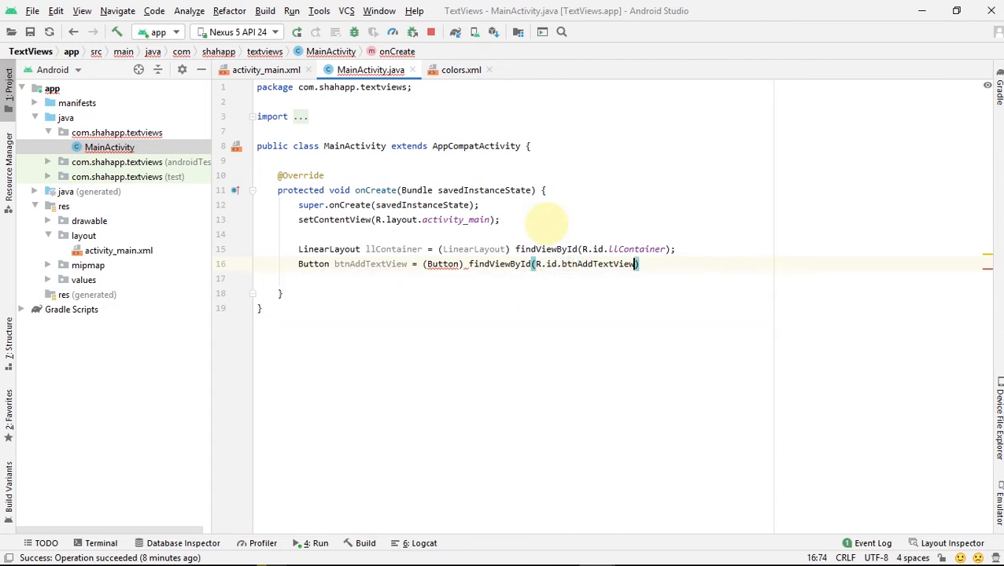
pyautogui.press('Enter')
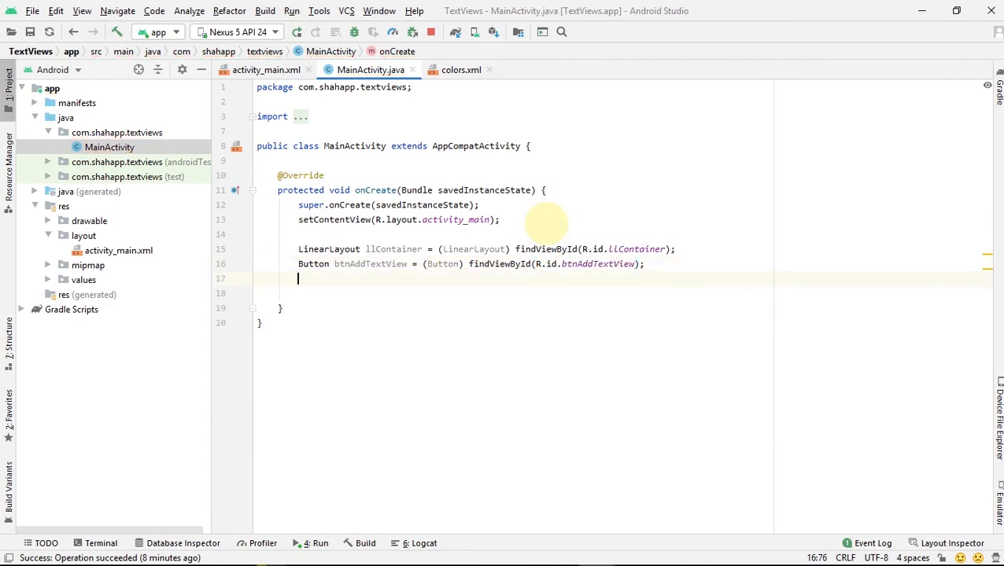
# In btnAddTextView's click handler, create a new TextView with MainActivity.this as context
pyautogui.write('btnad')
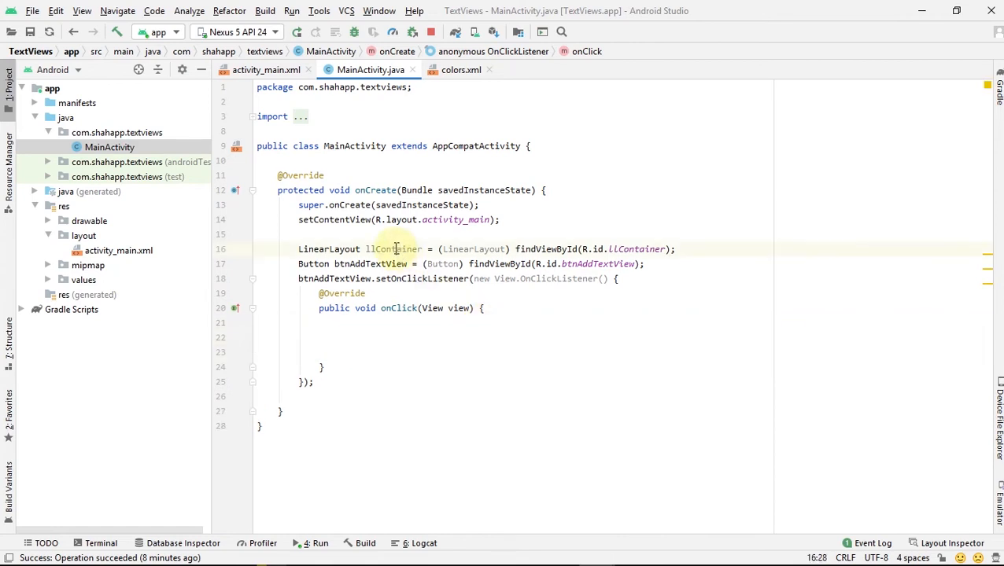
pyautogui.click(339, 337)
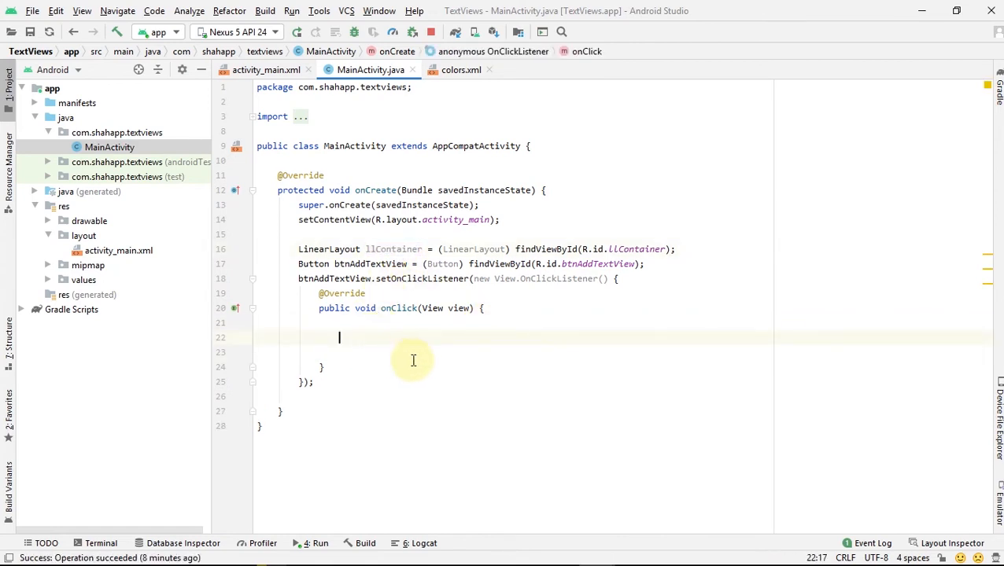
pyautogui.write('TextView')
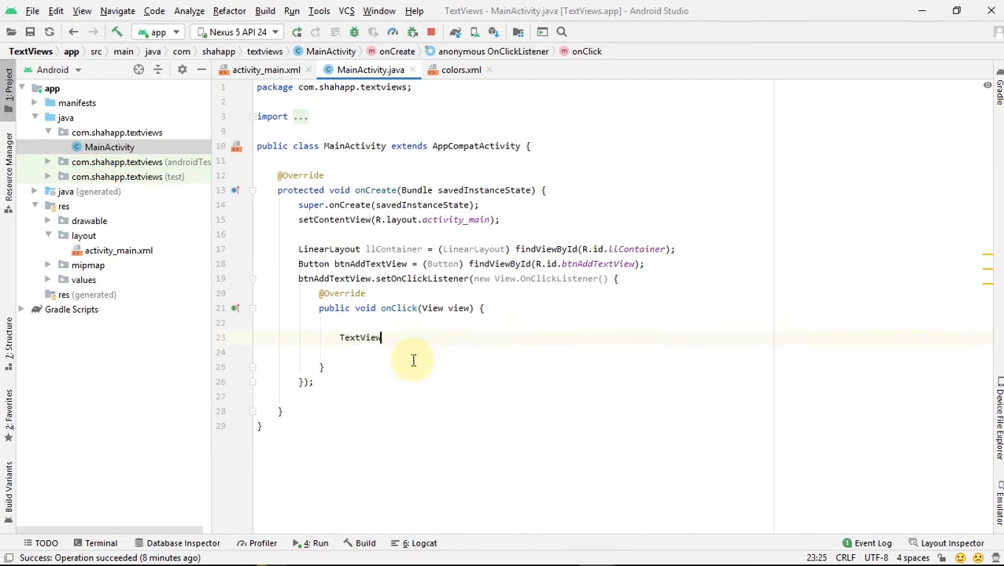
pyautogui.write('textView')
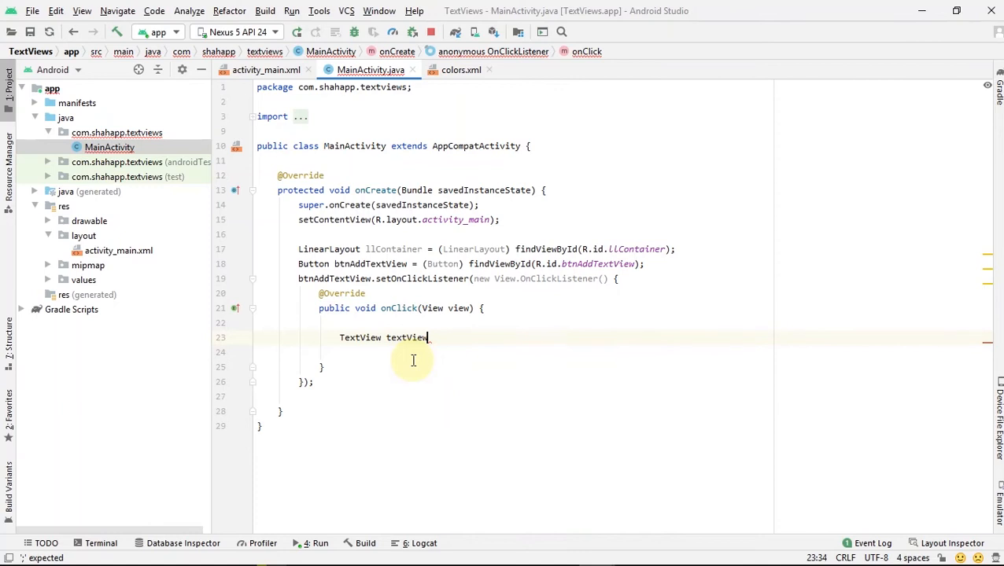
pyautogui.write('= new TextView(')
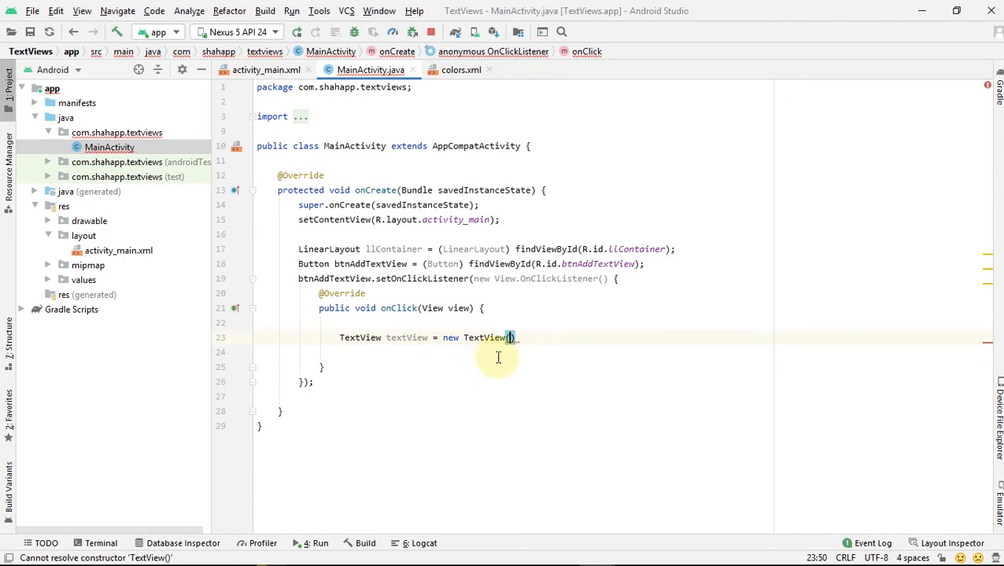
pyautogui.write('MainActivity')
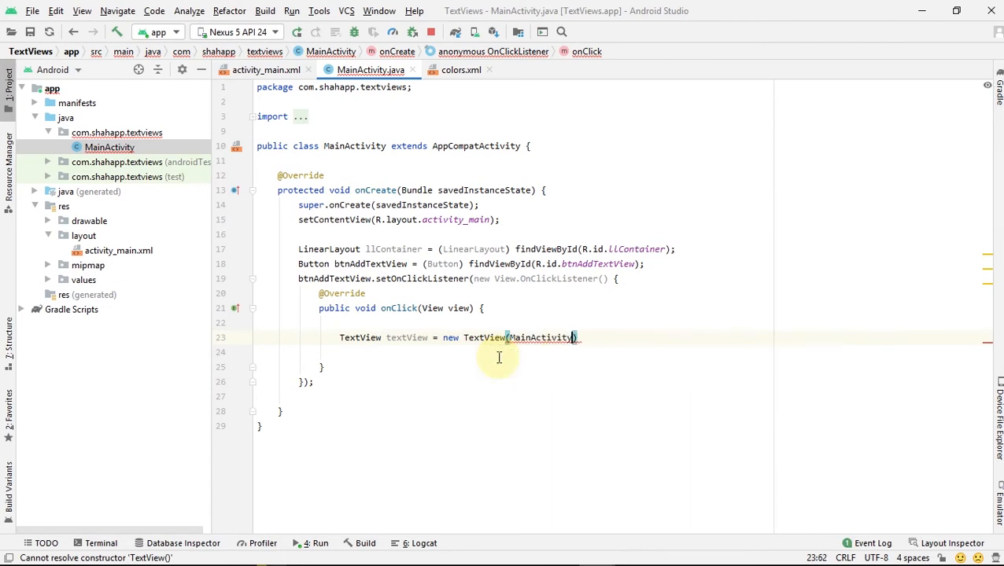
pyautogui.write('.this')
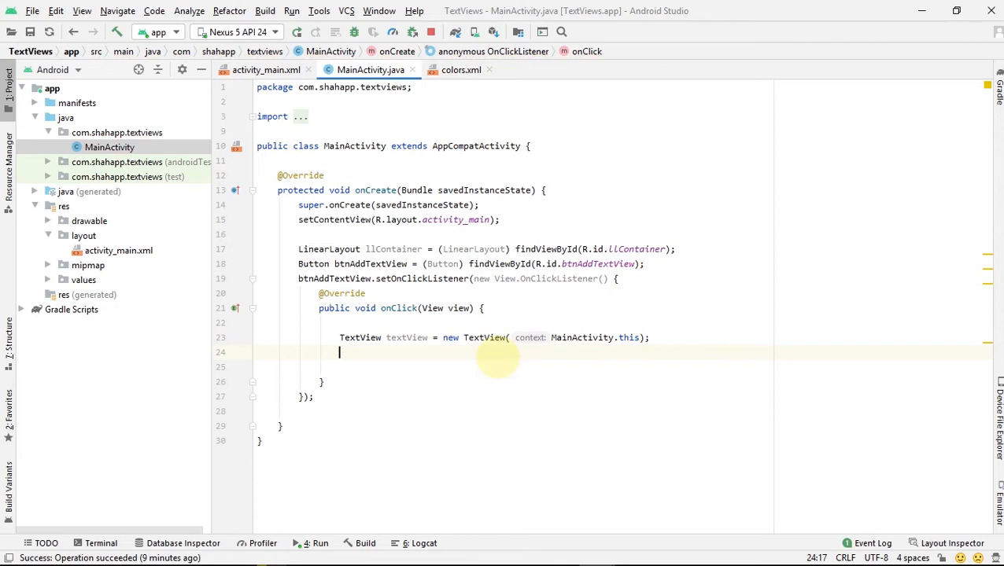
# Set the new TextView's text to new Date(System.currentTimeMillis()).toString()
pyautogui.write('textView.')
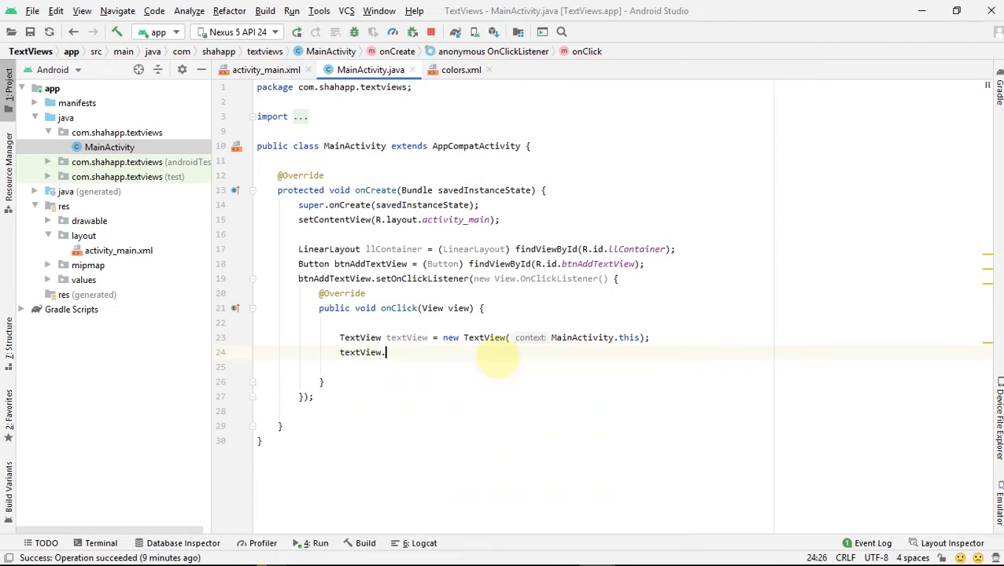
pyautogui.write('sette')
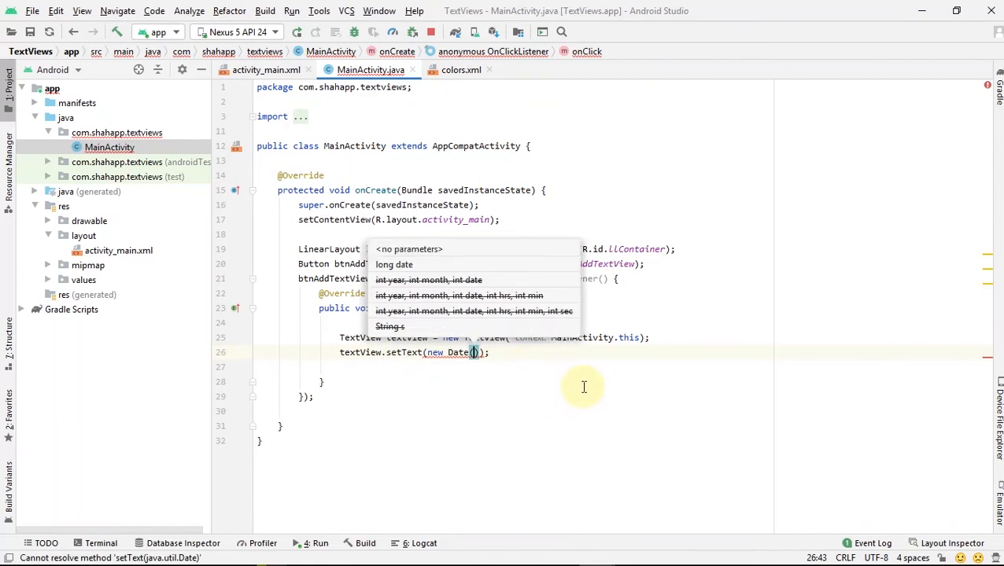
pyautogui.write('sys')
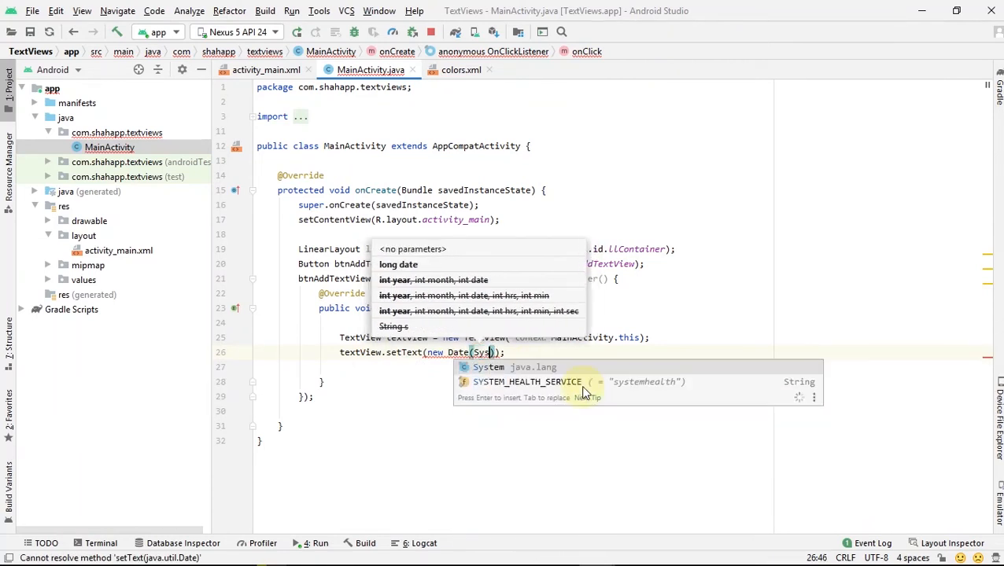
pyautogui.write('get')
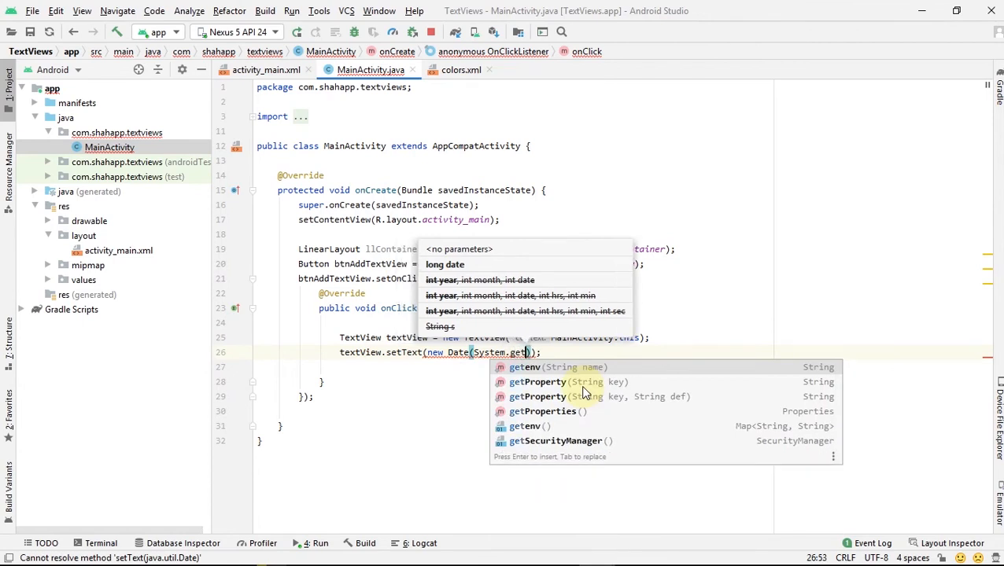
pyautogui.moveTo(529, 426)
pyautogui.write('currentTimeMillis(')
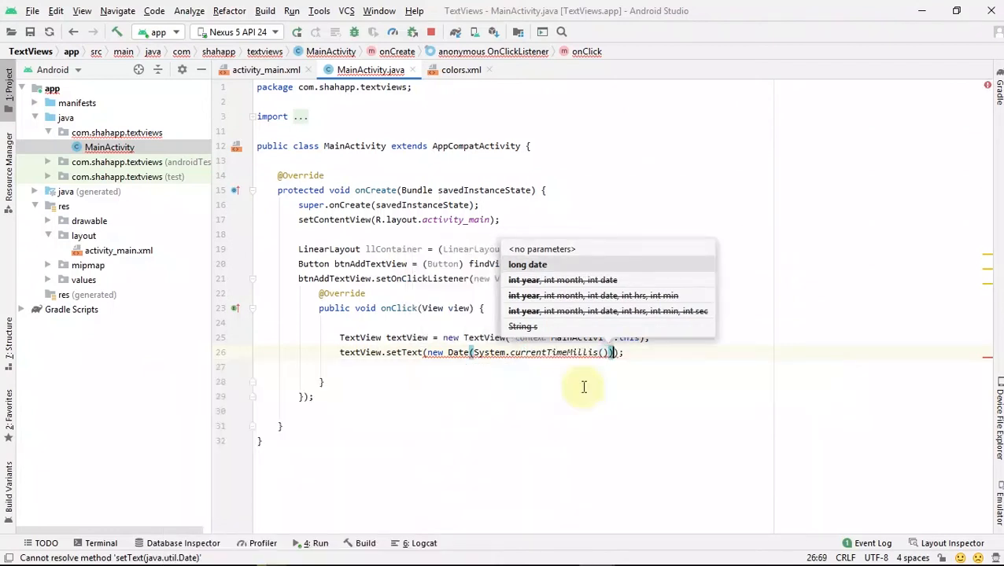
pyautogui.write('.toString(')
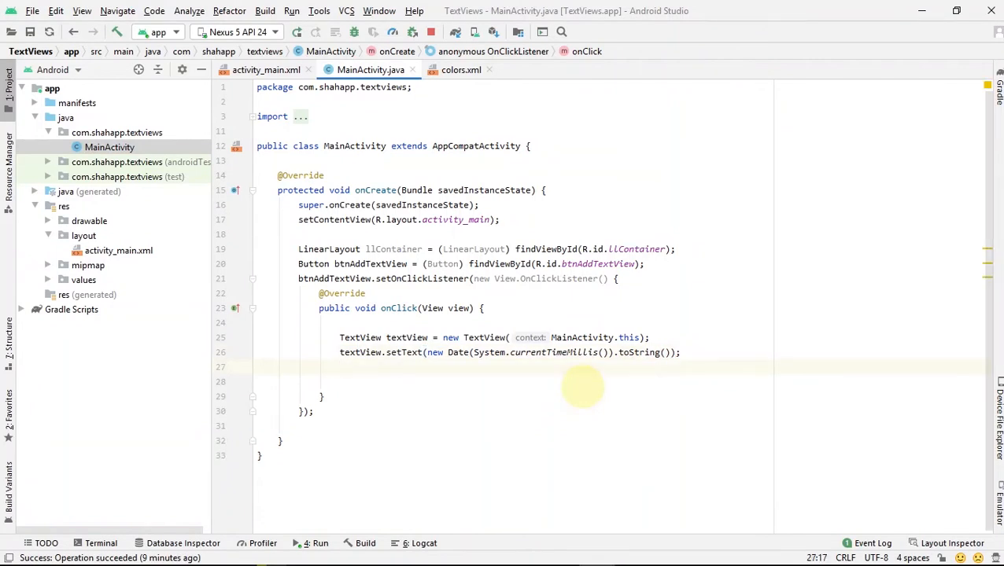
# Start a textView.setTextColor call and open the colour resources file
pyautogui.write('te')
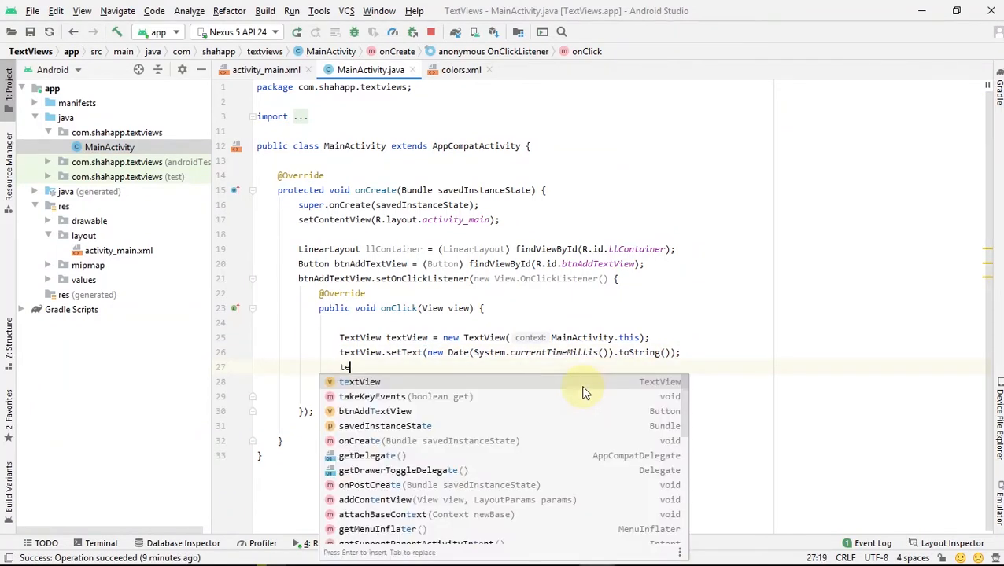
pyautogui.write('extView.set')
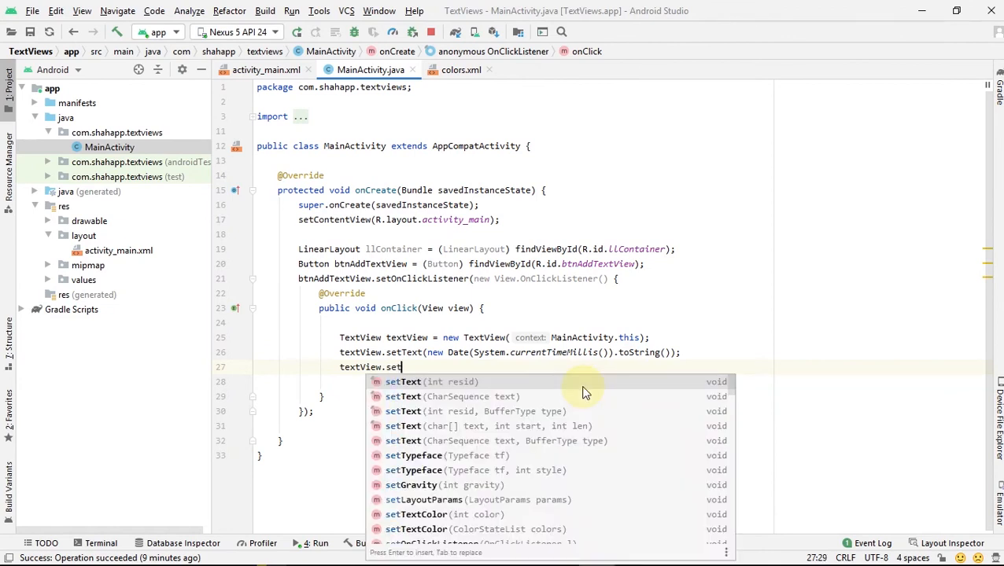
pyautogui.write('co')
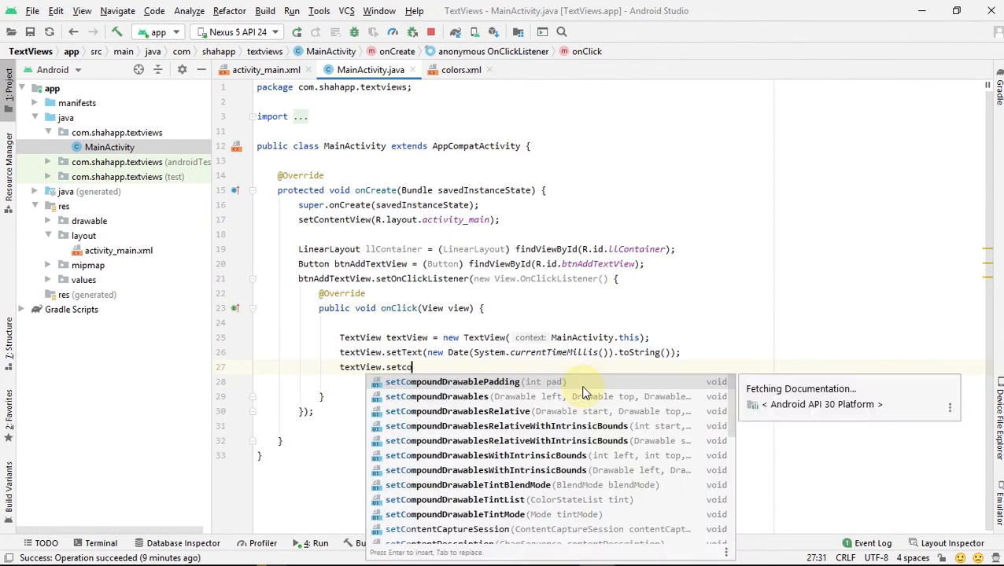
pyautogui.write('olor')
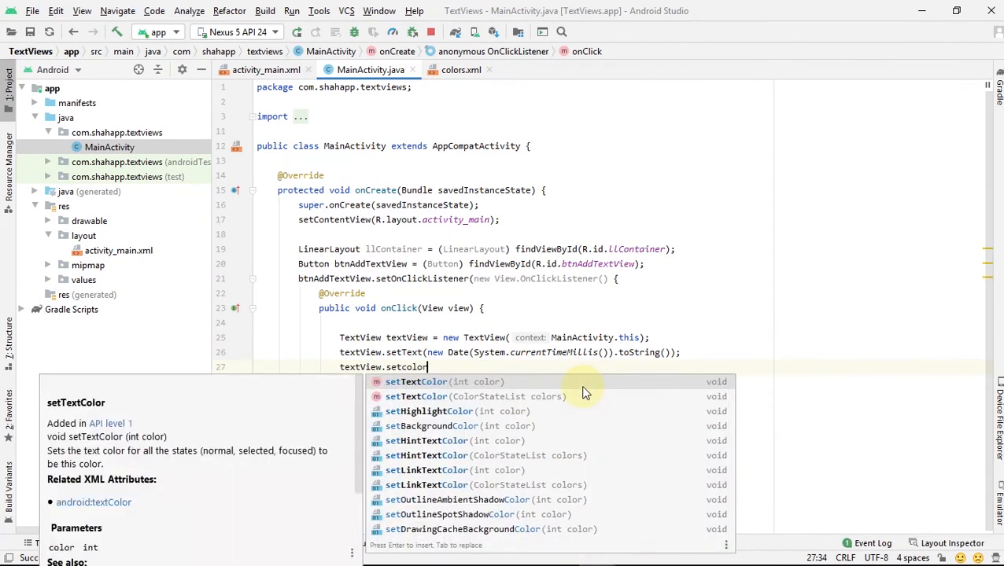
pyautogui.moveTo(456, 381)
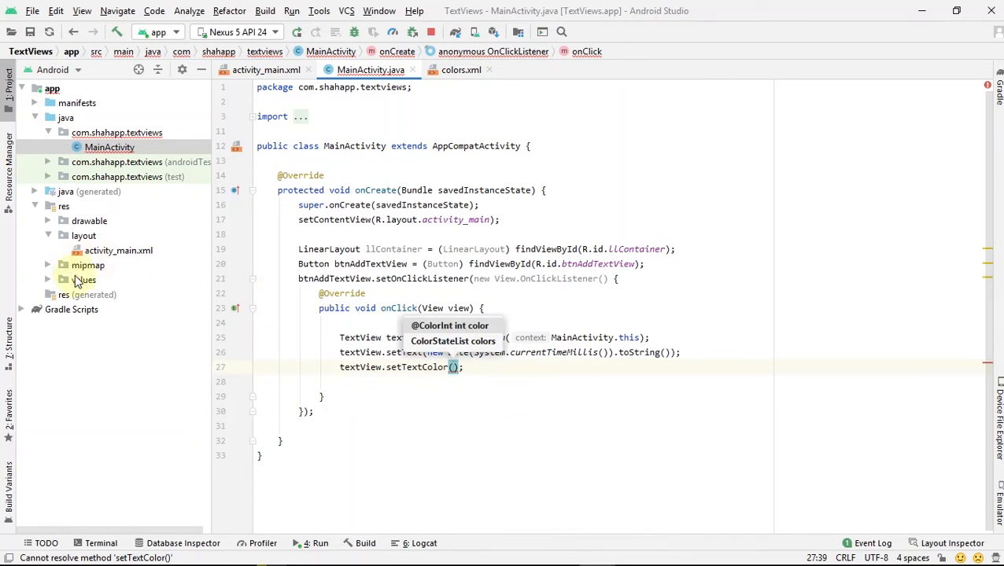
pyautogui.click(84, 279)
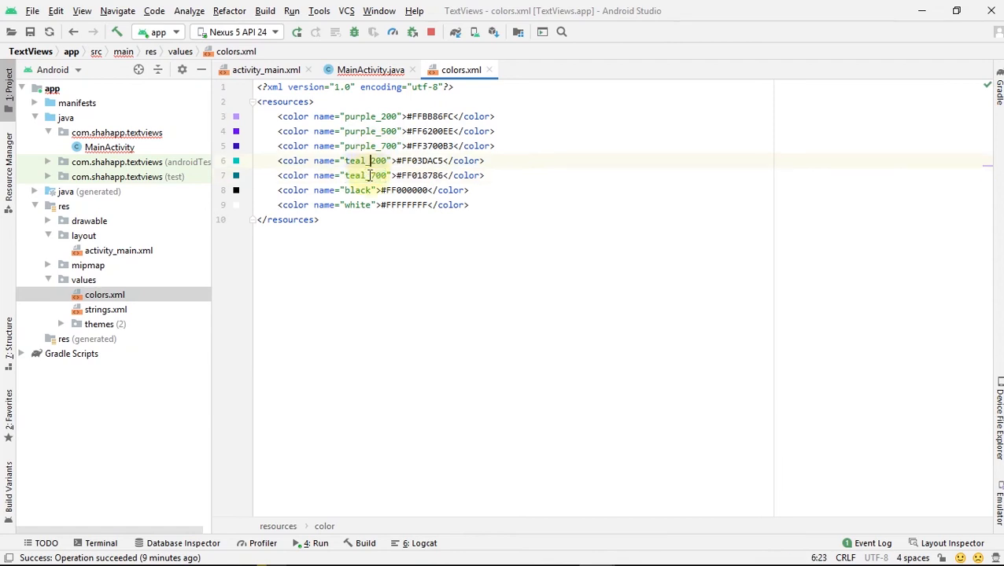
# Pick the teal_700 name from colors.xml and return to MainActivity
pyautogui.doubleClick(365, 176)
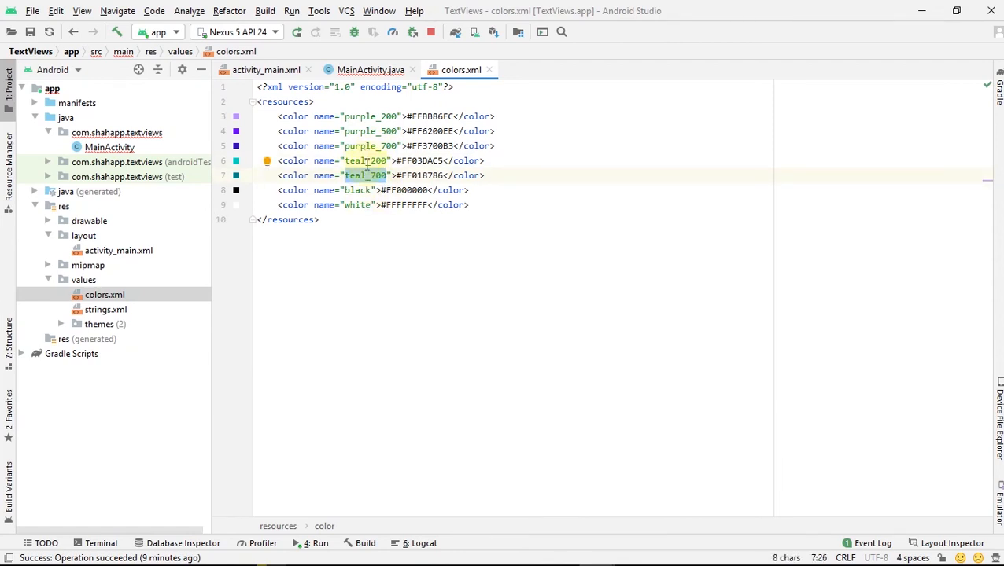
pyautogui.click(370, 69)
pyautogui.write('textView.setTextColor(ContextC);')
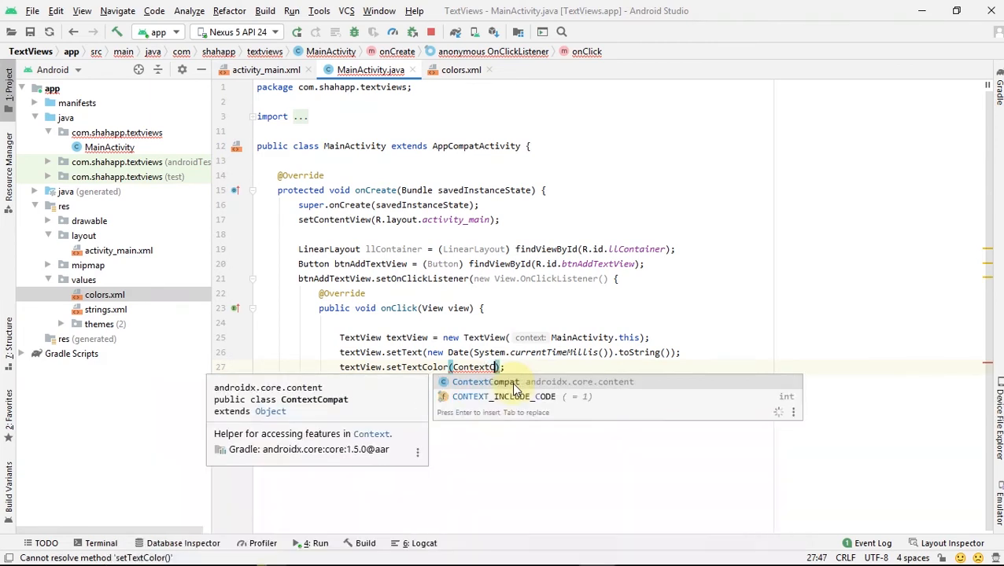
# Colour the TextView with ContextCompat.getColor(MainActivity.this, R.color.teal_700)
pyautogui.click(485, 381)
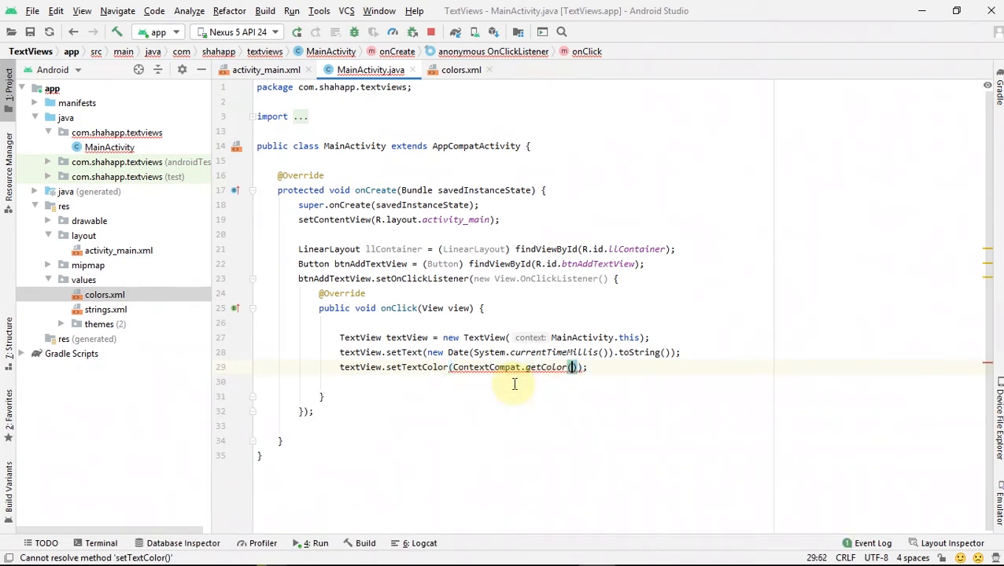
pyautogui.write('Ma')
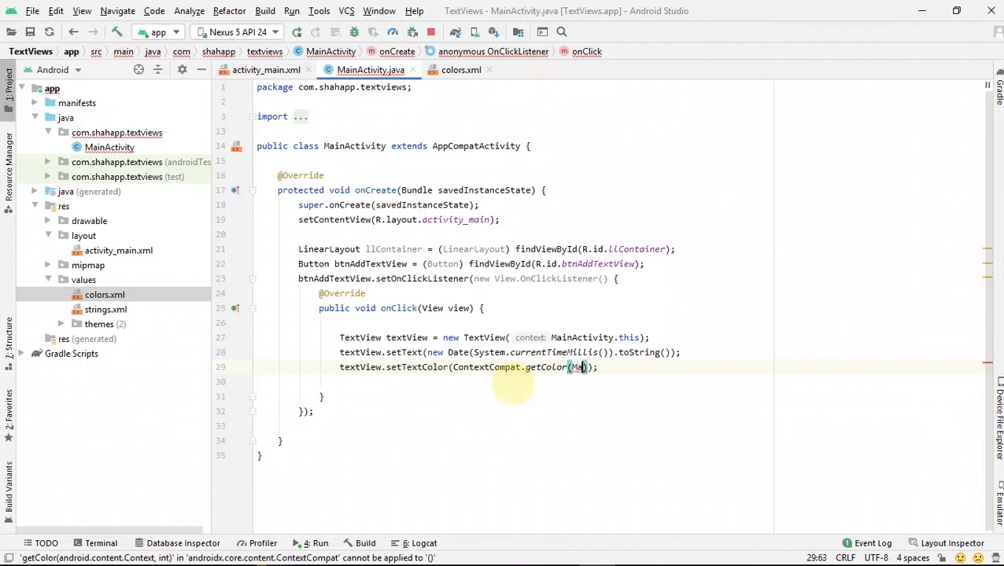
pyautogui.write('MainActivity.this,')
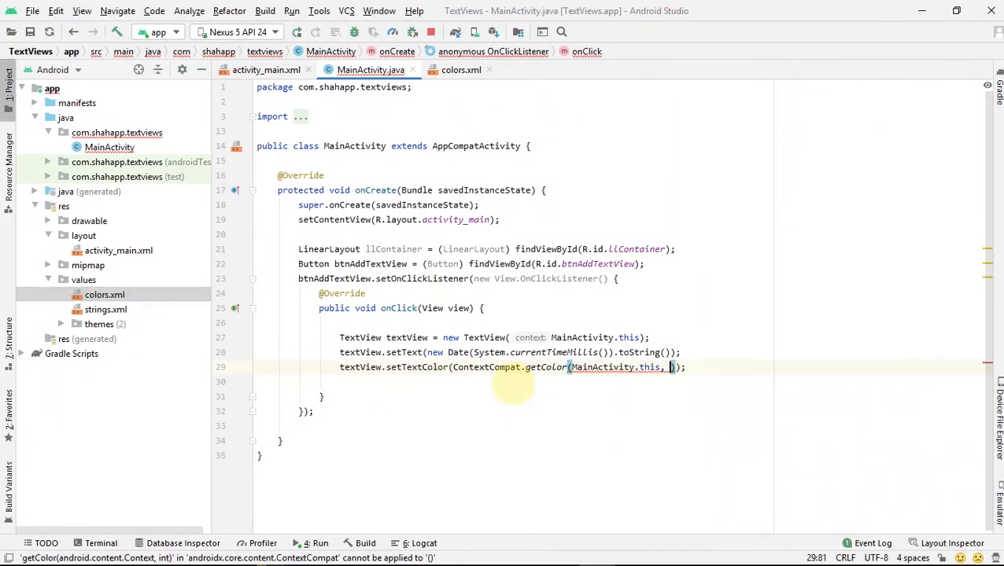
pyautogui.write('R.id')
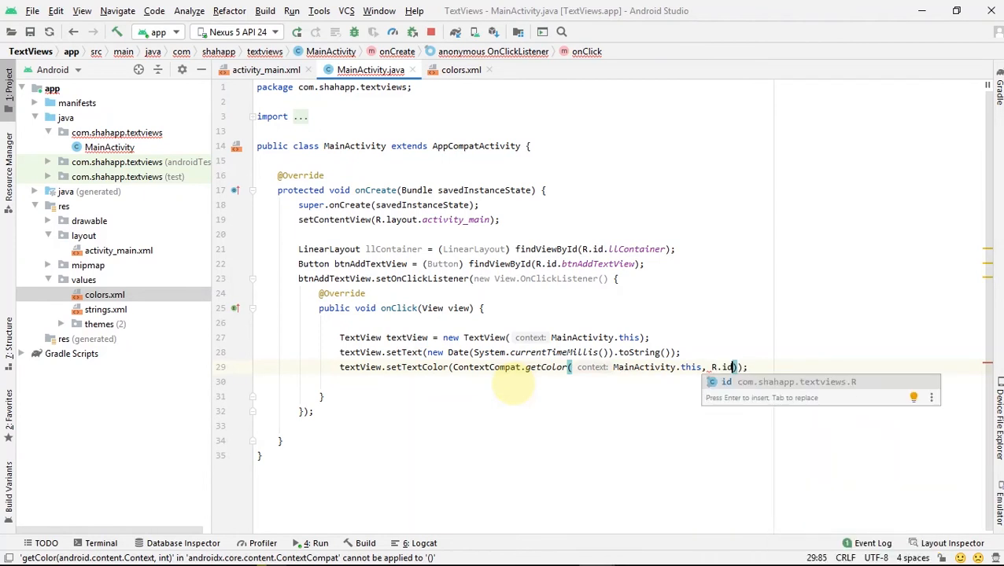
pyautogui.write('.color.')
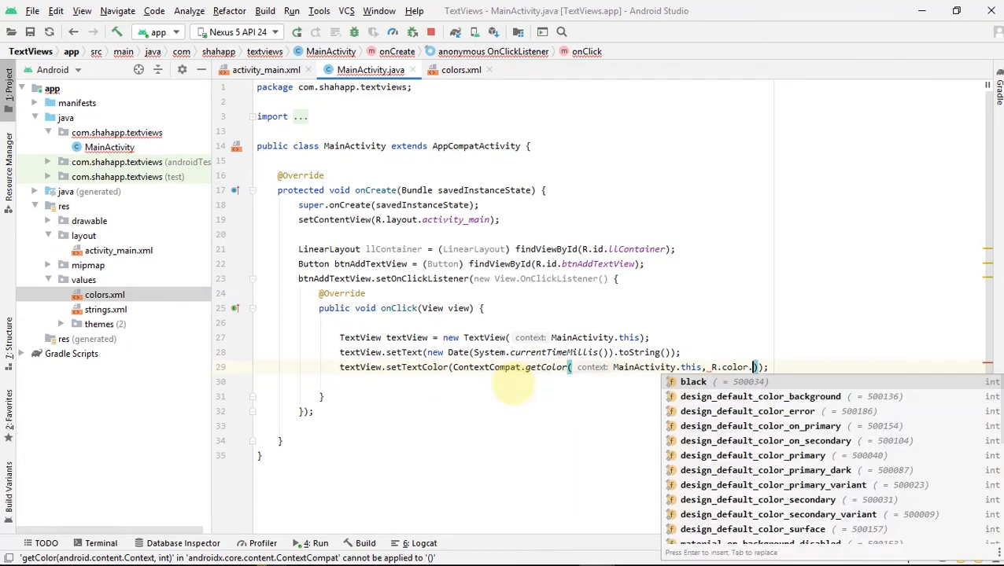
pyautogui.write('teal')
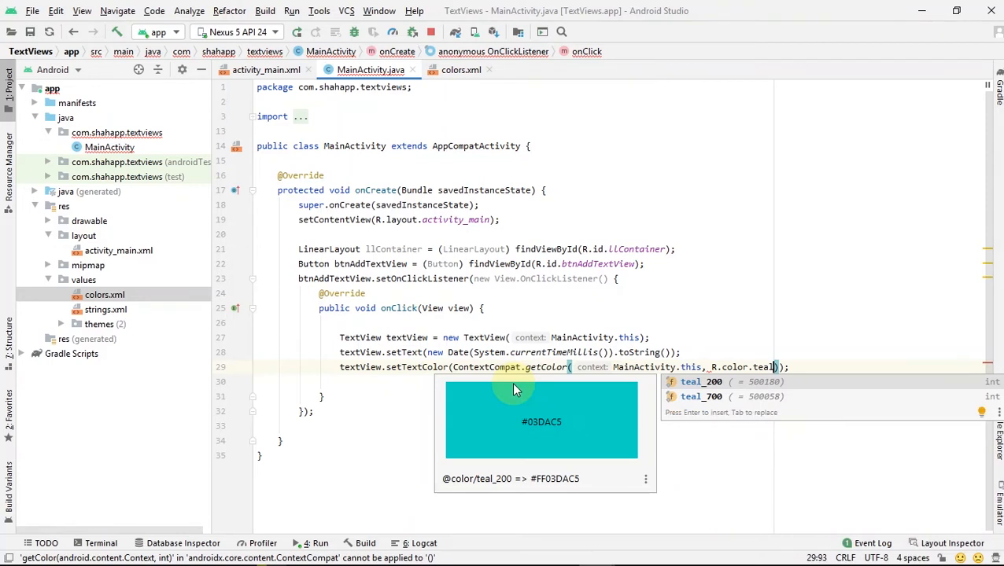
pyautogui.click(700, 397)
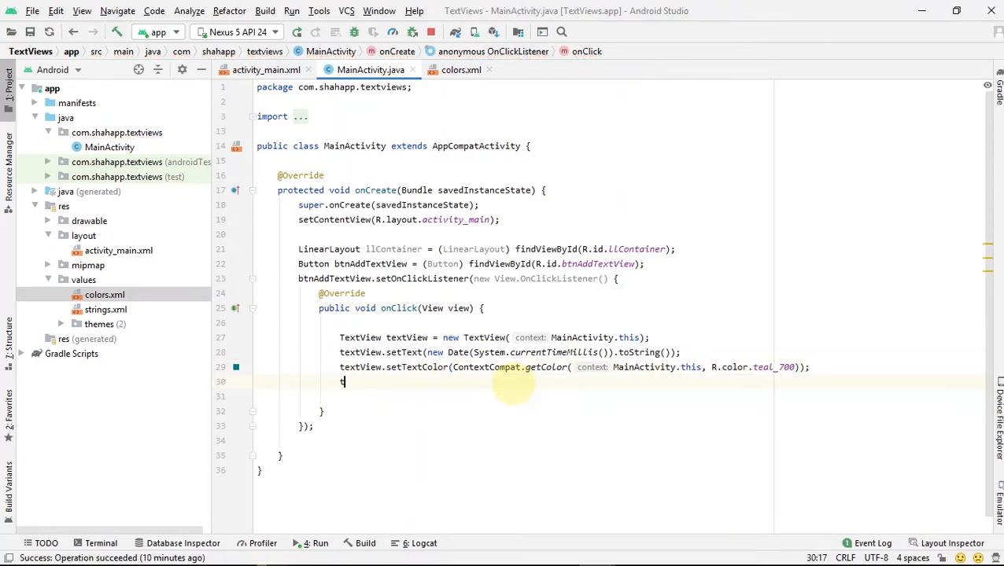
# Add textView.setTextSize(18) and start the next Typeface statement
pyautogui.write('textView.set')
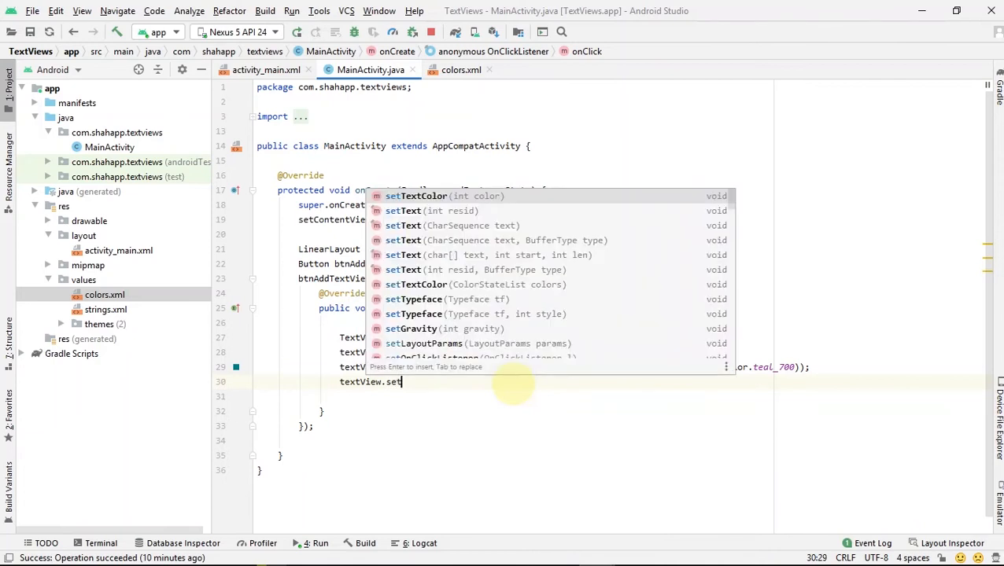
pyautogui.write('si')
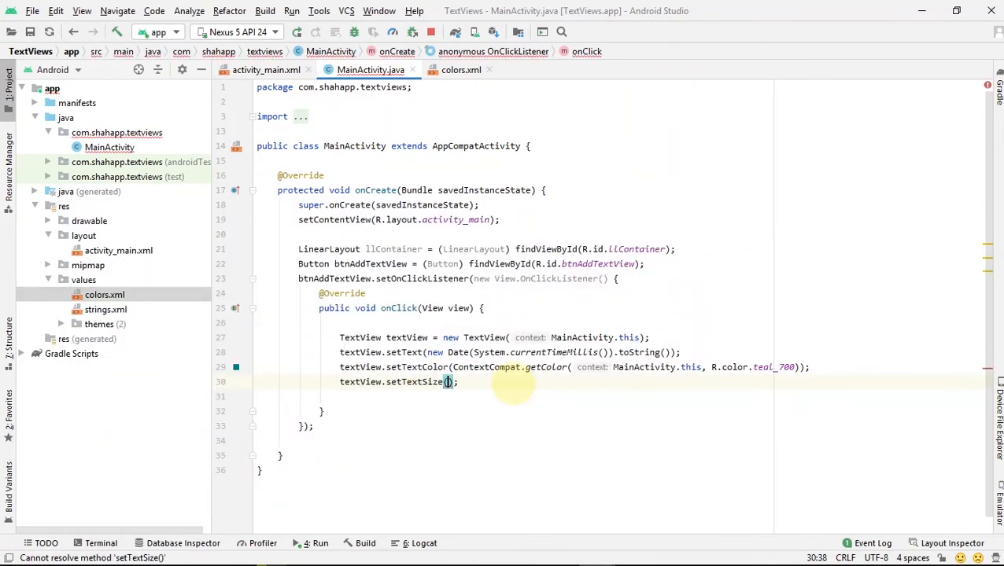
pyautogui.write('18')
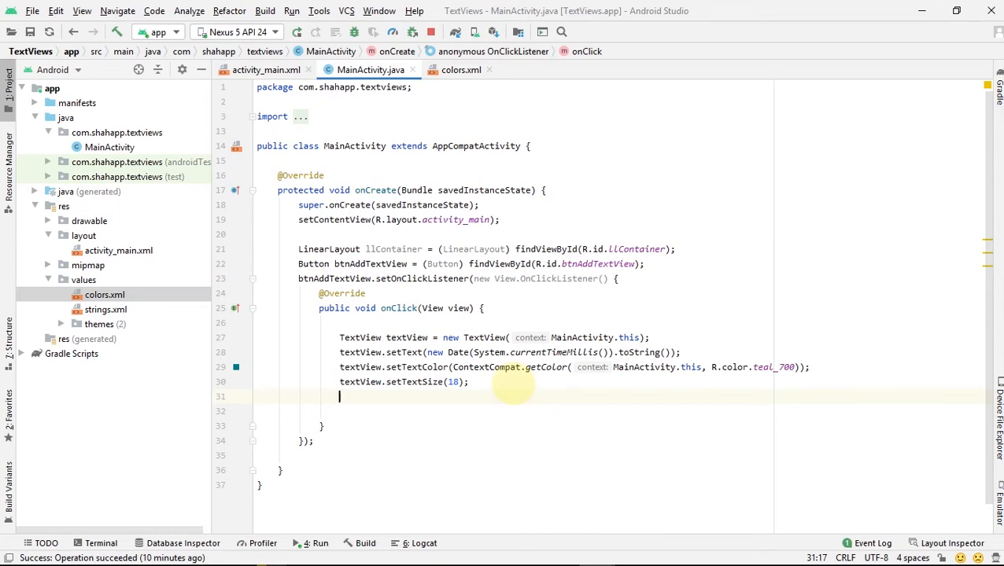
pyautogui.press('Enter')
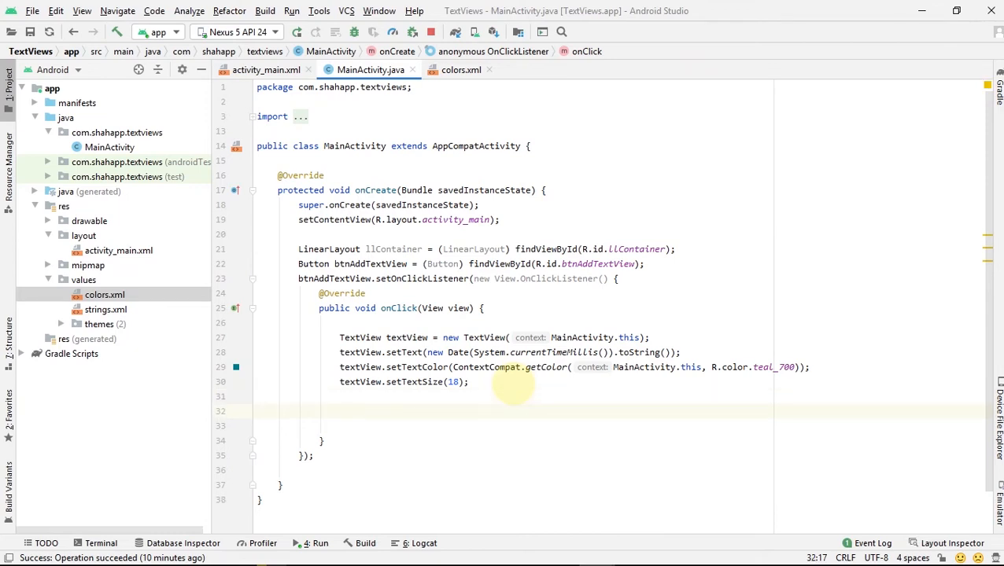
pyautogui.write('Typeface')
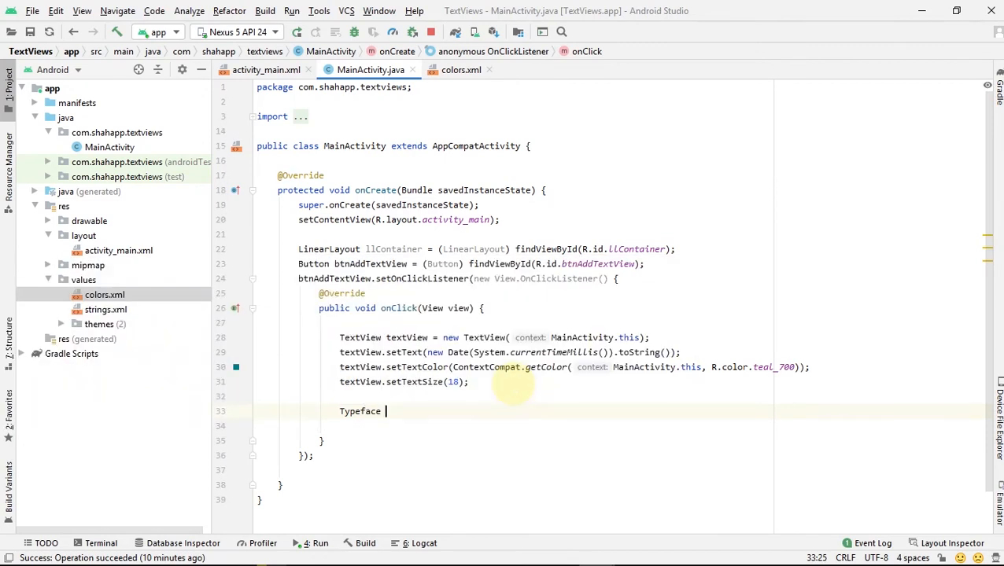
# Declare Typeface typeface = Typeface.createFromAsset(getAssets(), "") with an empty path
pyautogui.write('typeface =')
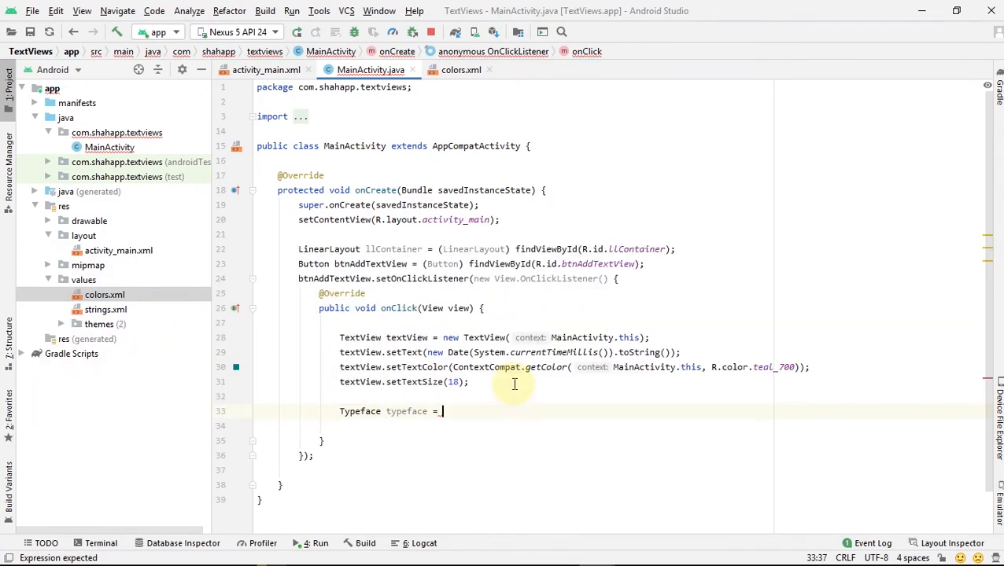
pyautogui.write('Typeface.createFromAsset(')
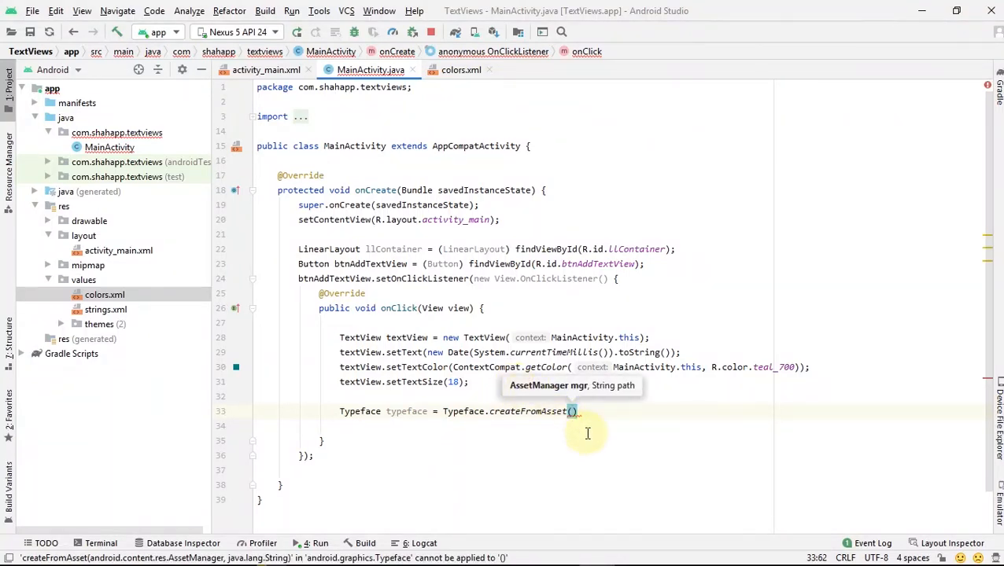
pyautogui.write('getAssets(')
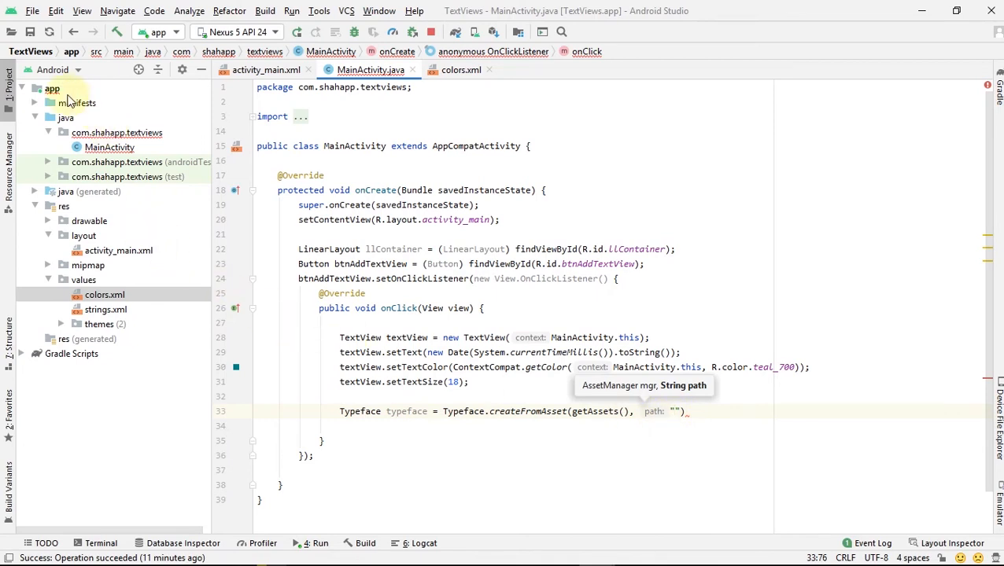
# Create a src/main/assets directory in the app module
pyautogui.rightClick(52, 89)
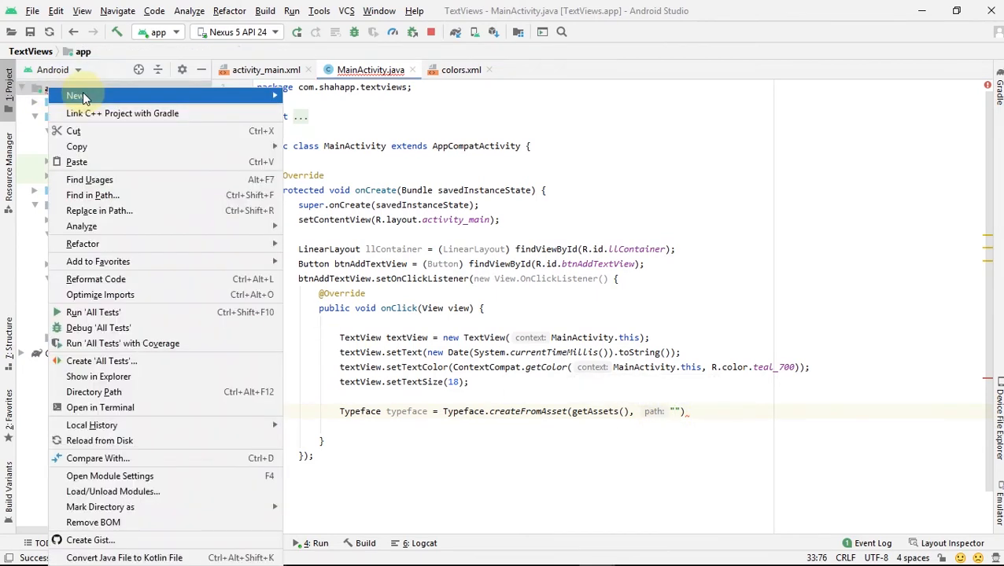
pyautogui.moveTo(75, 95)
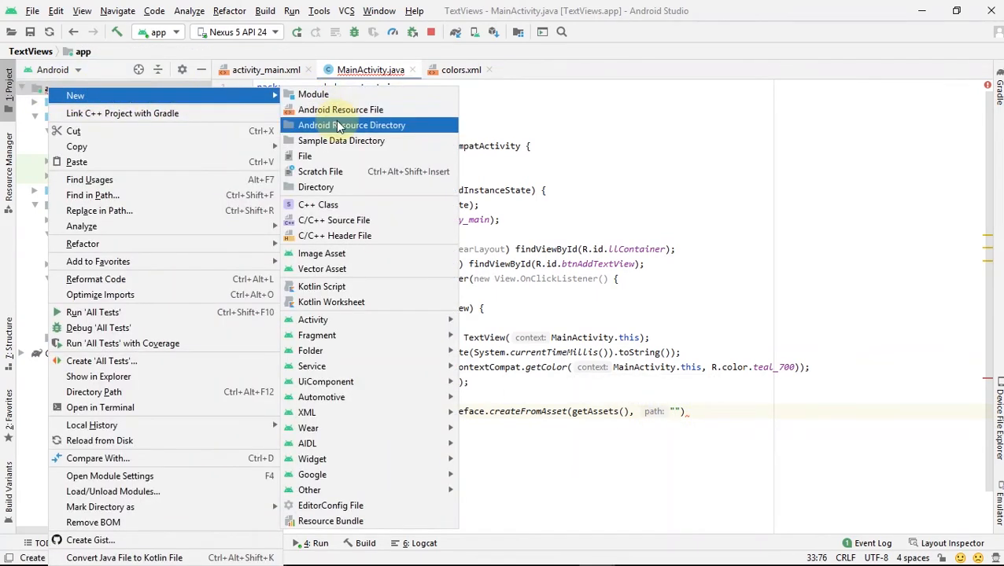
pyautogui.moveTo(316, 186)
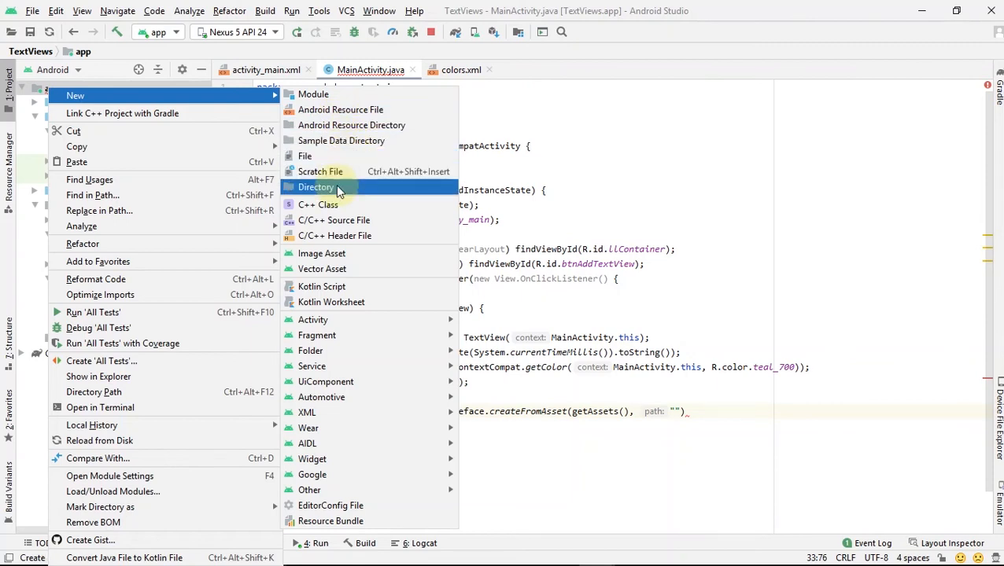
pyautogui.click(316, 187)
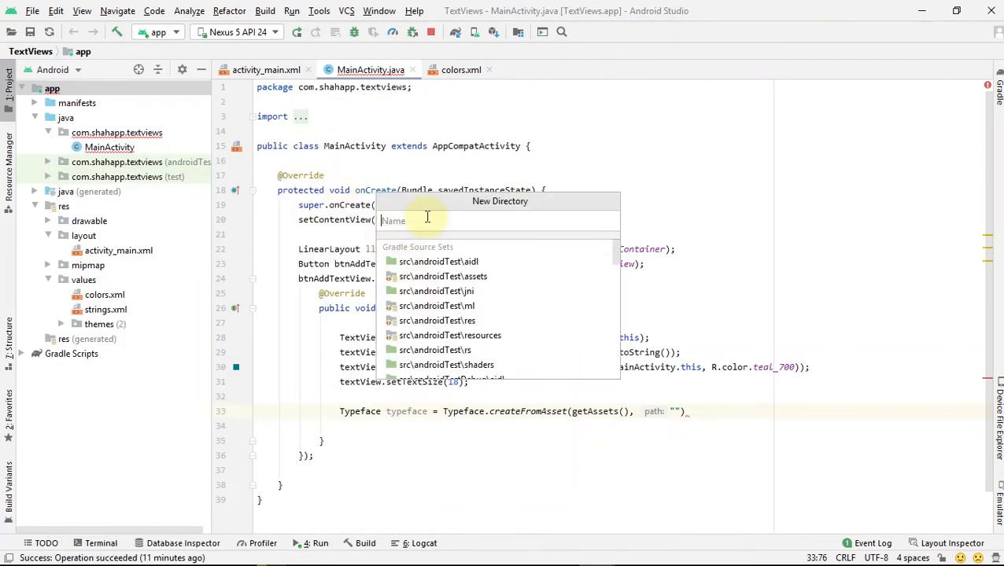
pyautogui.write('assets')
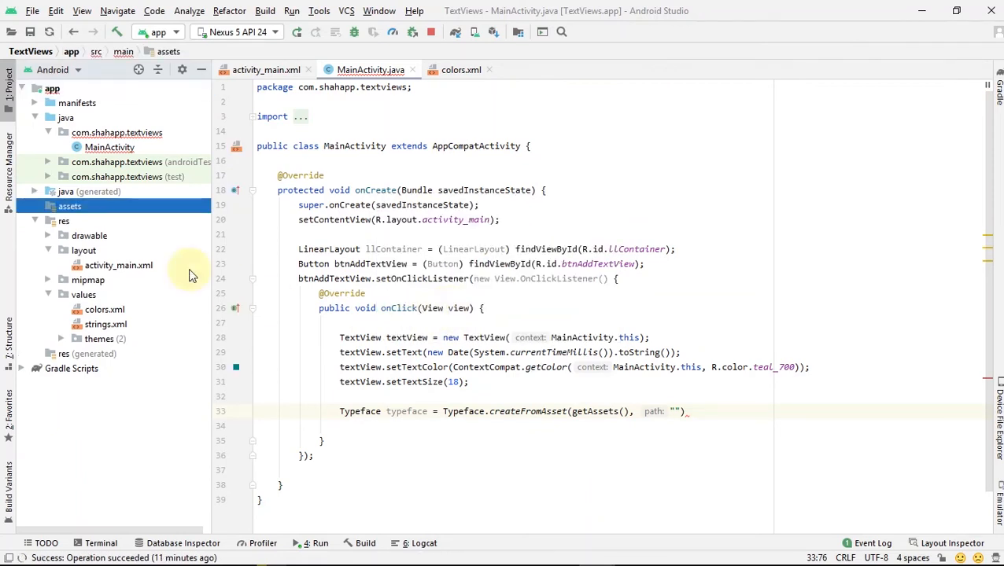
# Create a fonts folder inside assets and bring up its actions menu
pyautogui.rightClick(70, 206)
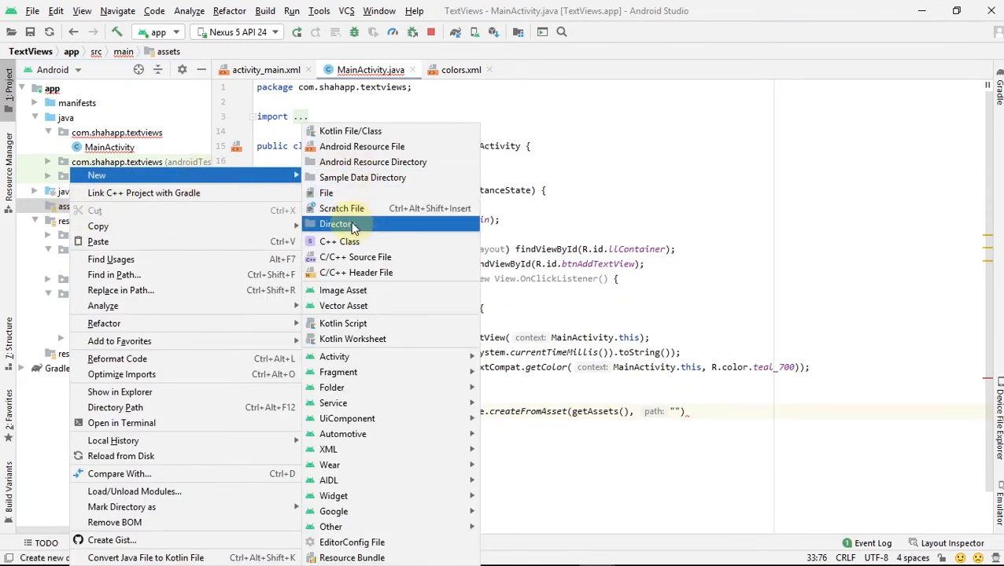
pyautogui.click(336, 224)
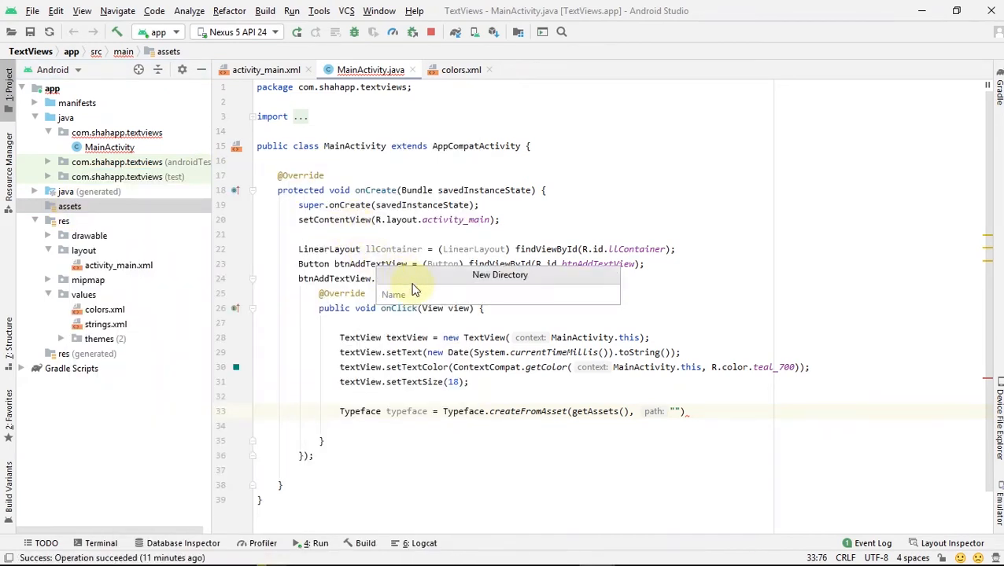
pyautogui.write('fonts')
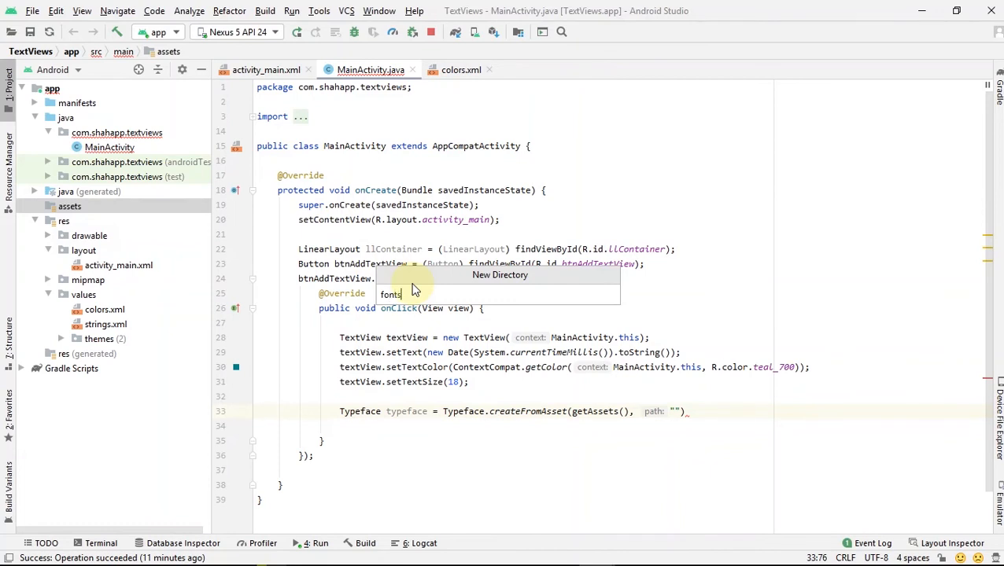
pyautogui.press('Enter')
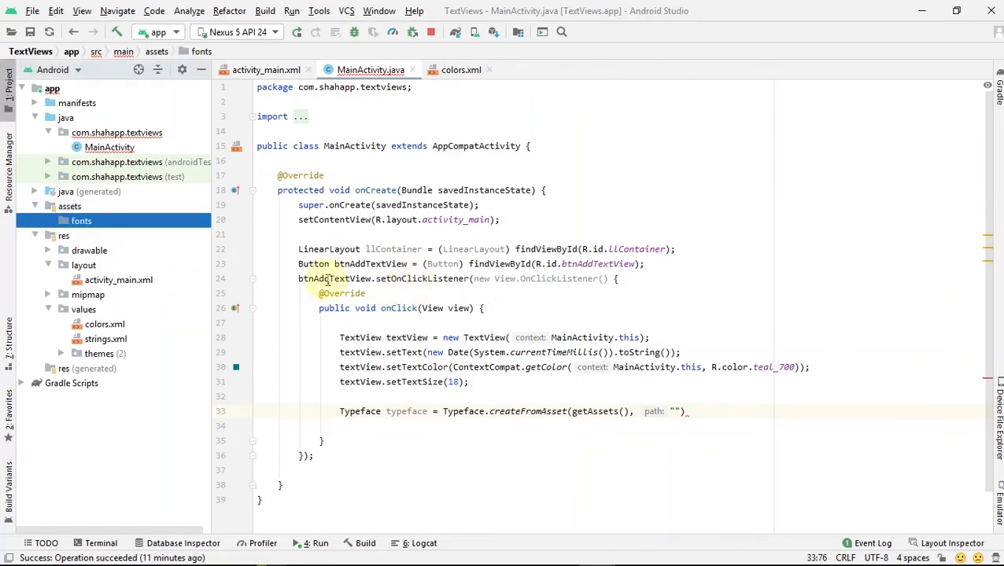
pyautogui.click(81, 221)
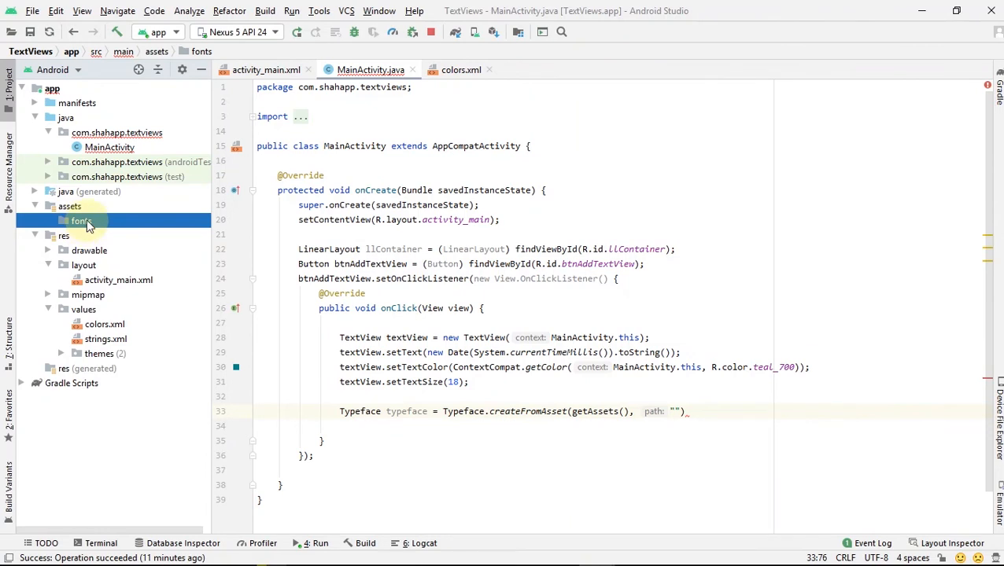
pyautogui.rightClick(80, 221)
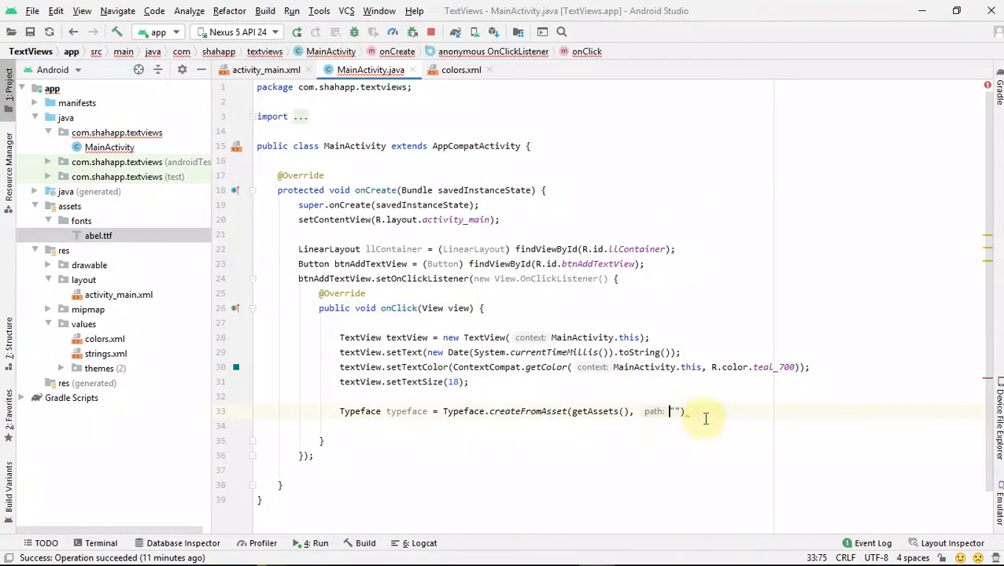
# Set the font path to "fonts/abel.ttf" and apply it with textView.setTypeface(typeface)
pyautogui.write('fonts')
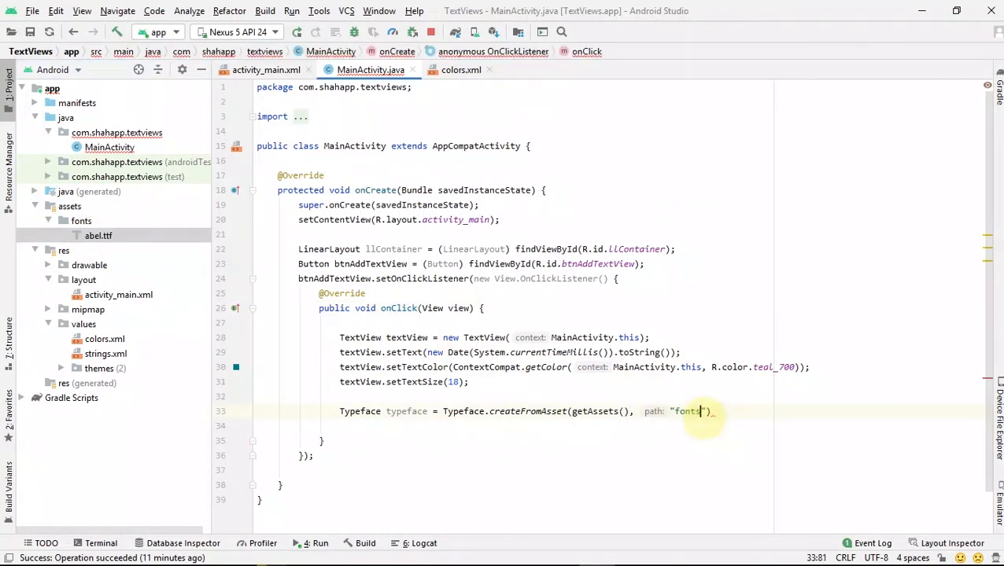
pyautogui.write('/')
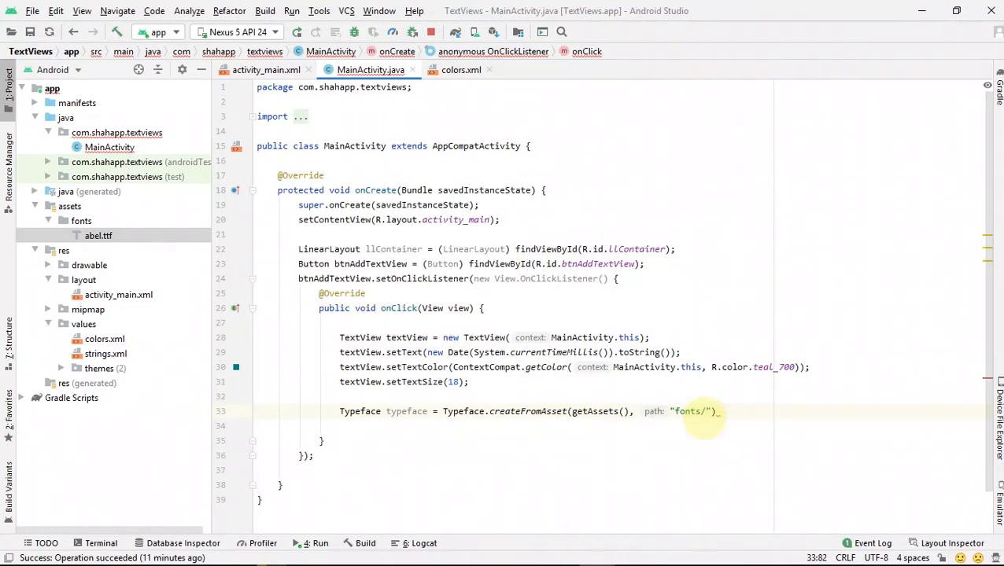
pyautogui.write('abel.ttf')
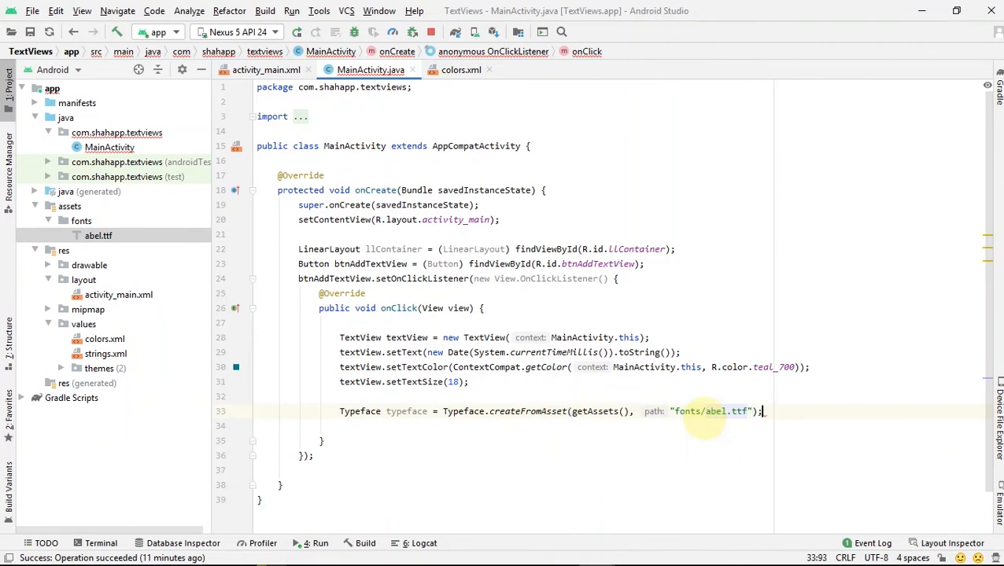
pyautogui.write('textView.setTypeface(typeface);')
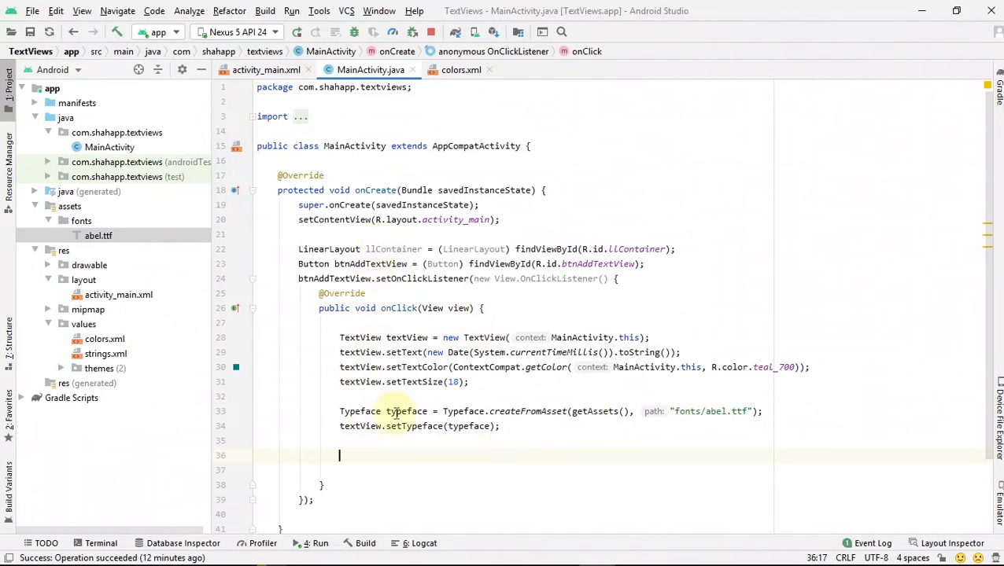
# Add the TextView to llContainer and centre it with setGravity(Gravity.CENTER)
pyautogui.write('llContainer.addView();')
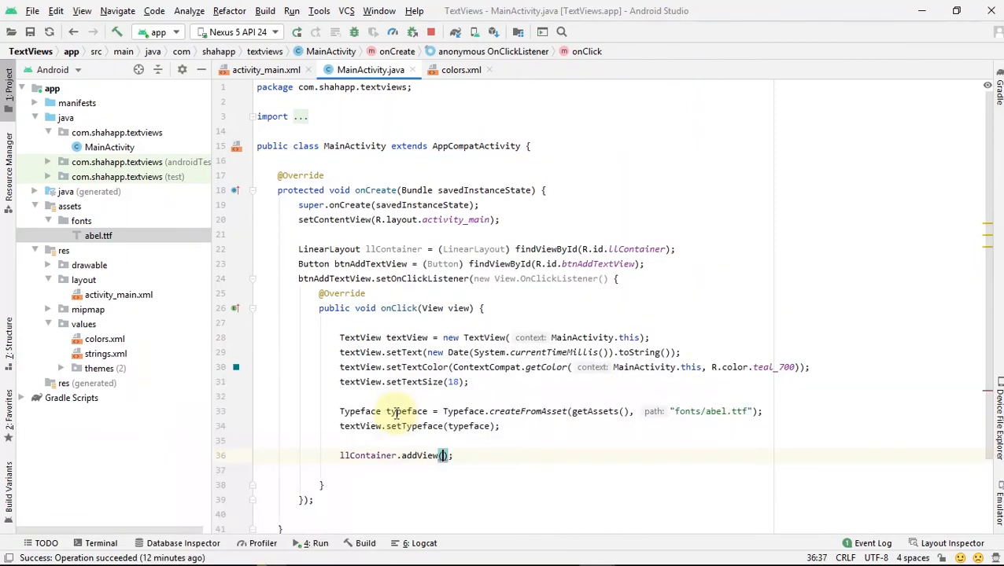
pyautogui.write('textView')
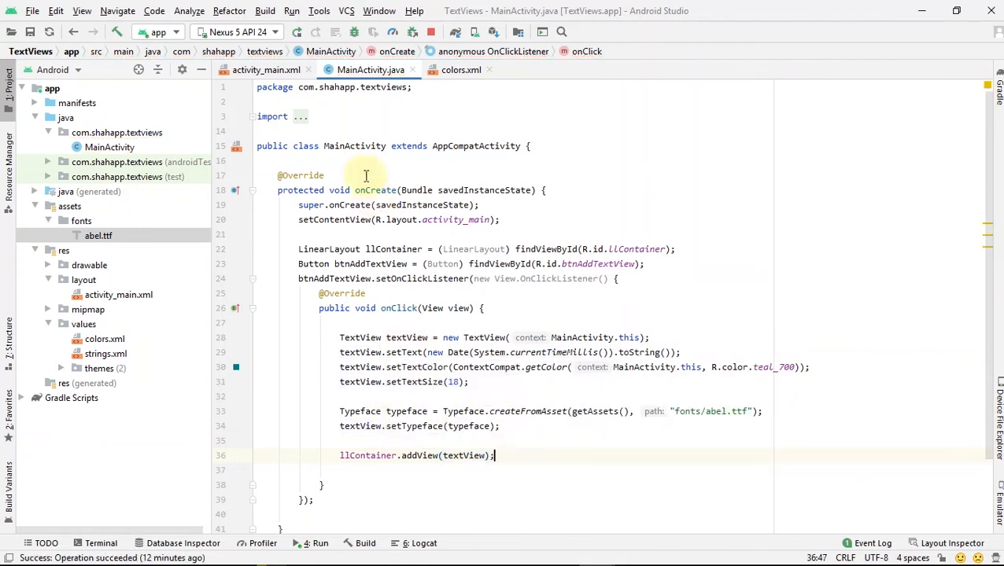
pyautogui.moveTo(505, 387)
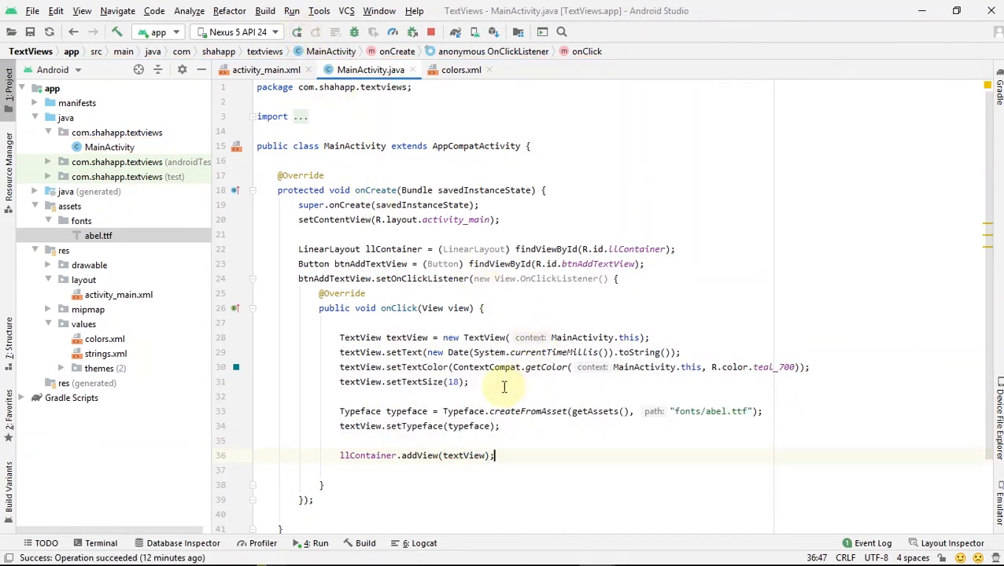
pyautogui.write('textView.set')
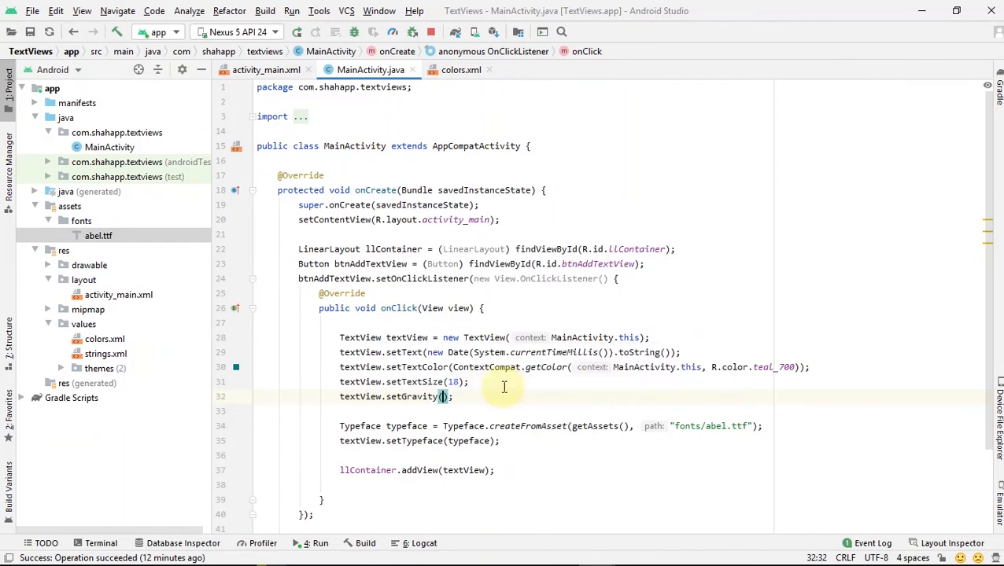
pyautogui.write('Gravity.CENTER')
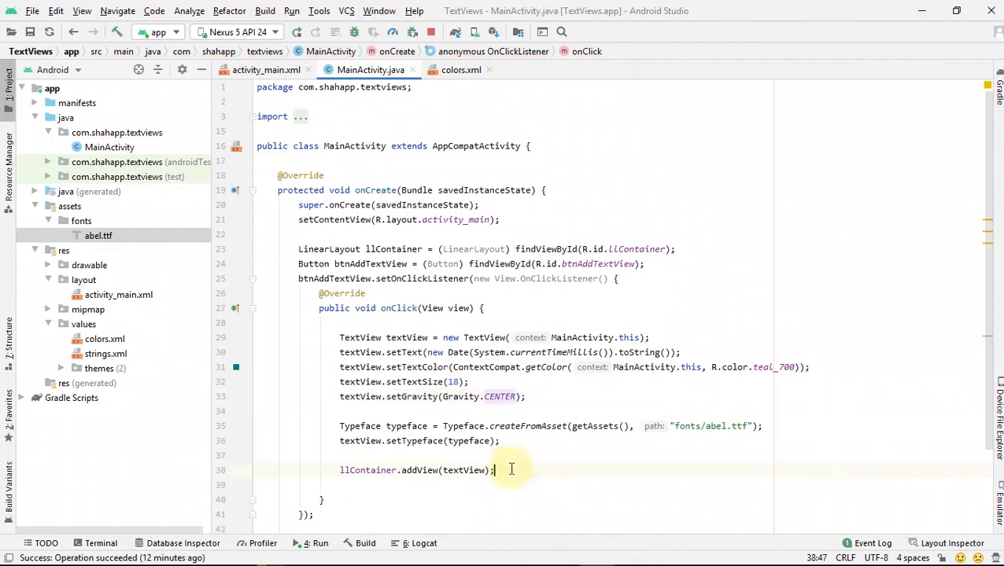
# Run the app on the Nexus 5 emulator and tap ADD ANOTHER TEXTVIEW four times
pyautogui.click(310, 542)
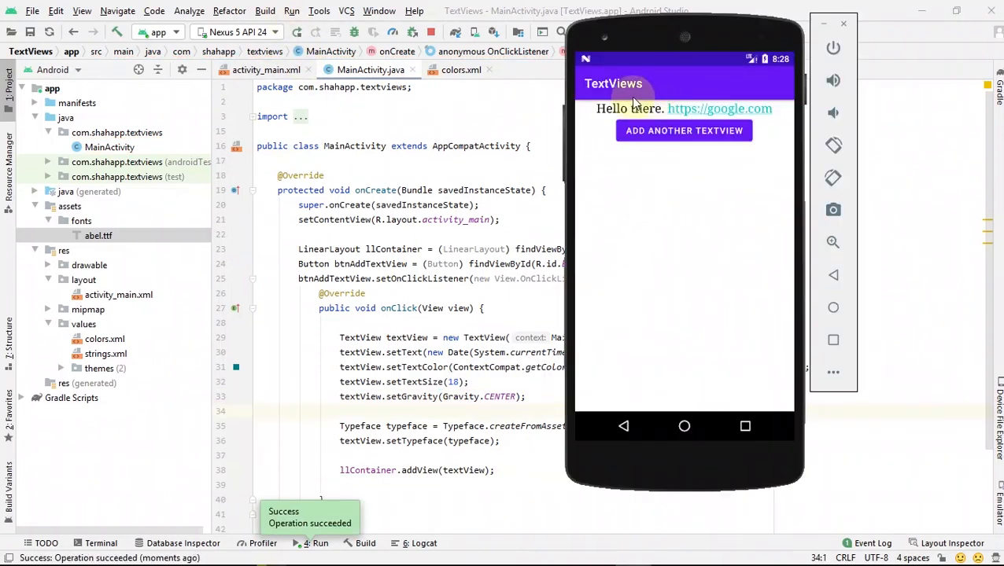
pyautogui.moveTo(728, 110)
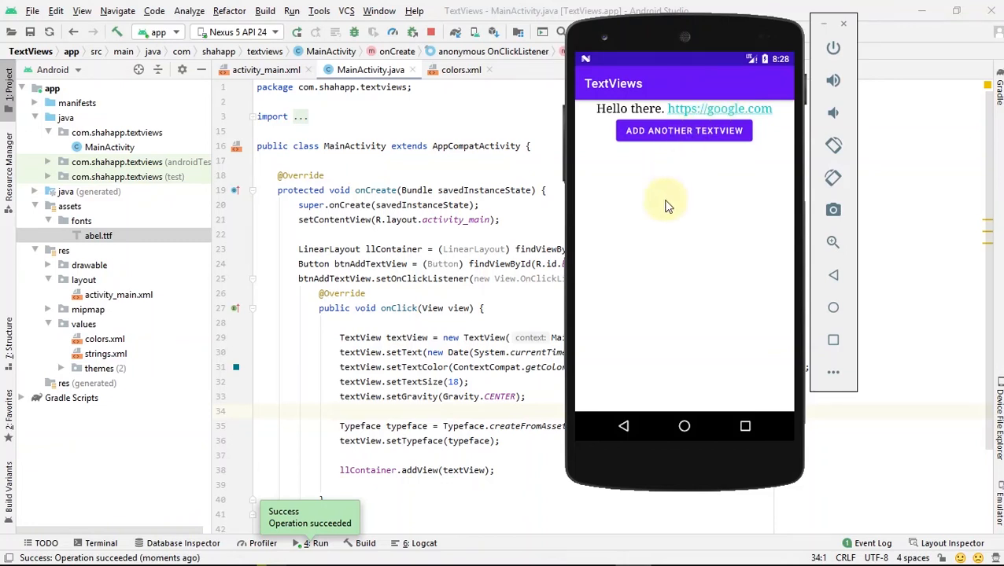
pyautogui.click(684, 131)
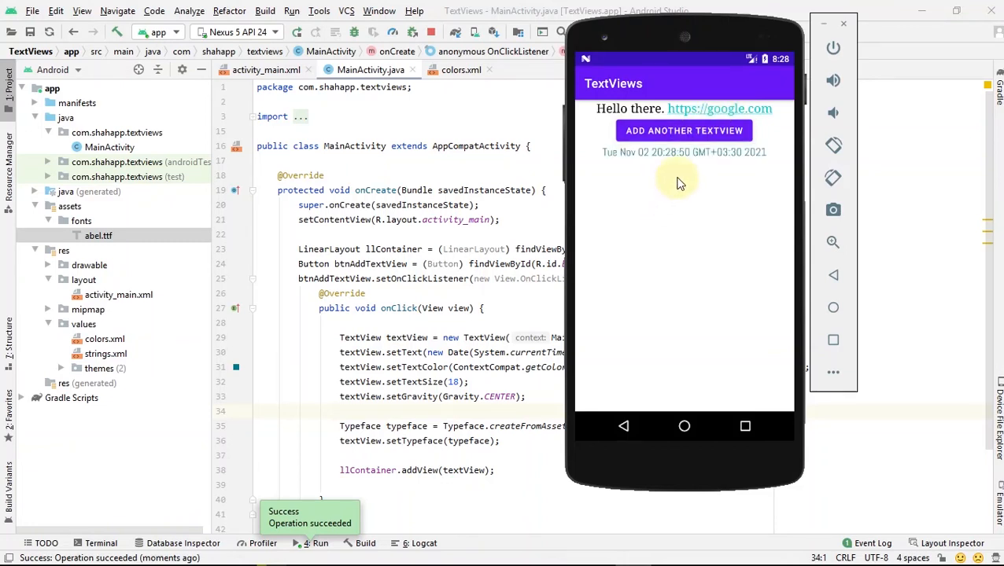
pyautogui.click(683, 131)
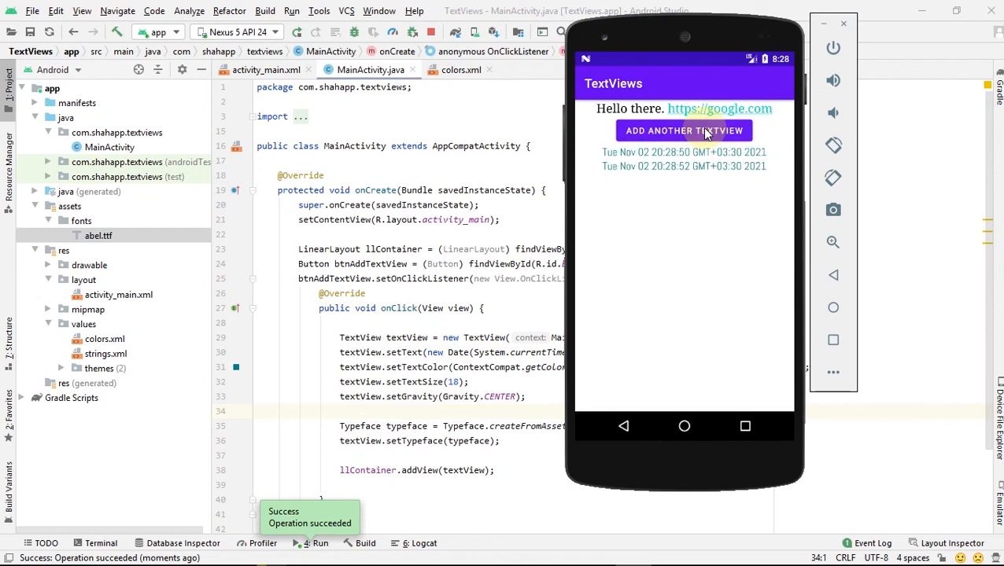
pyautogui.click(684, 131)
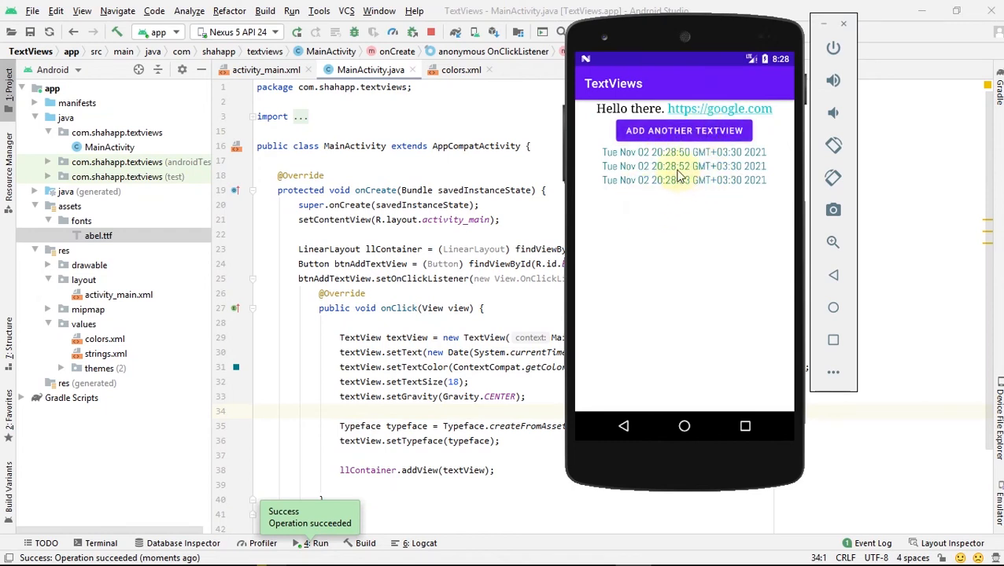
pyautogui.click(683, 131)
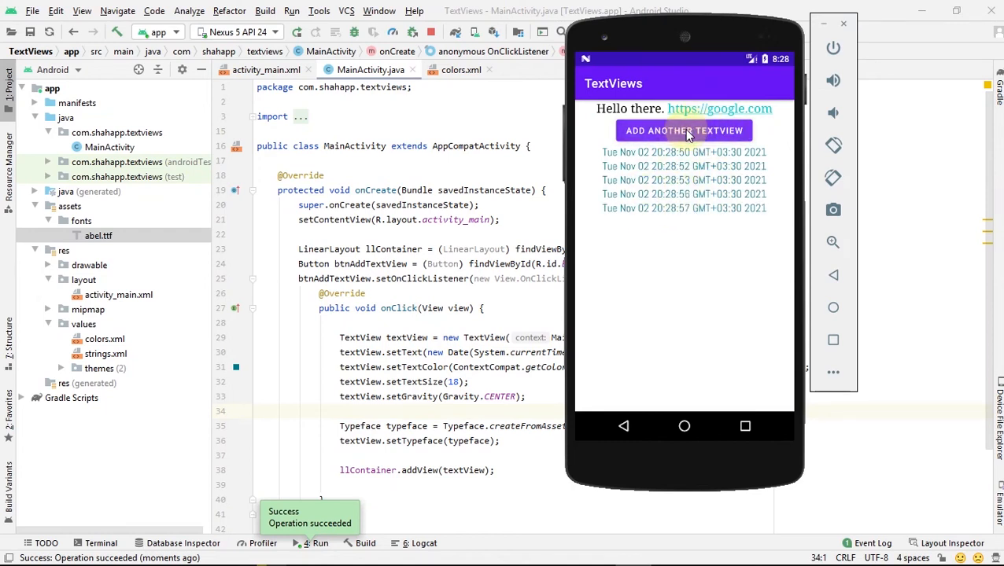